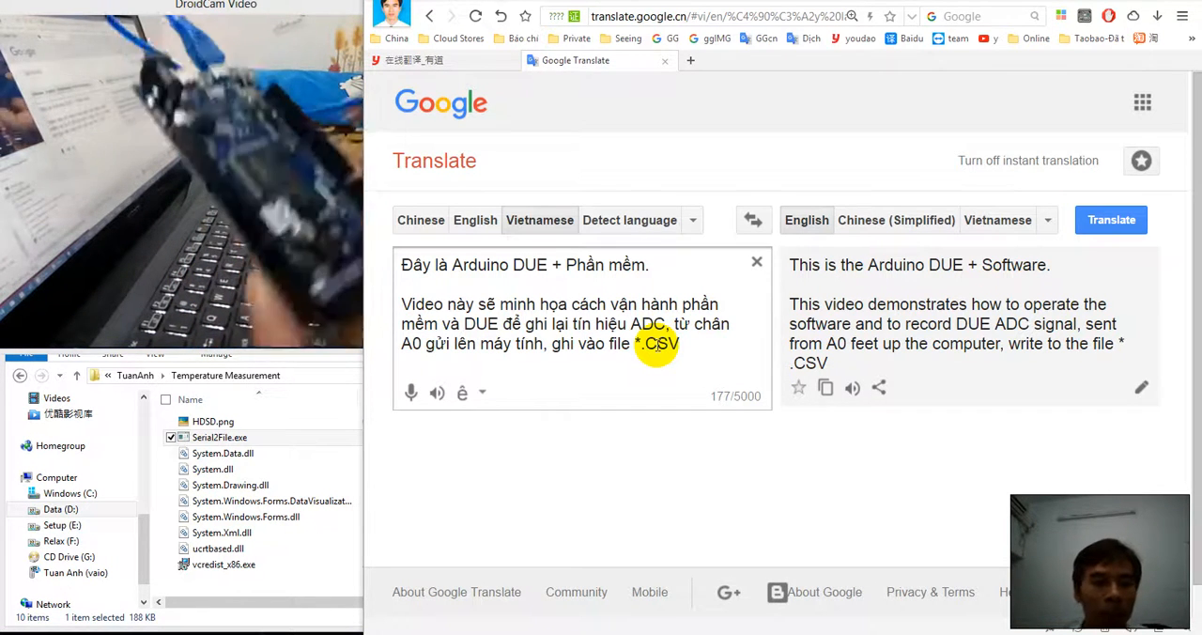
Manage the computer and find the Arduino Due on COM37 under Ports (COM & LPT)
left_click(56, 477)
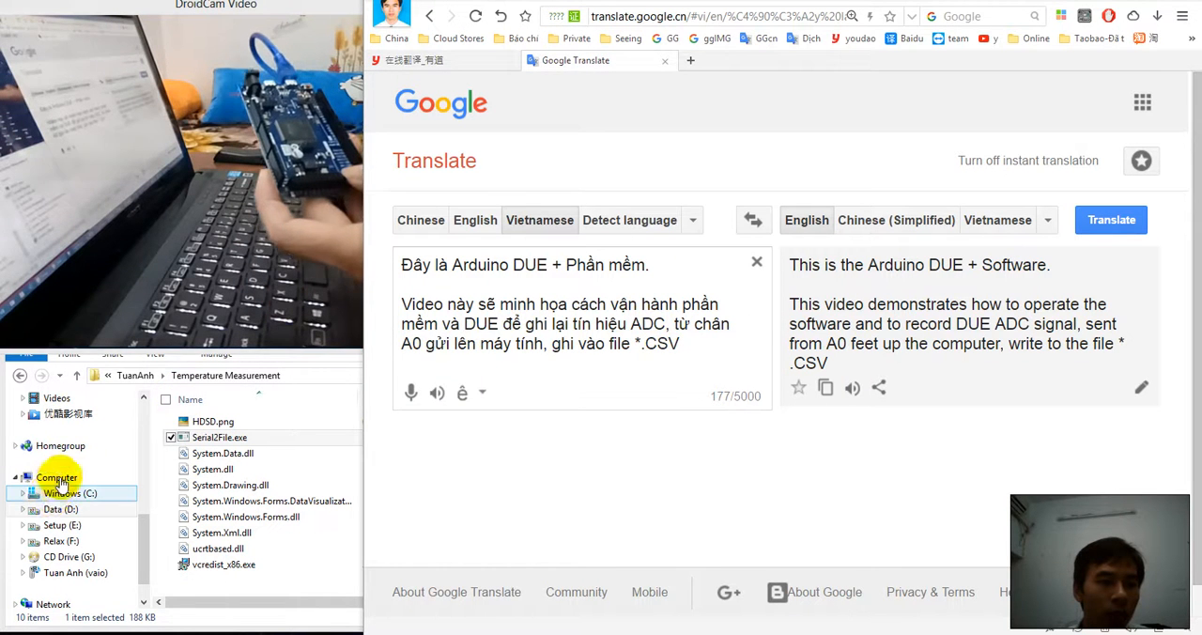
right_click(56, 478)
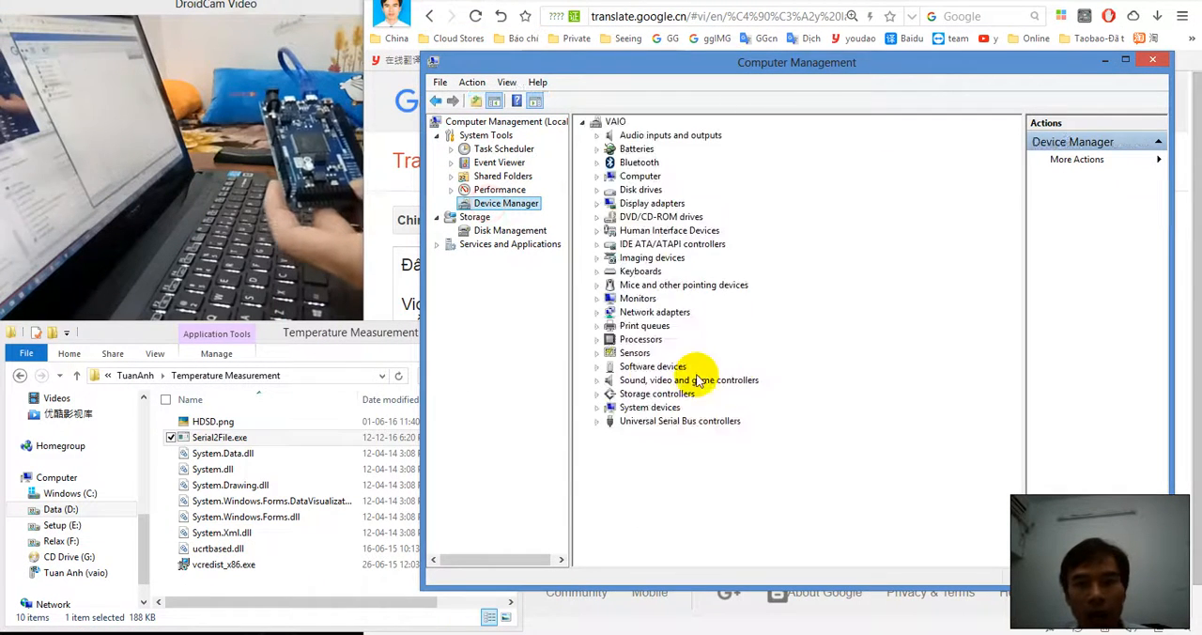
mouse_move(639, 286)
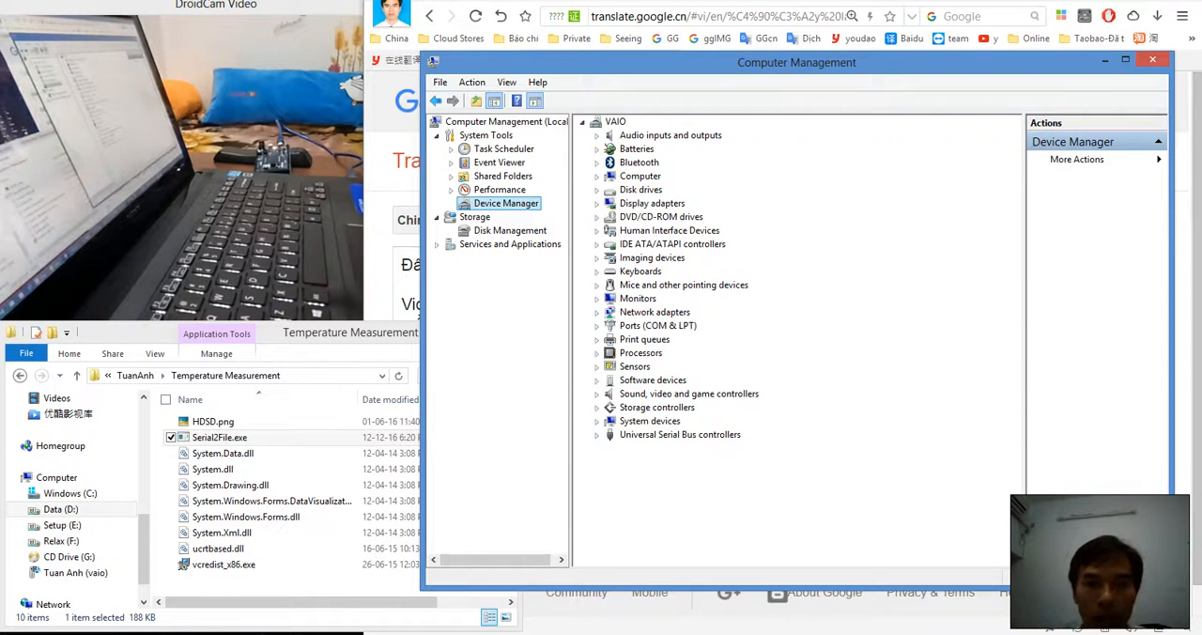
mouse_move(595, 320)
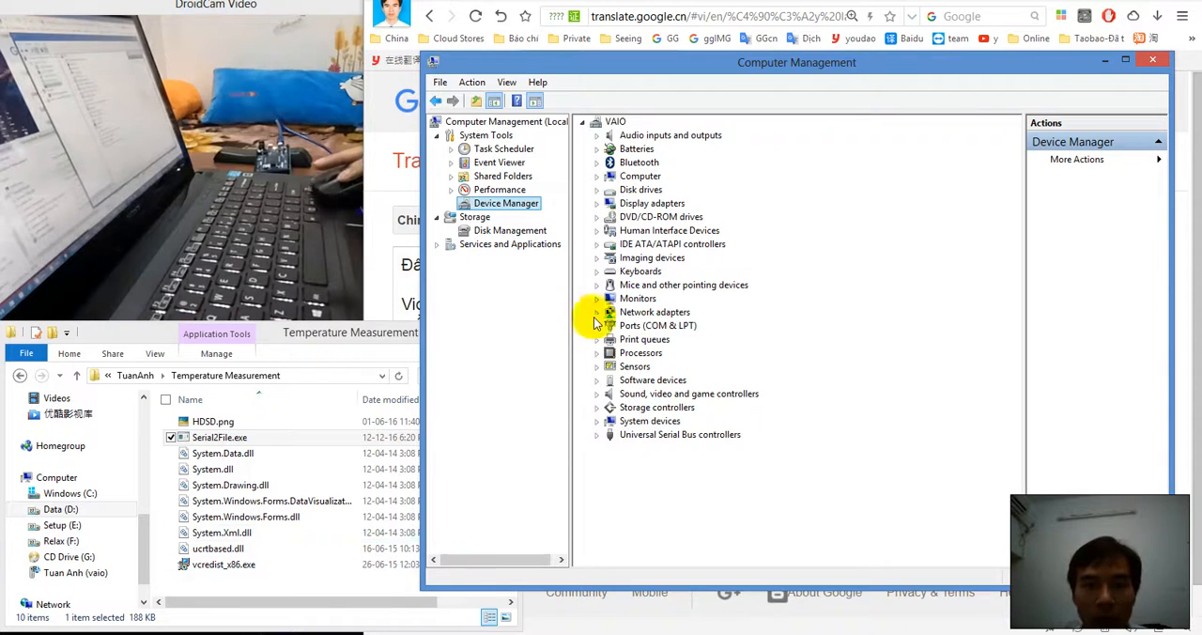
left_click(597, 325)
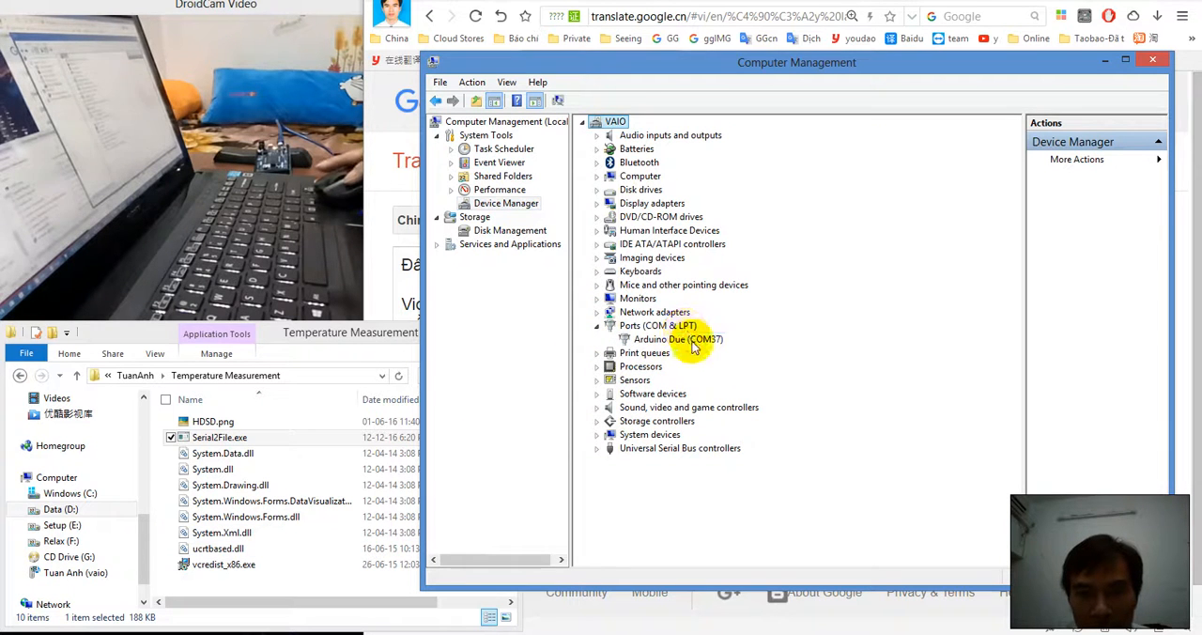
left_click(676, 338)
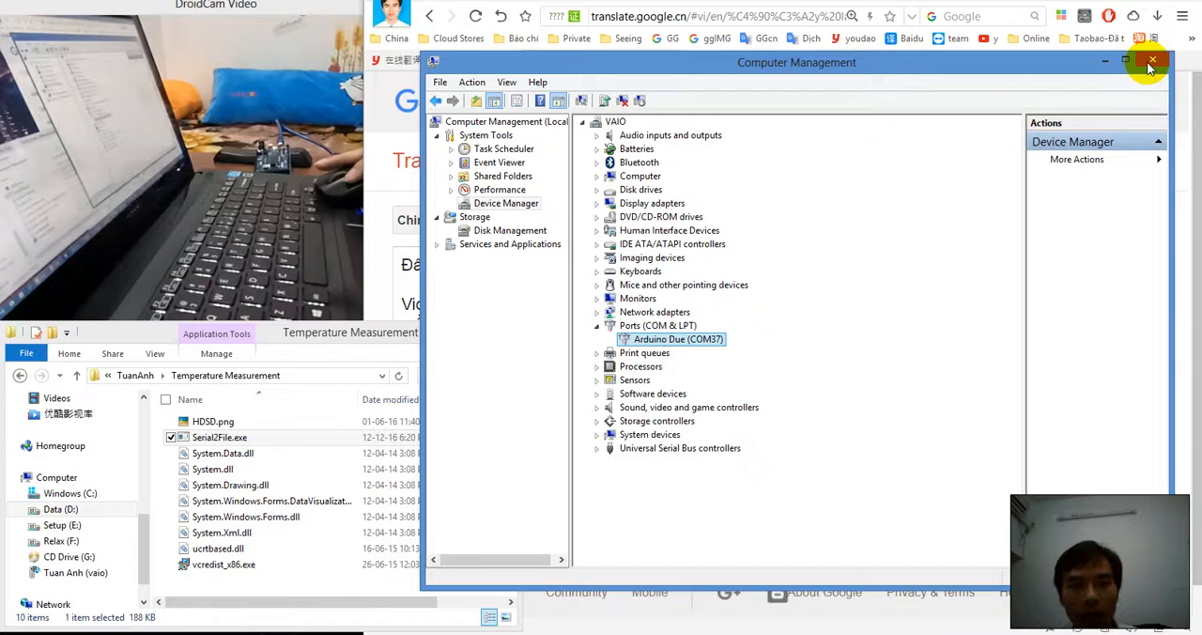
Close Computer Management and upload the DUE_ADC_truyen_thong_USB sketch to the Due
left_click(1154, 60)
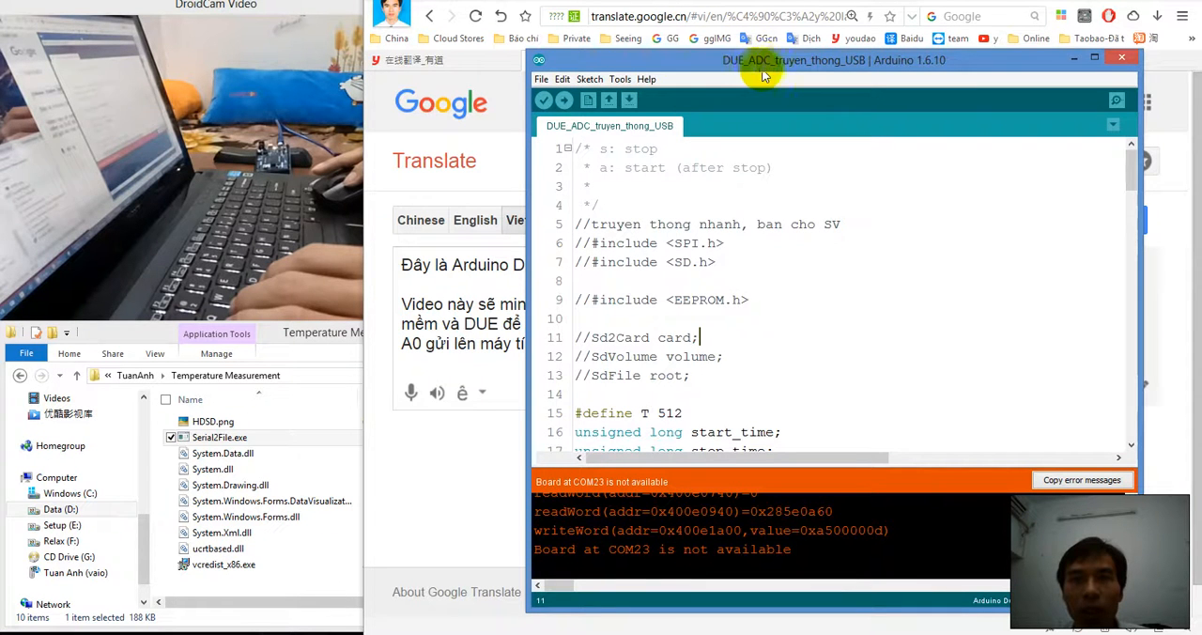
left_click(620, 79)
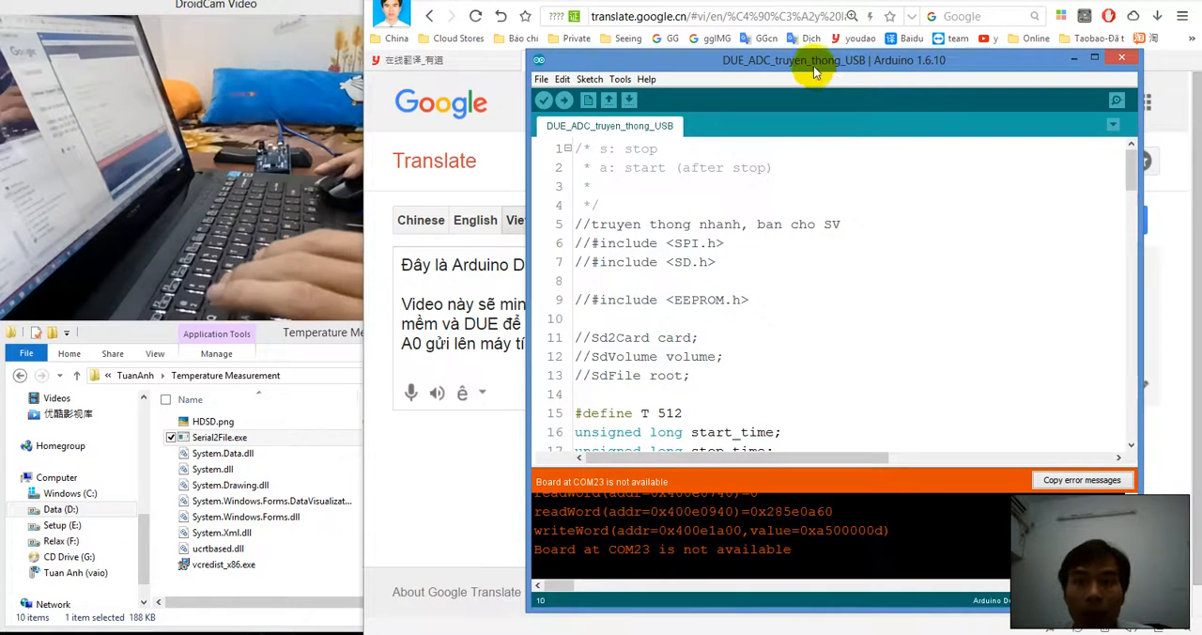
left_click(545, 69)
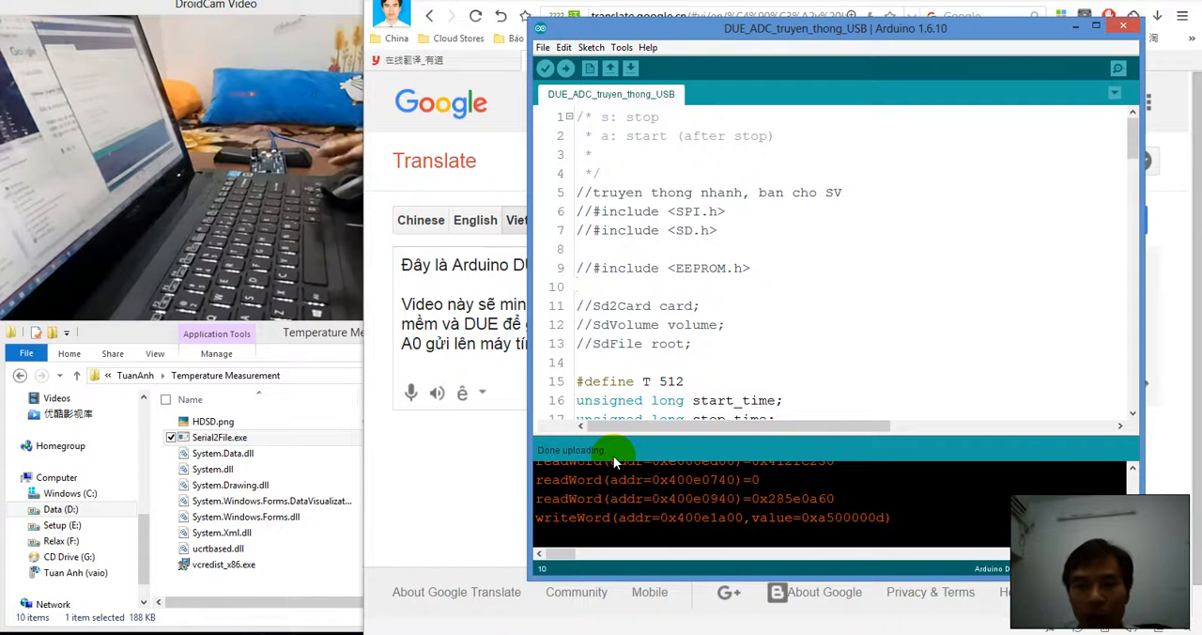
Choose COM37 (Arduino Due Native USB Port) as the sketch's serial port
left_click(620, 47)
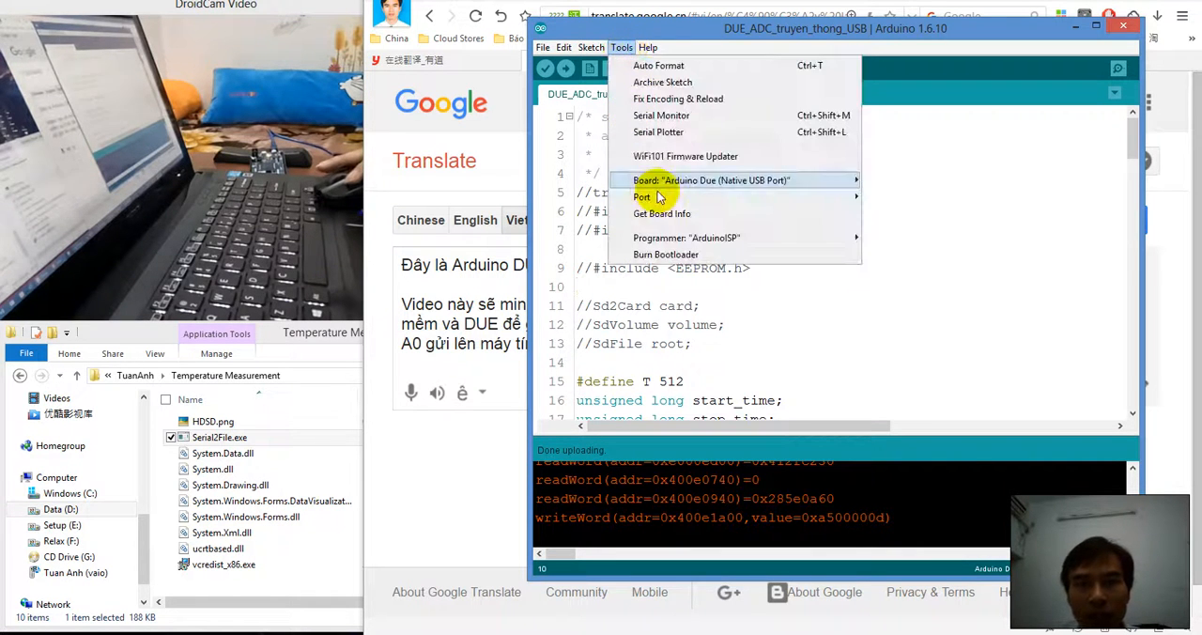
mouse_move(642, 197)
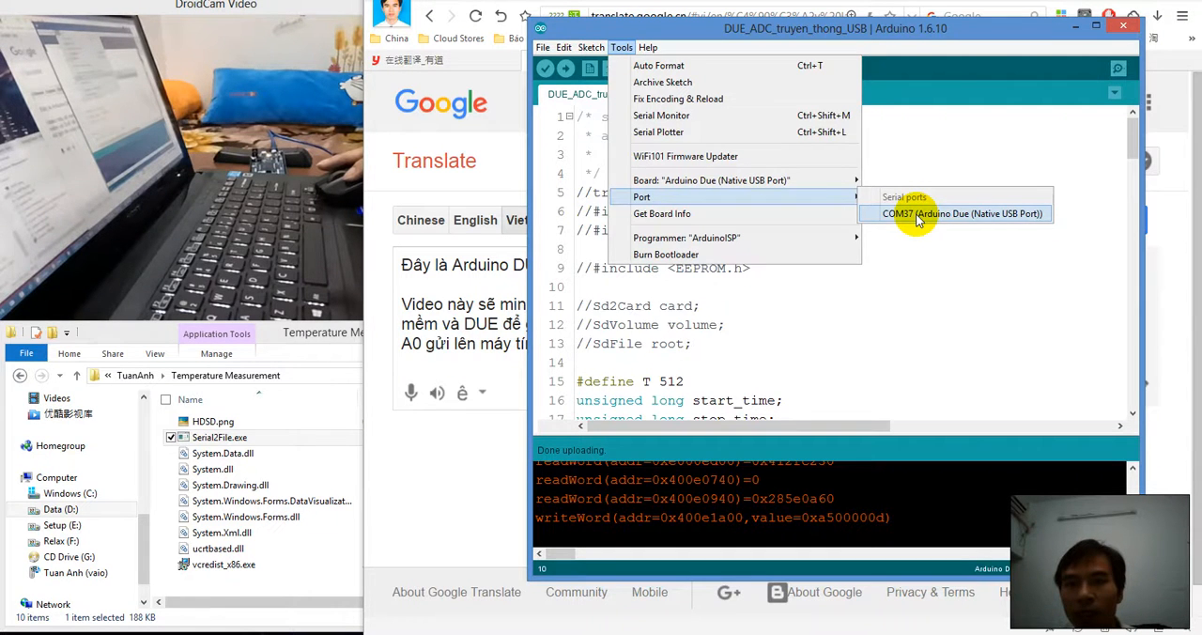
left_click(962, 214)
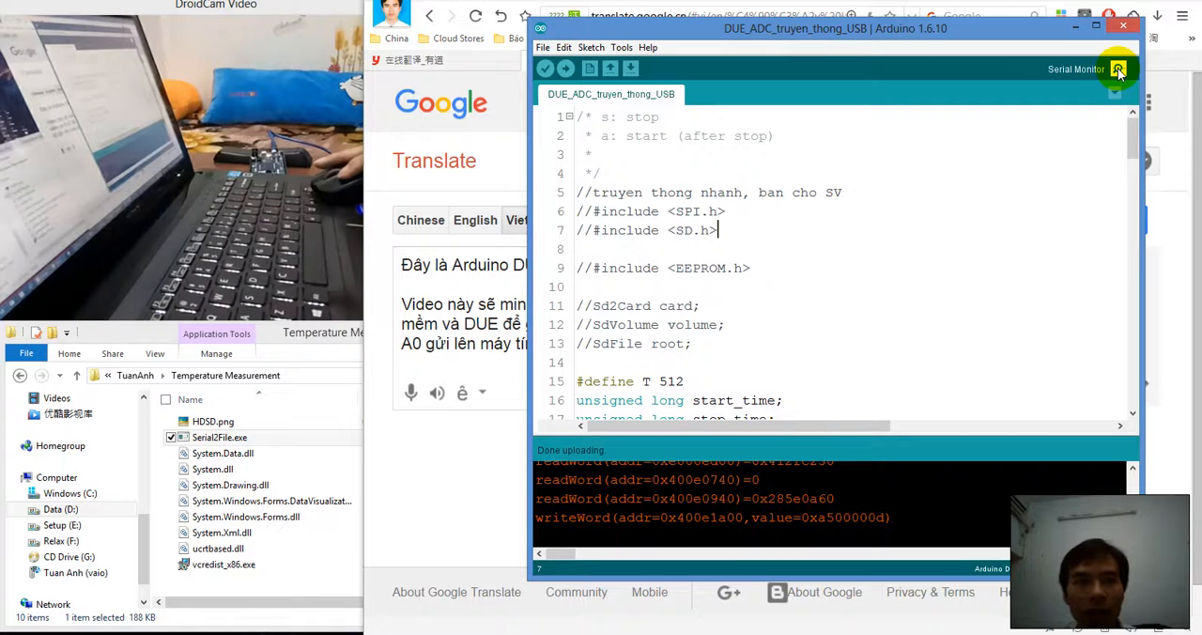
Show the COM37 serial monitor at 250000 baud streaming colon characters
left_click(1118, 67)
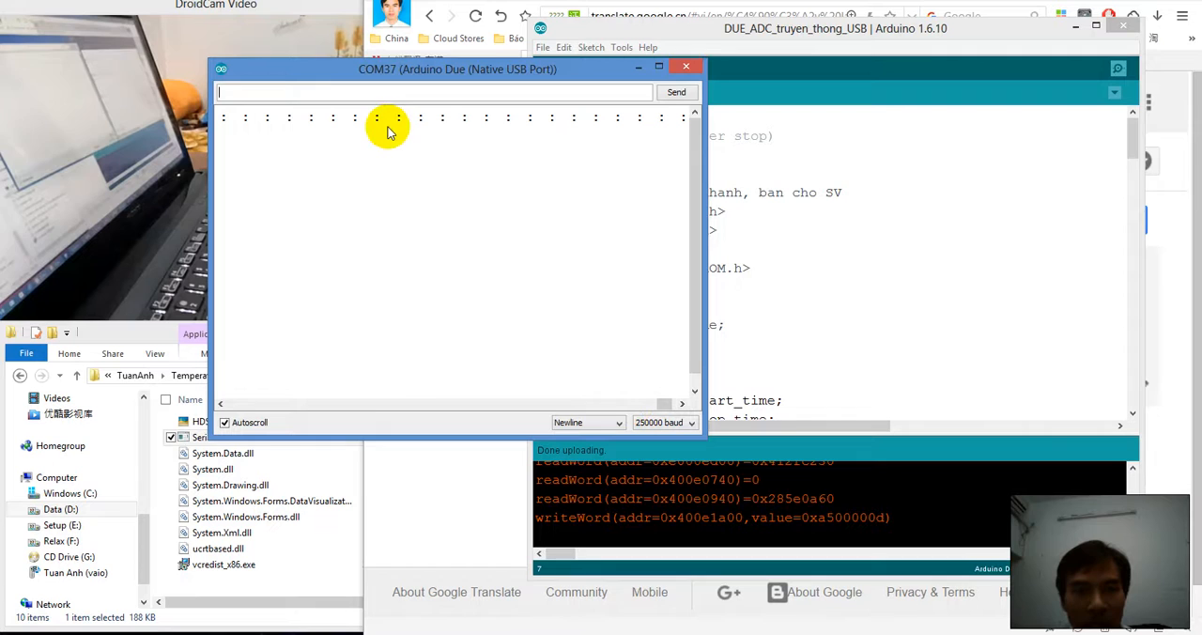
mouse_move(497, 118)
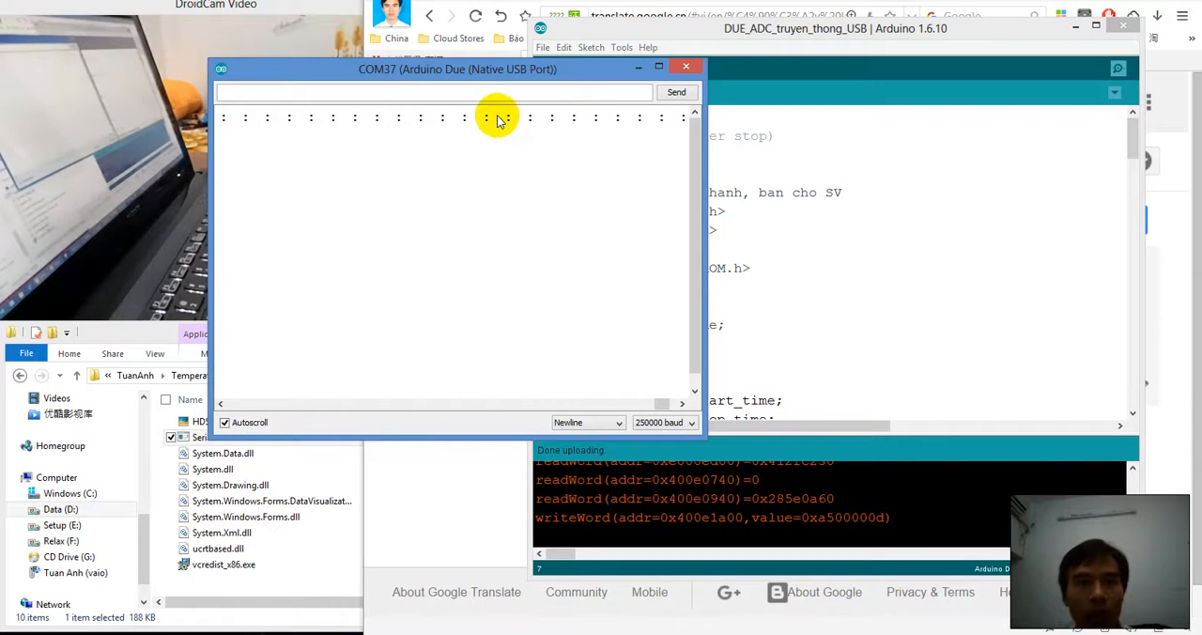
mouse_move(533, 128)
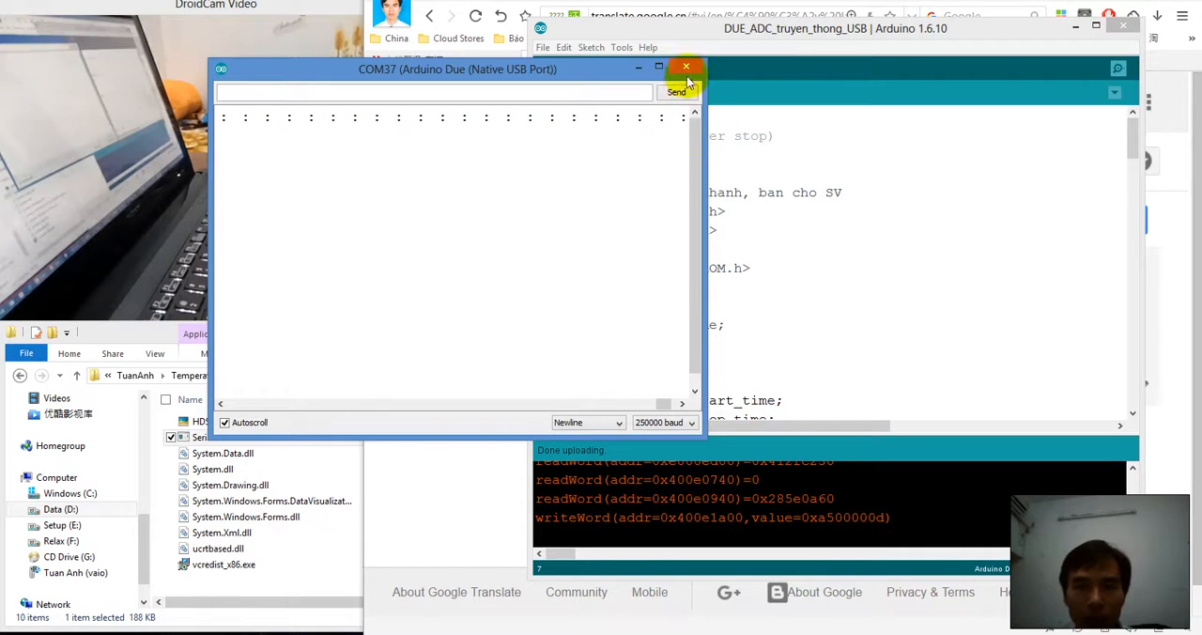
left_click(686, 67)
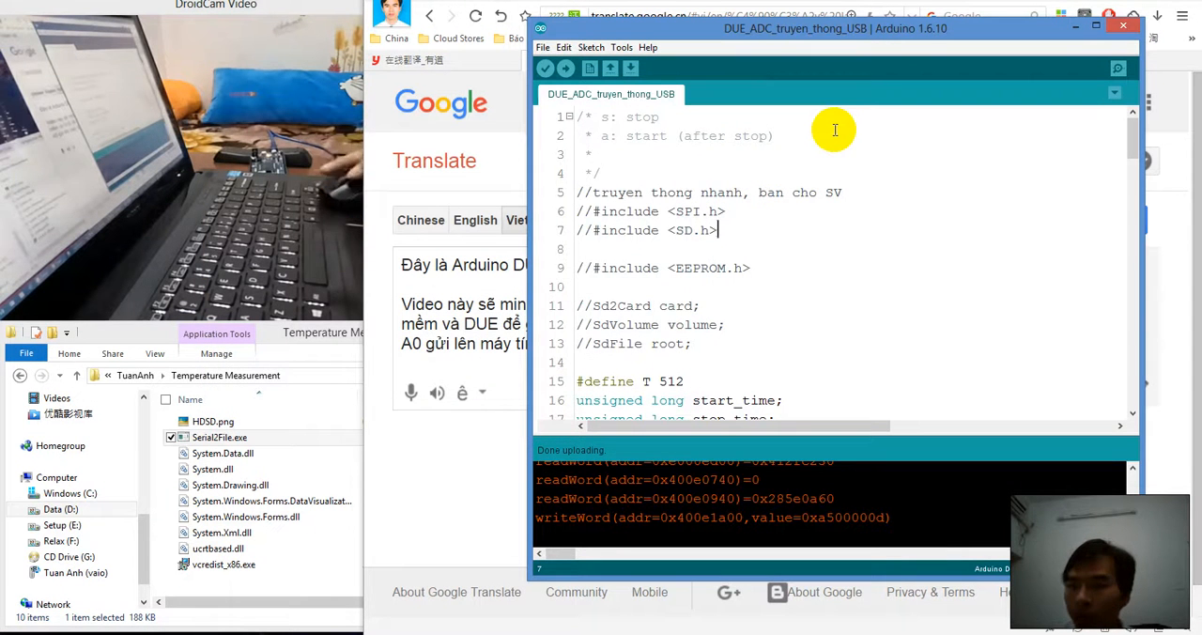
mouse_move(1119, 68)
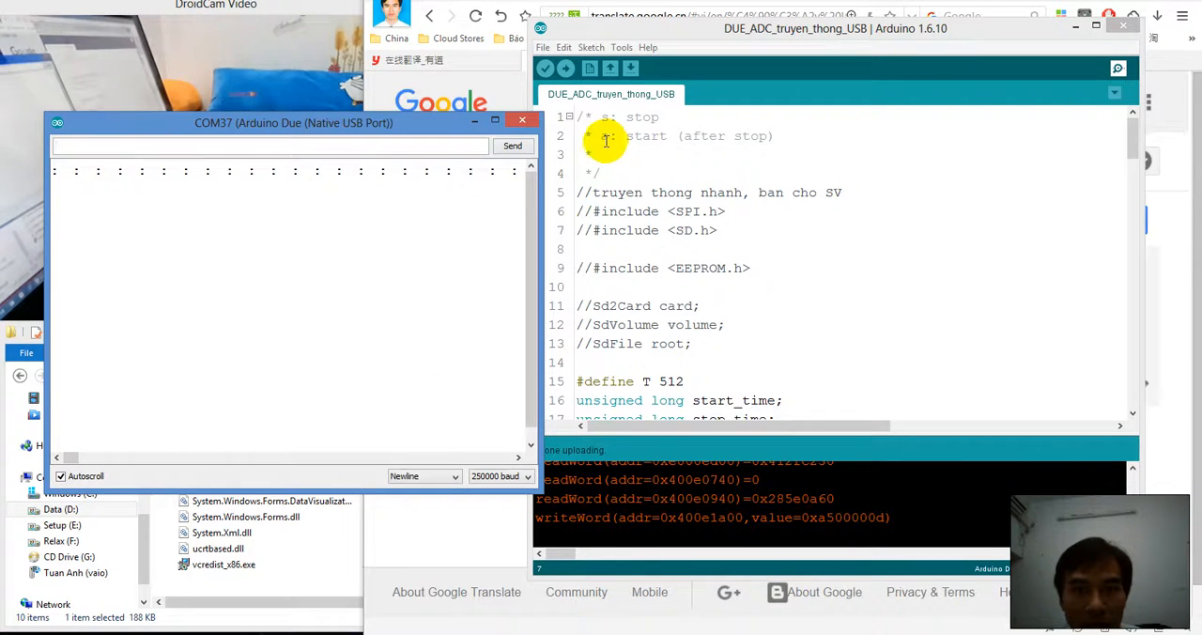
type("a")
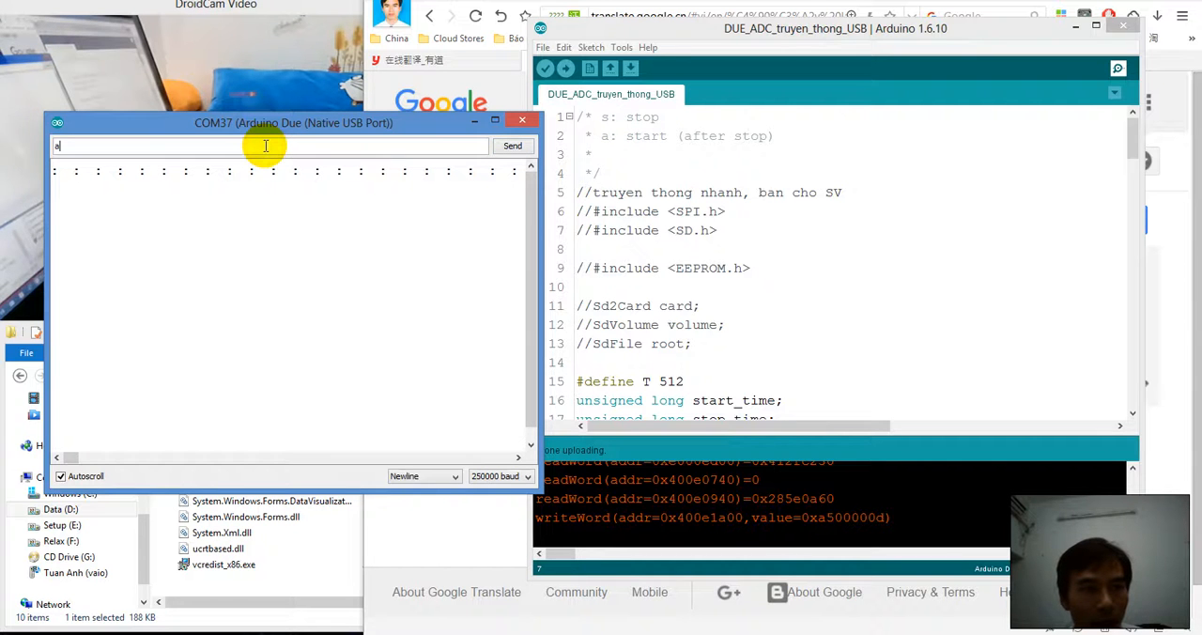
left_click(511, 147)
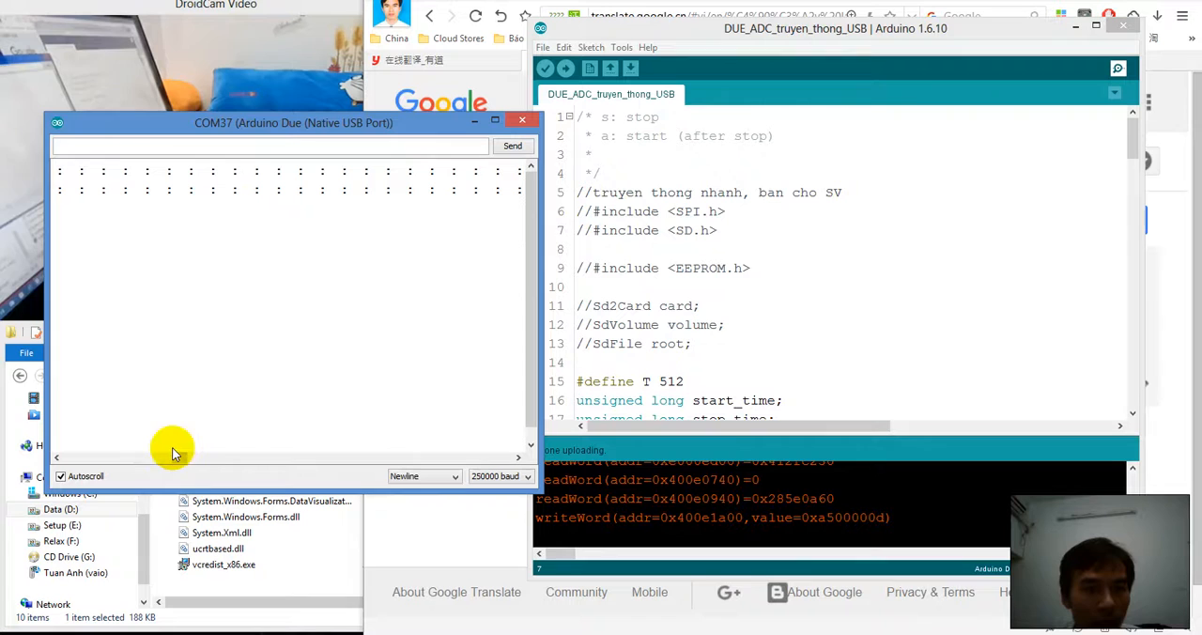
left_click(180, 146)
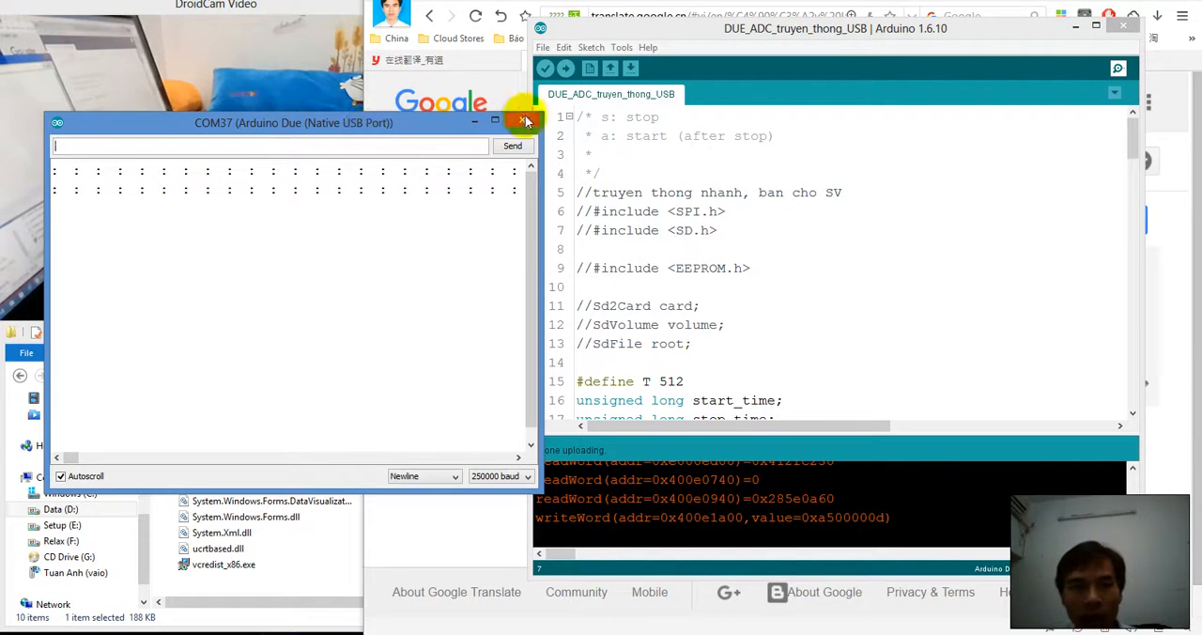
left_click(524, 120)
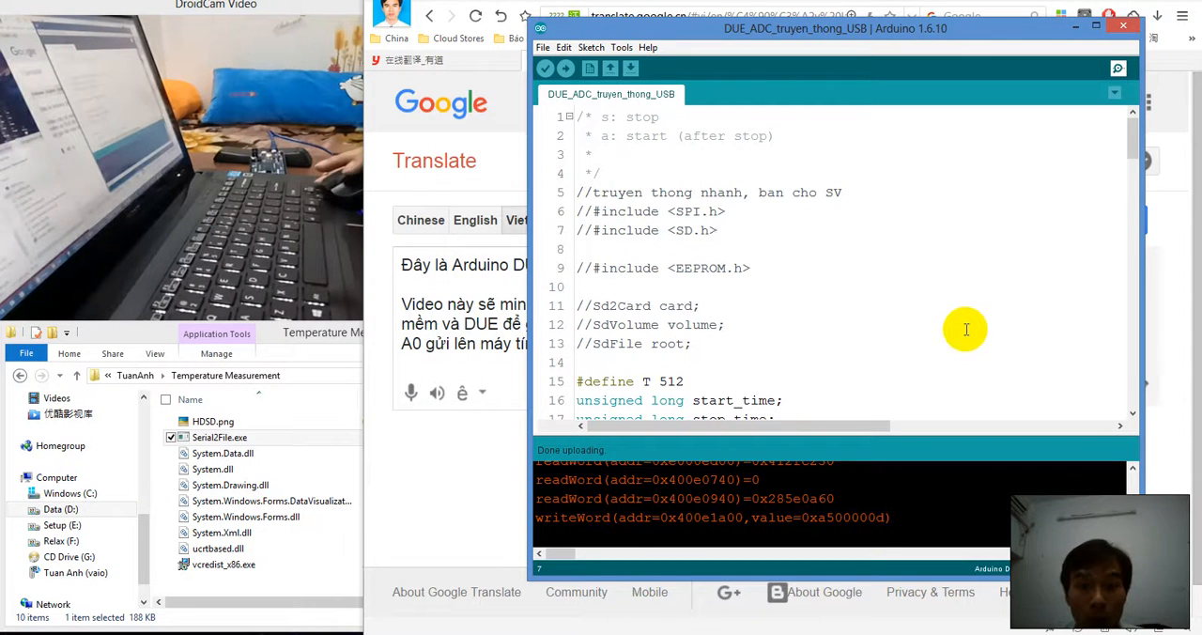
Leave the sketch unchanged and bring the Temperature Measurement folder with SerialFile.exe forward
double_click(636, 305)
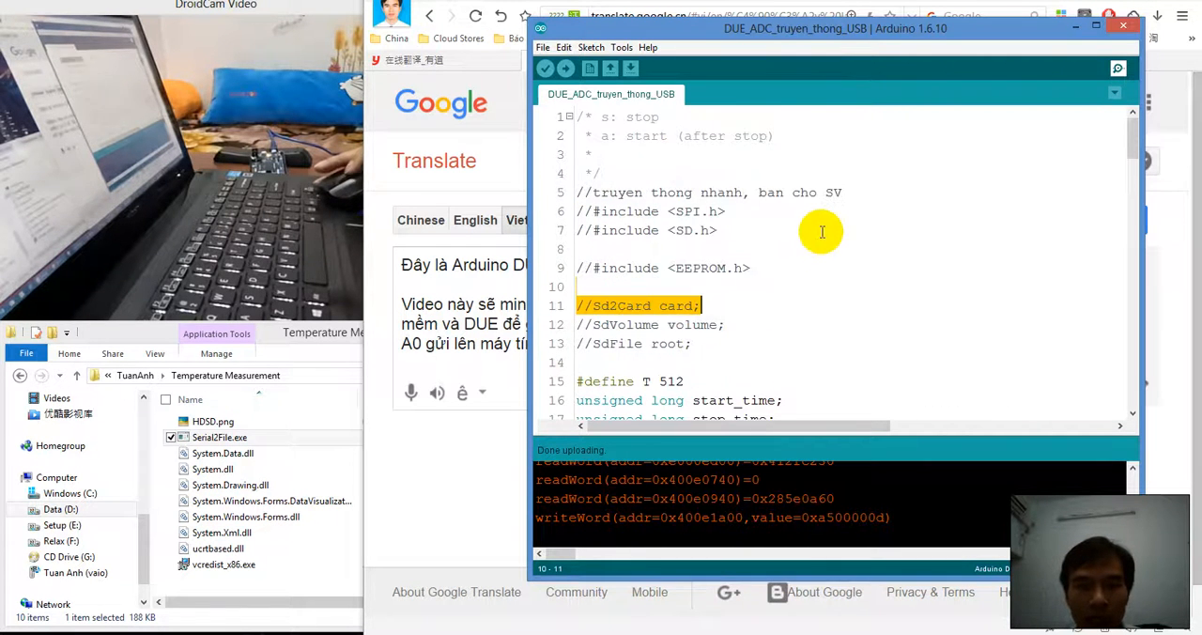
left_click(806, 243)
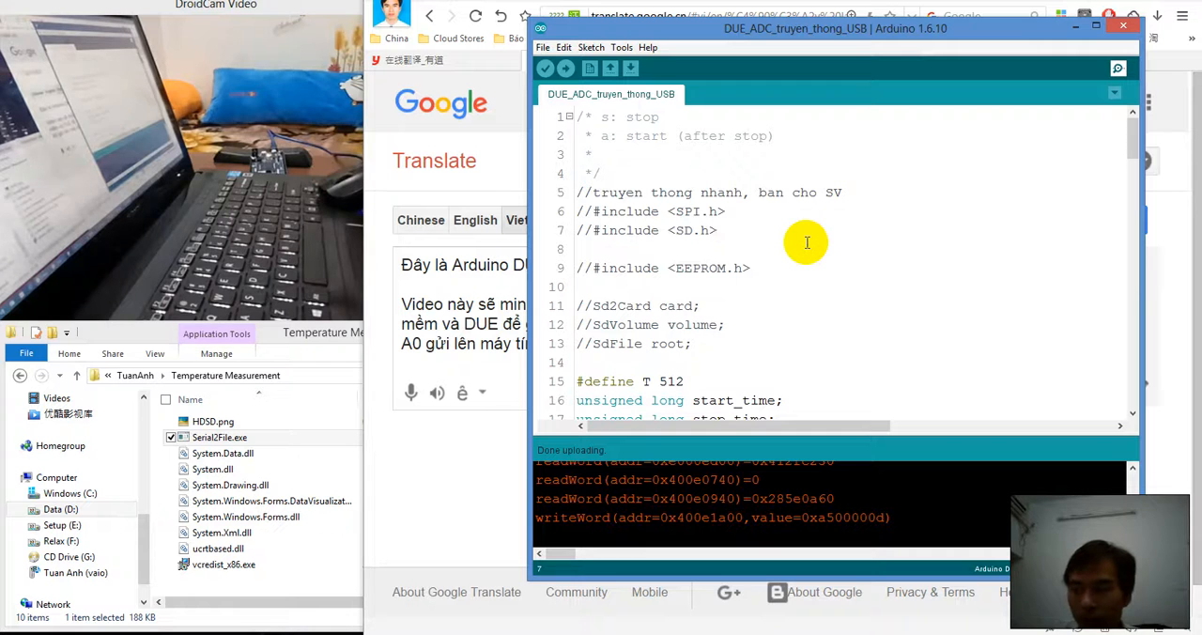
mouse_move(524, 392)
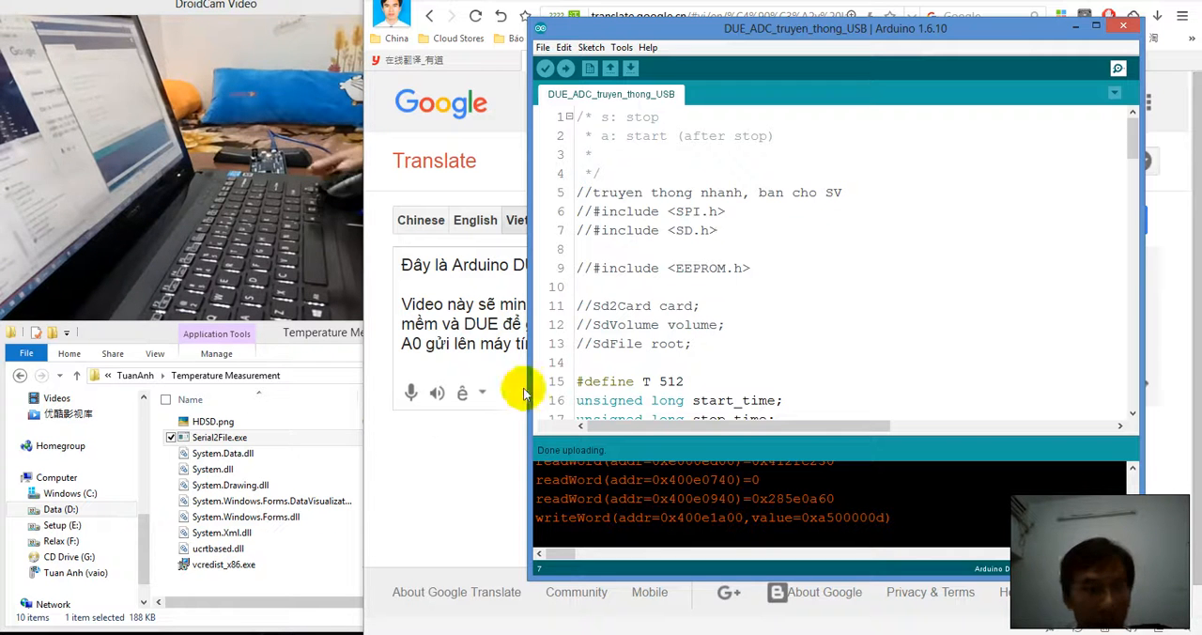
mouse_move(323, 338)
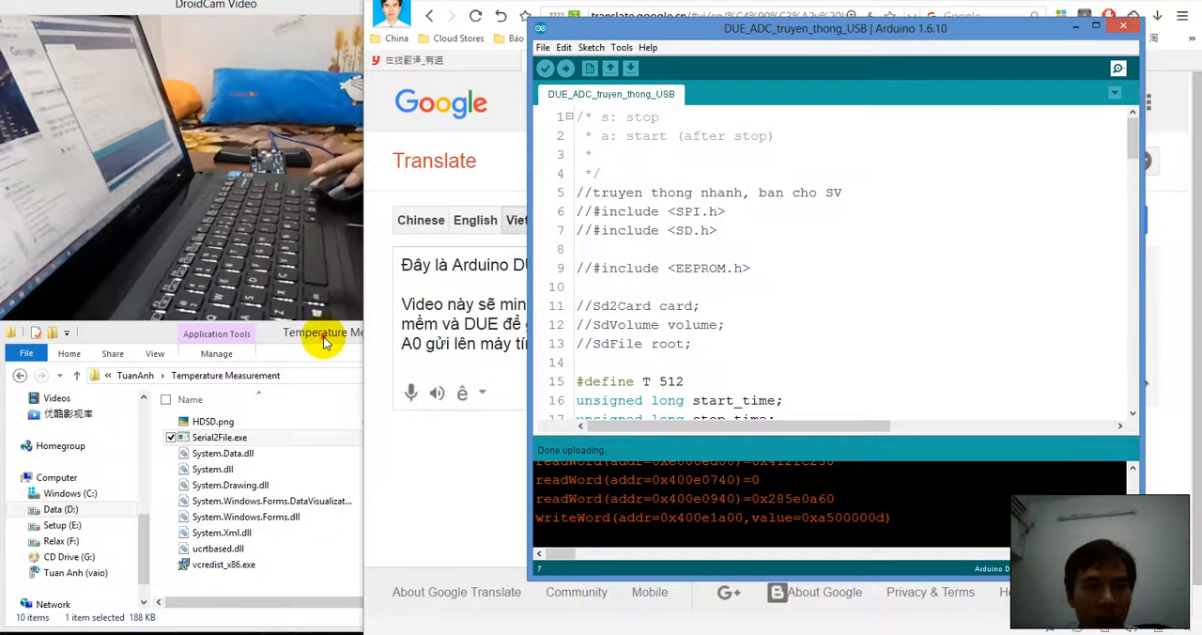
left_click(350, 332)
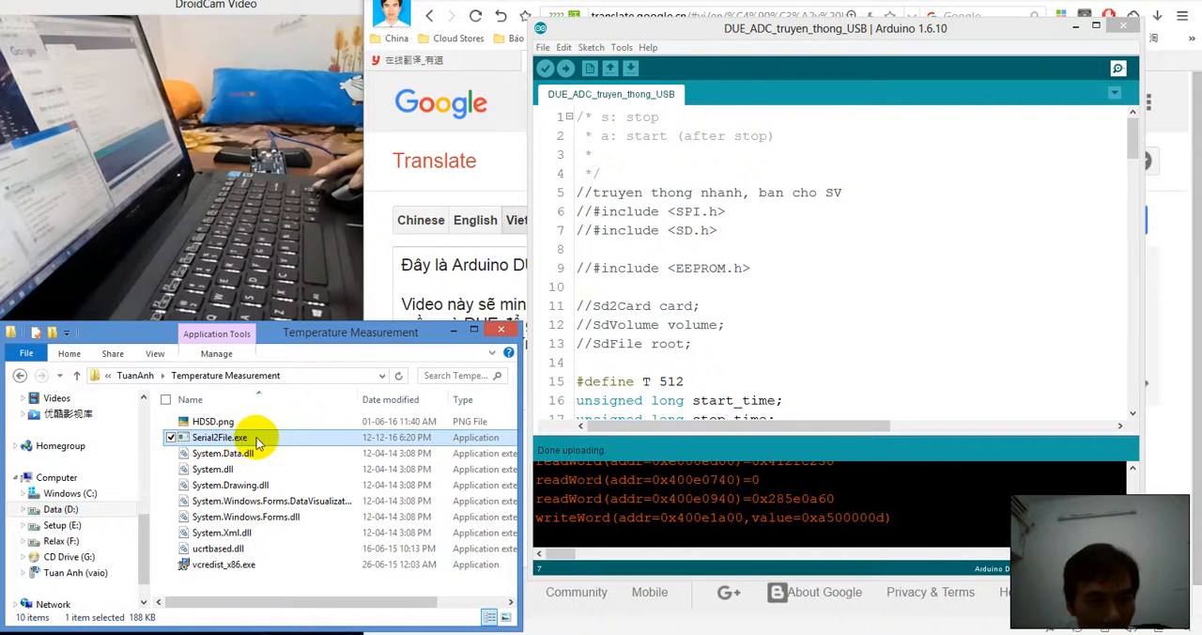
Launch SerialFile.exe and centre its measurement window, set to COM37 at 250000 baud
double_click(217, 437)
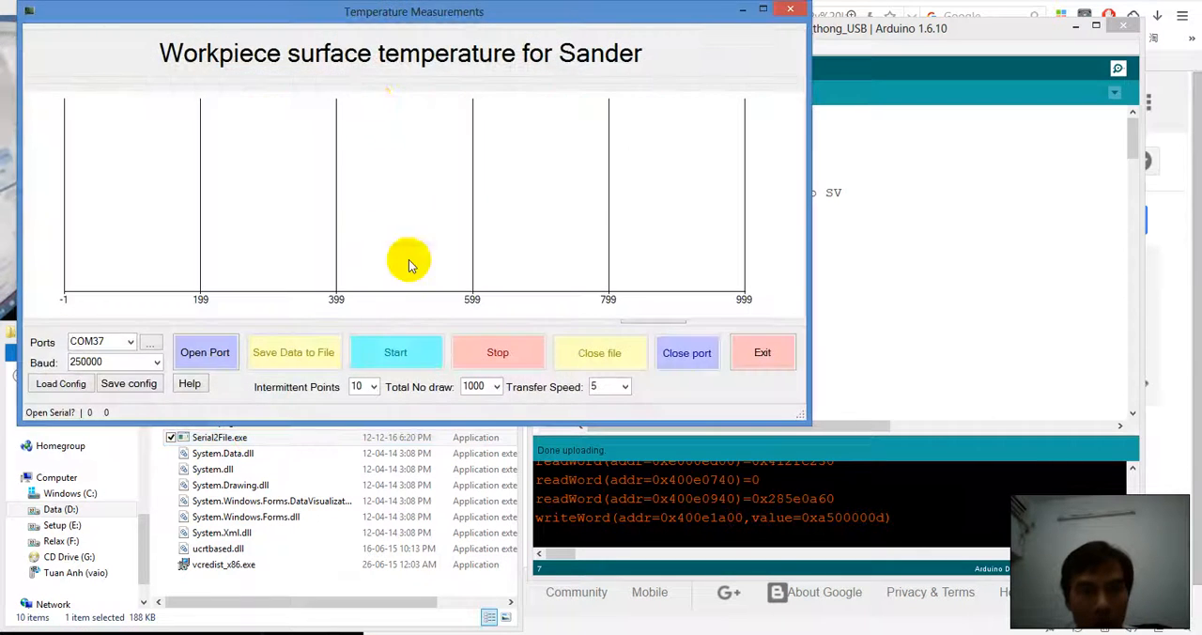
left_click_drag(413, 12, 607, 64)
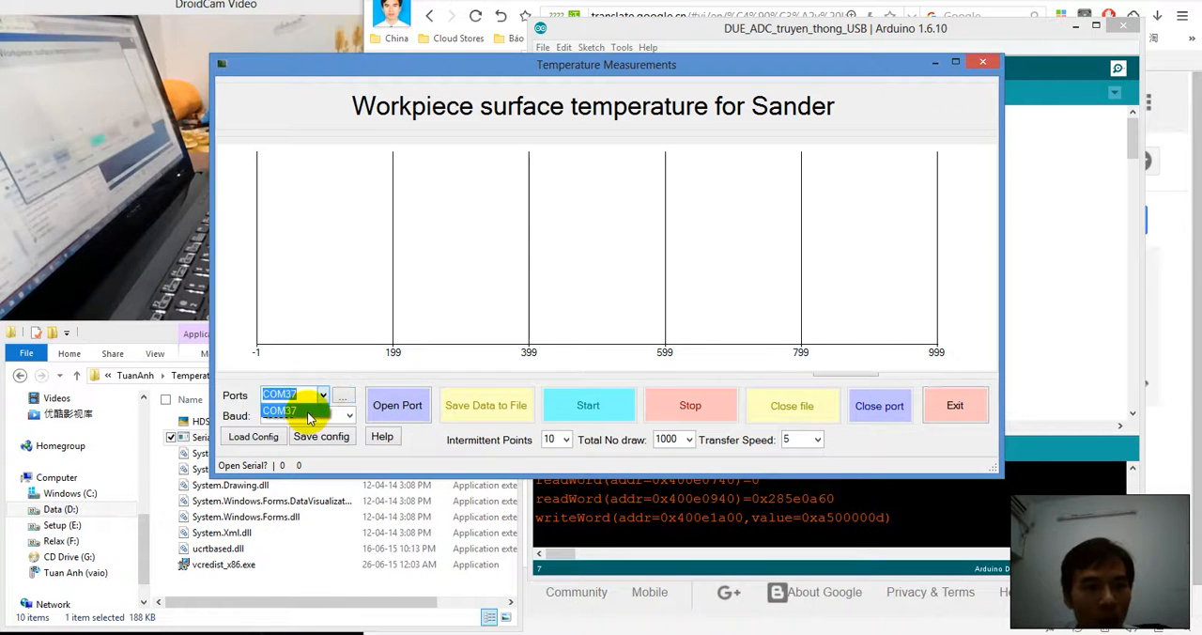
mouse_move(272, 481)
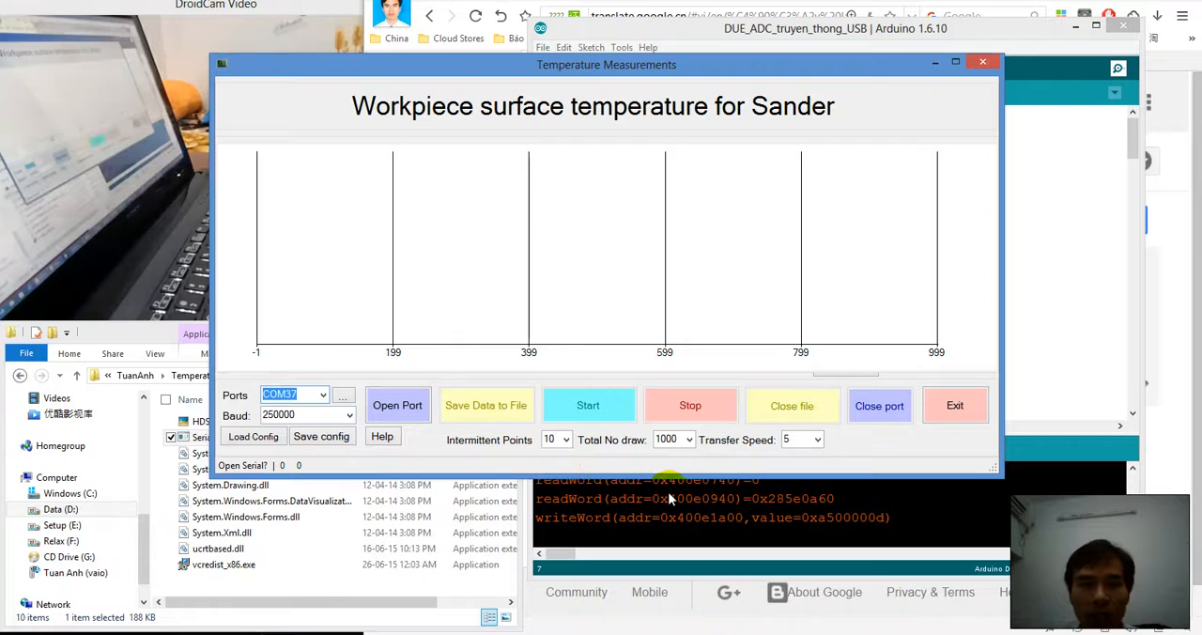
mouse_move(769, 117)
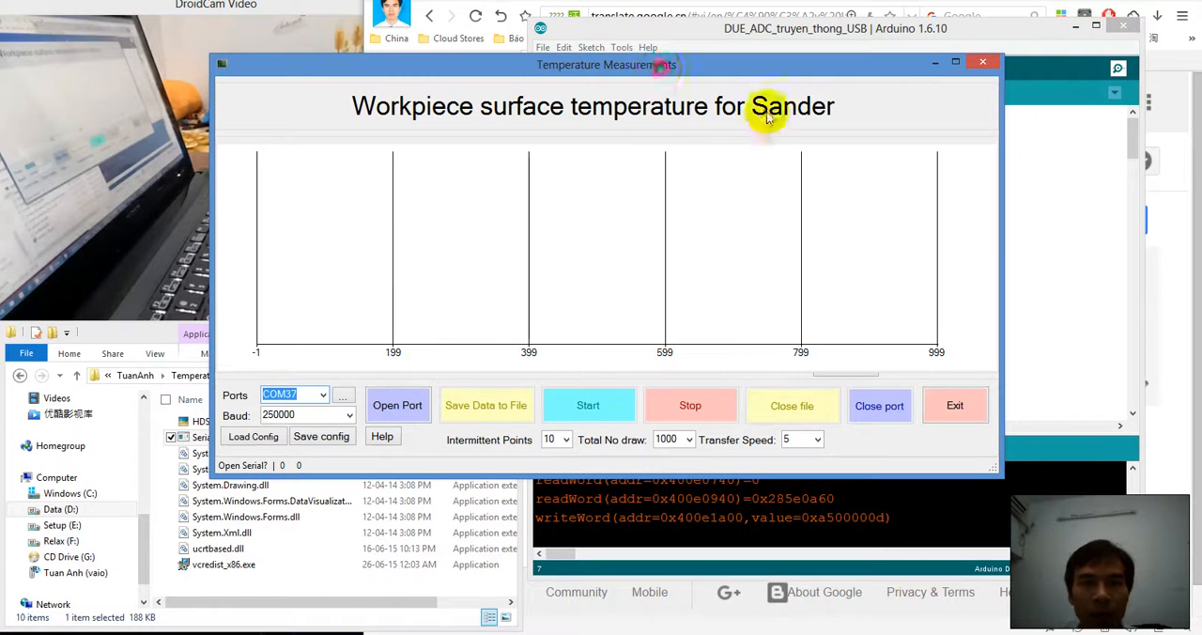
left_click_drag(608, 64, 761, 101)
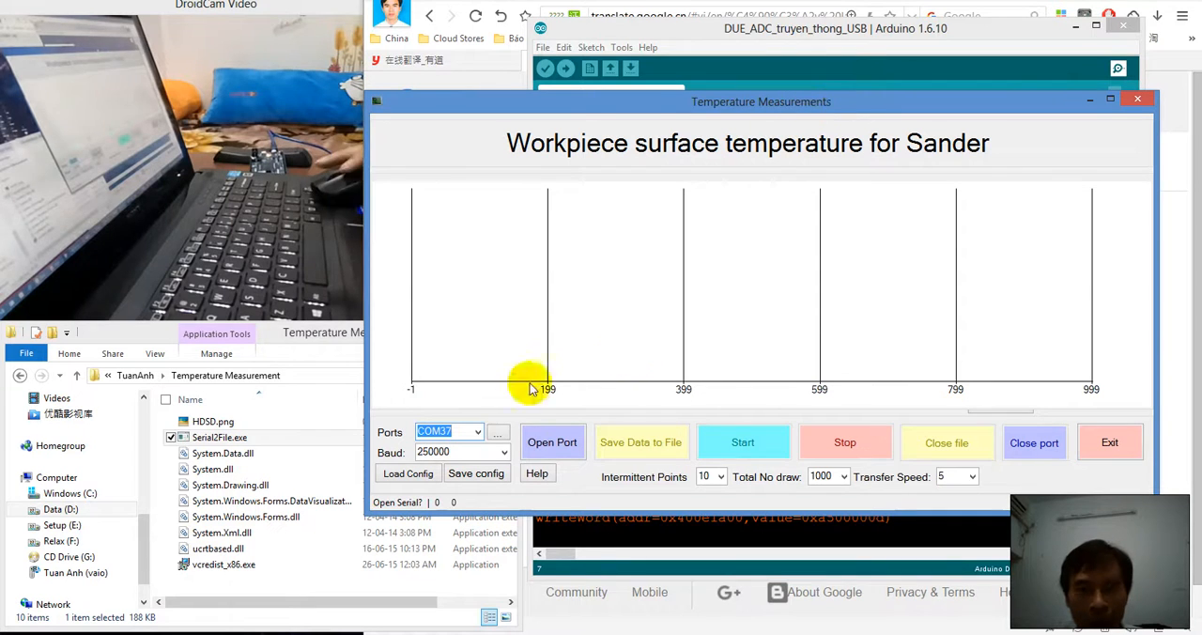
Connect to COM37 and start plotting the live ADC signal (about 80 to 400)
left_click(552, 442)
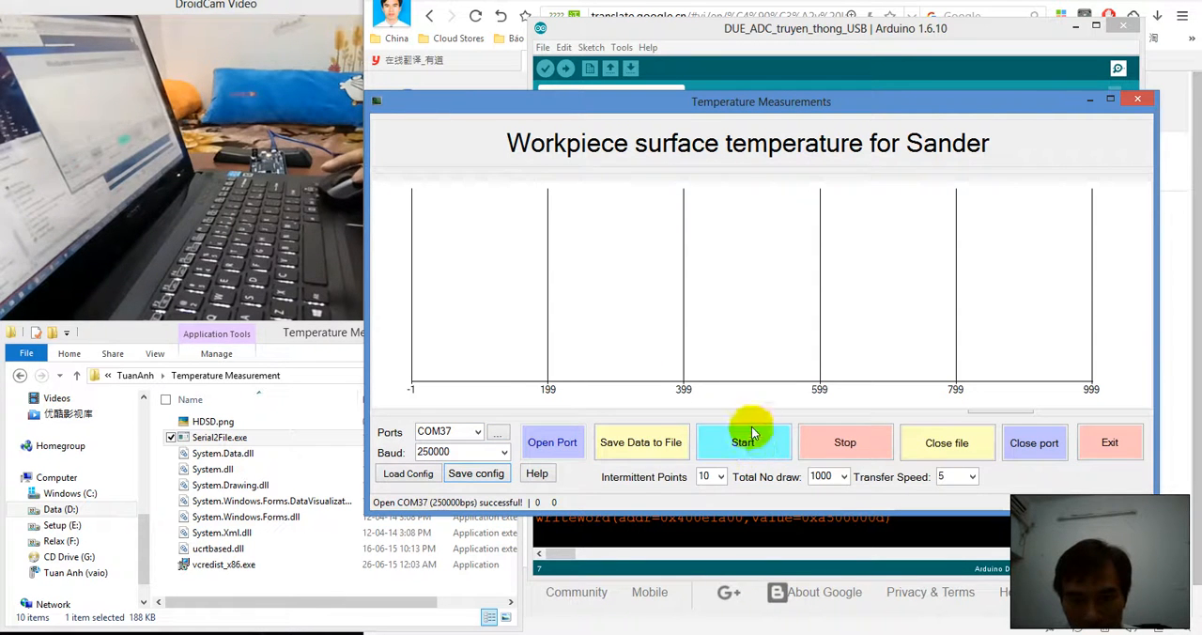
left_click(744, 442)
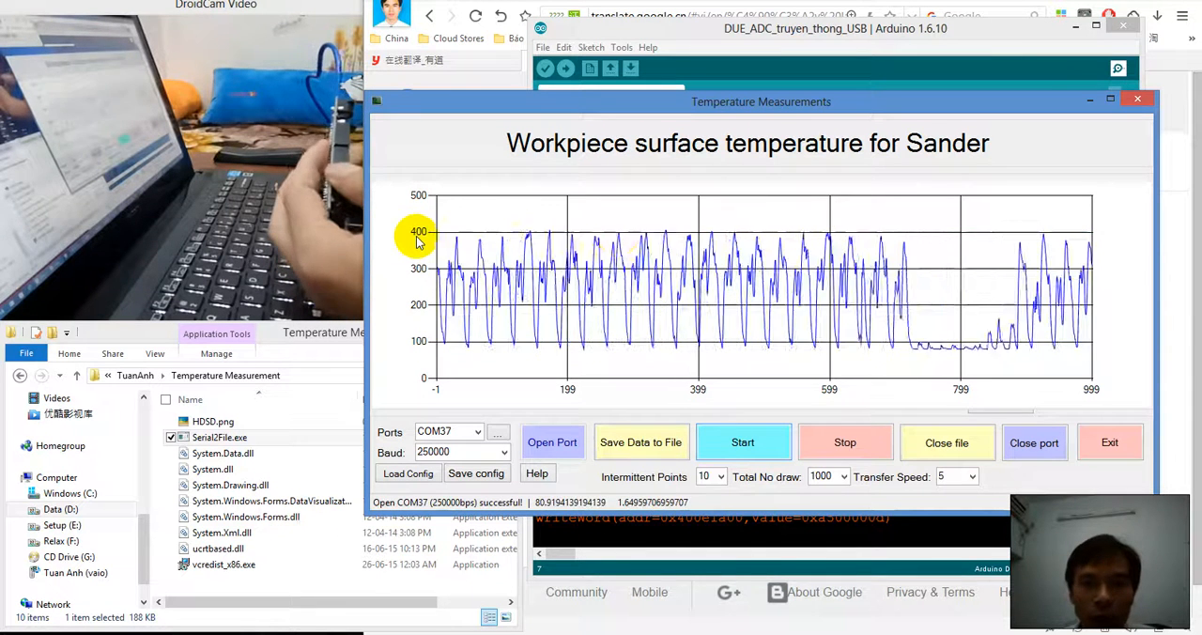
Halt the live plot and start saving data to a new timestamped CSV in C:\Data
left_click(846, 441)
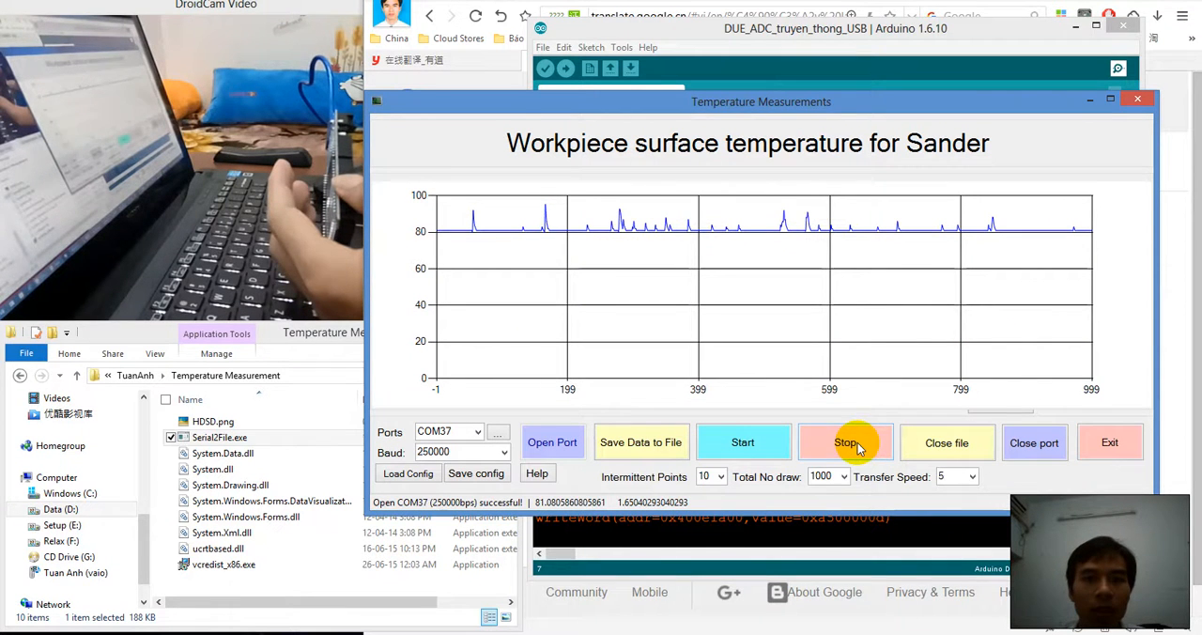
left_click(845, 441)
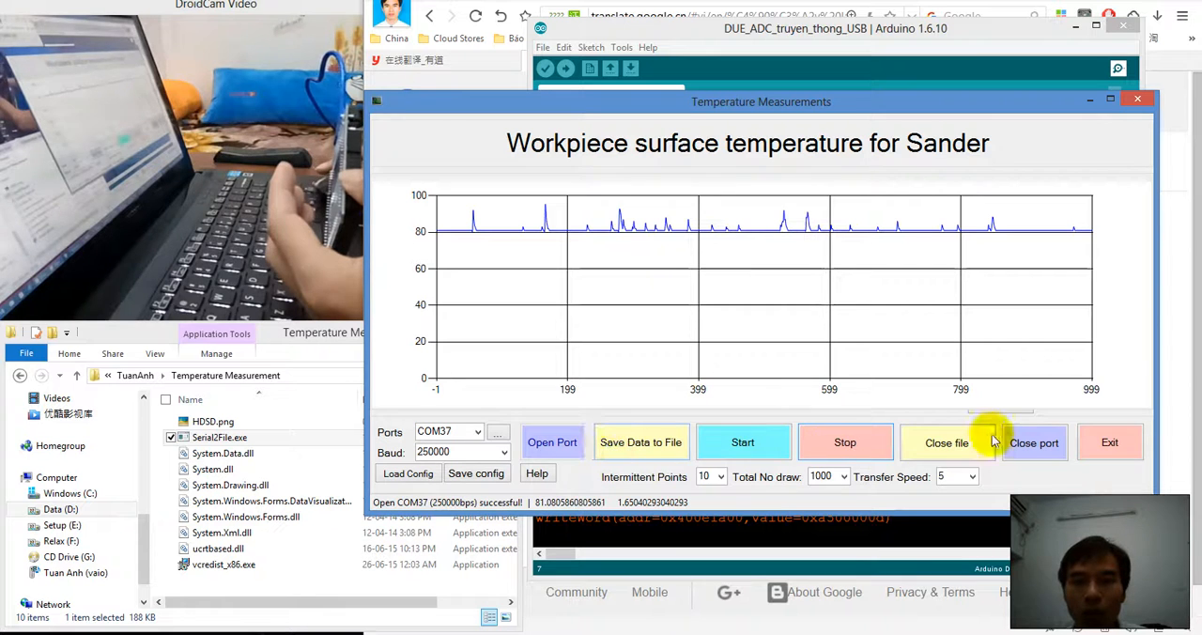
left_click(640, 442)
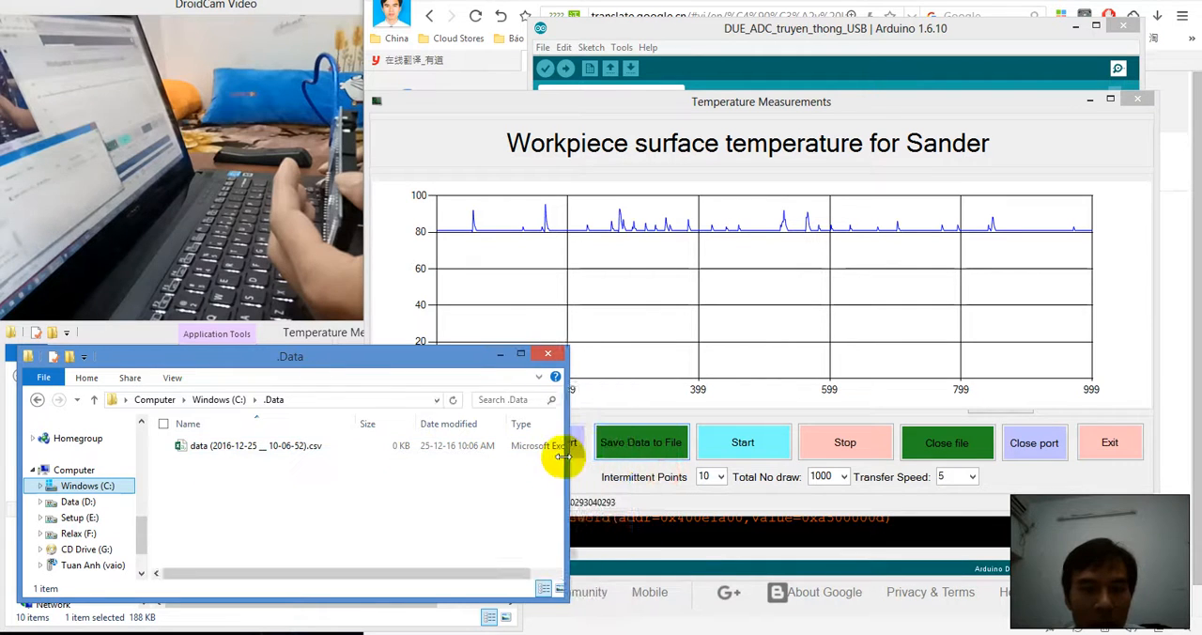
left_click(254, 445)
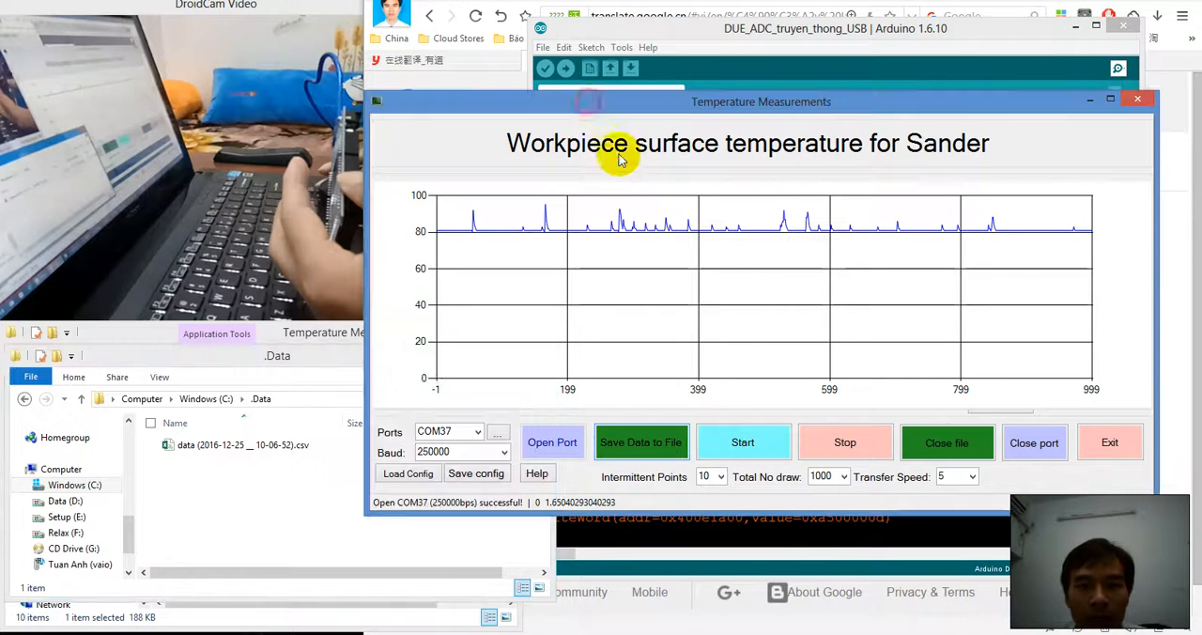
Resume streaming while saving so the sample counter passes 420000
left_click(742, 442)
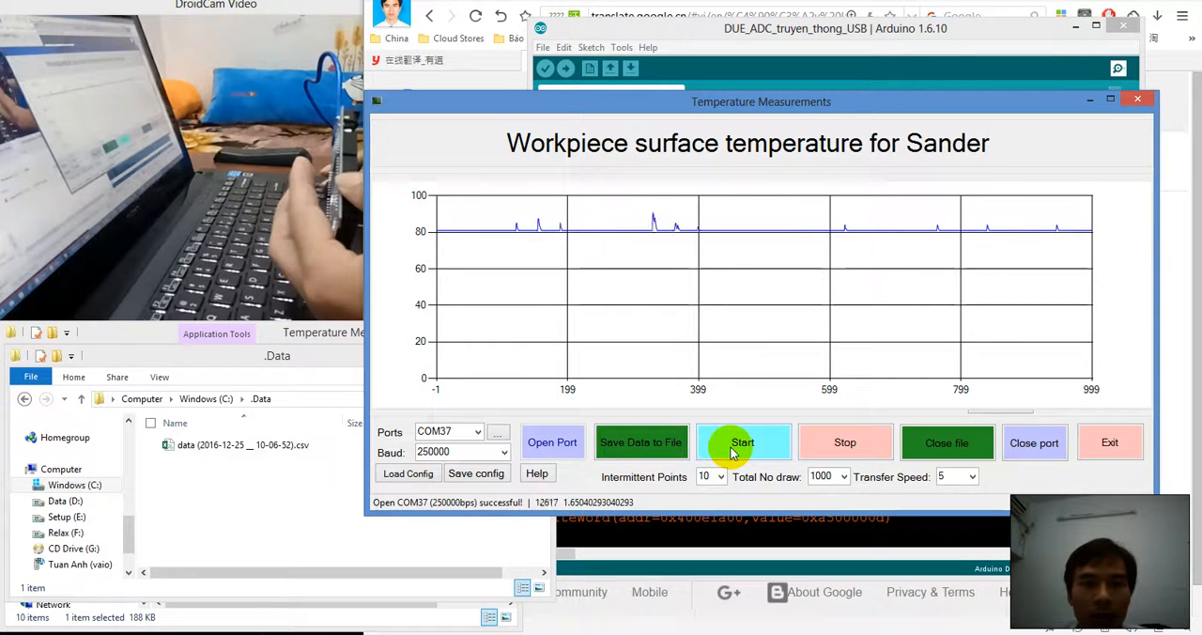
left_click(744, 442)
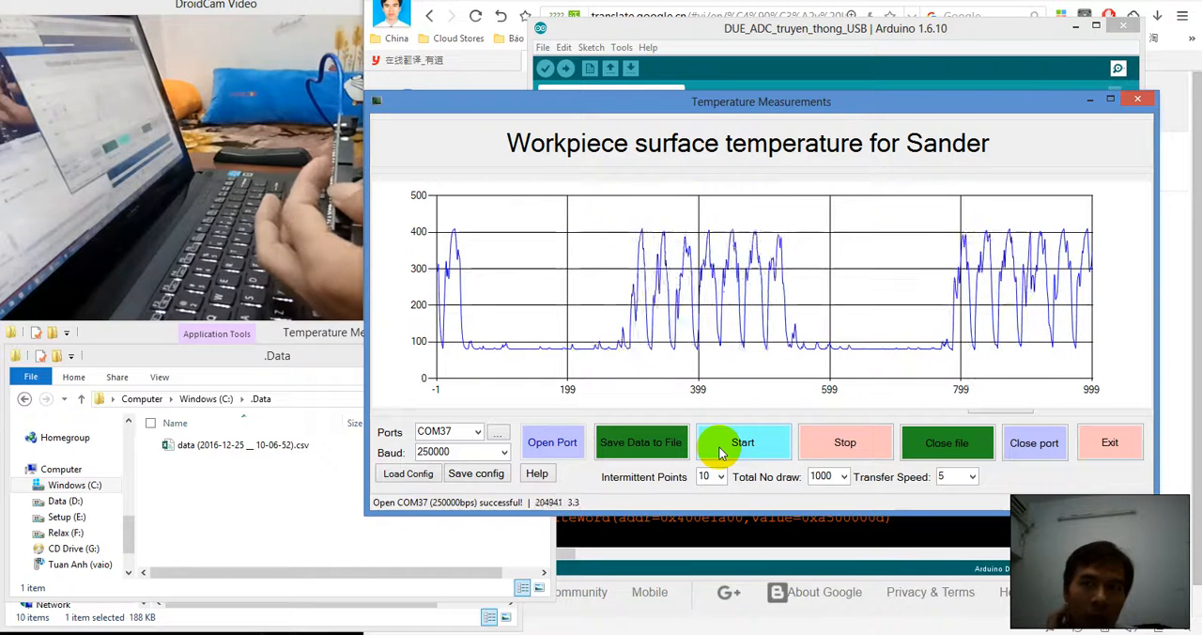
left_click(744, 441)
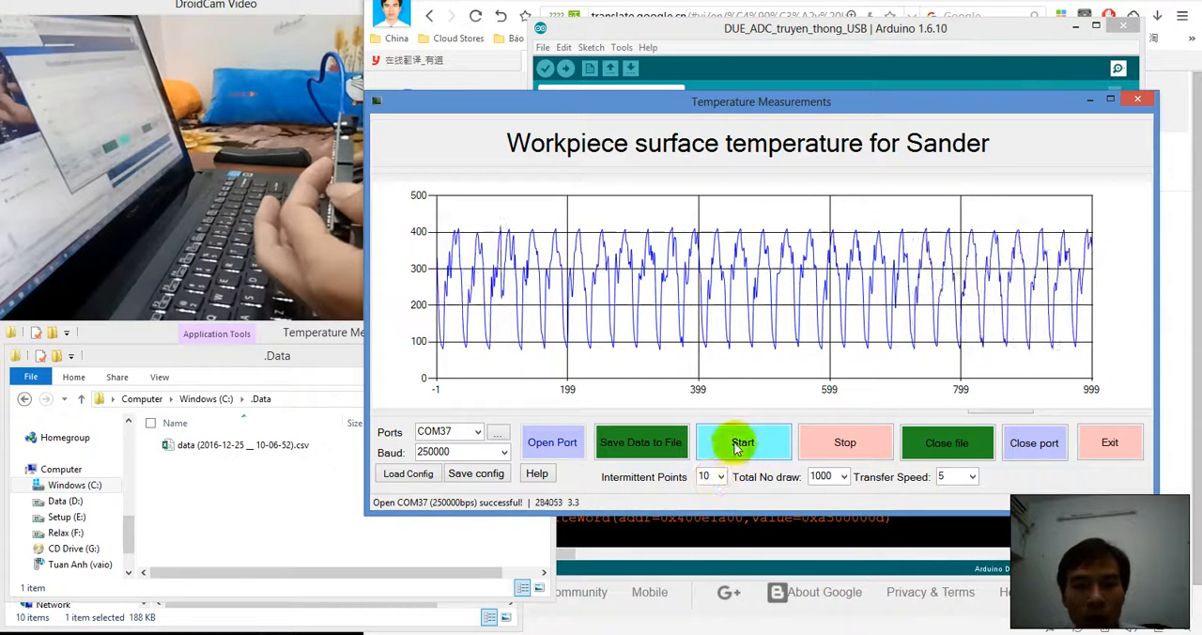
left_click(742, 442)
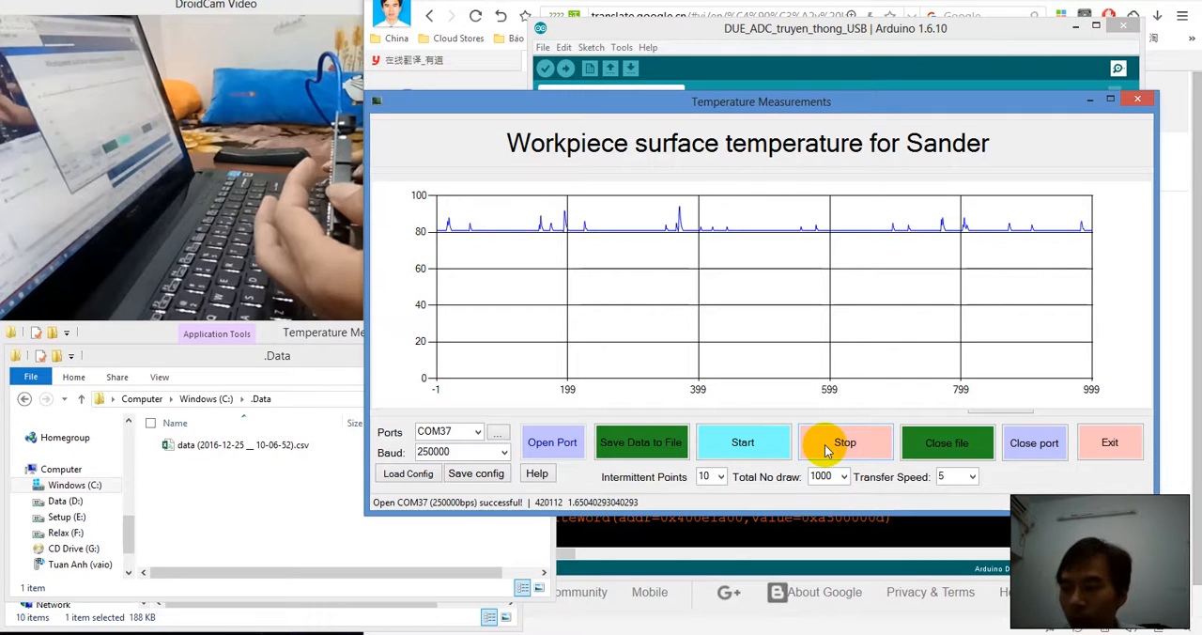
Stop the stream and bring up the saved 3.25 MB data CSV with values near 81
left_click(846, 441)
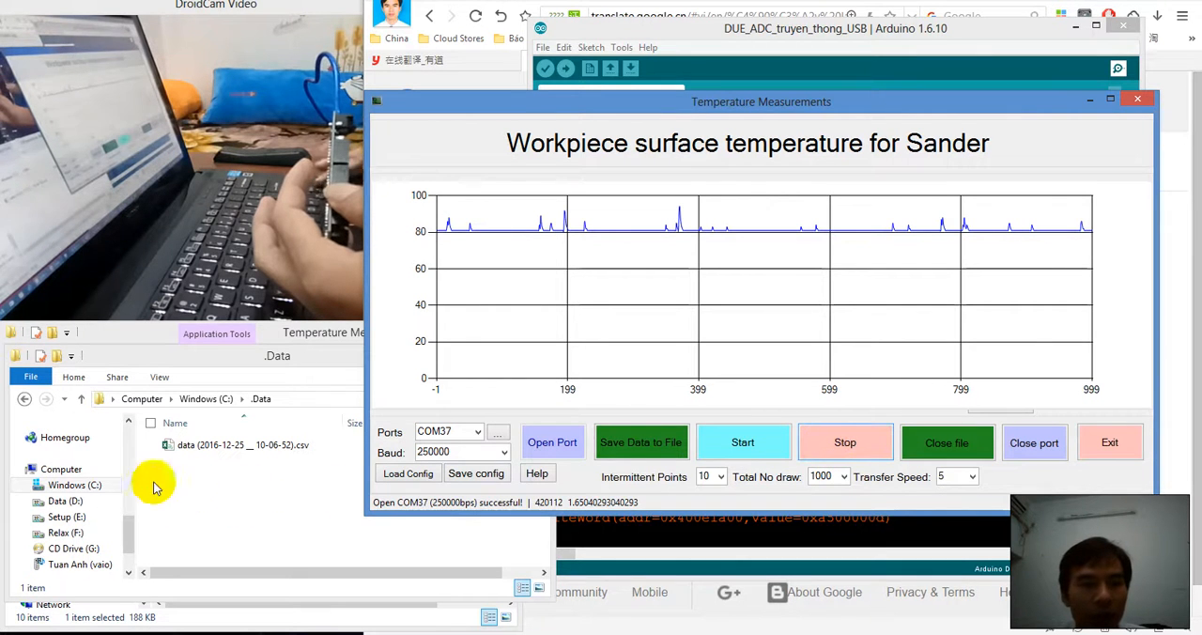
left_click(211, 444)
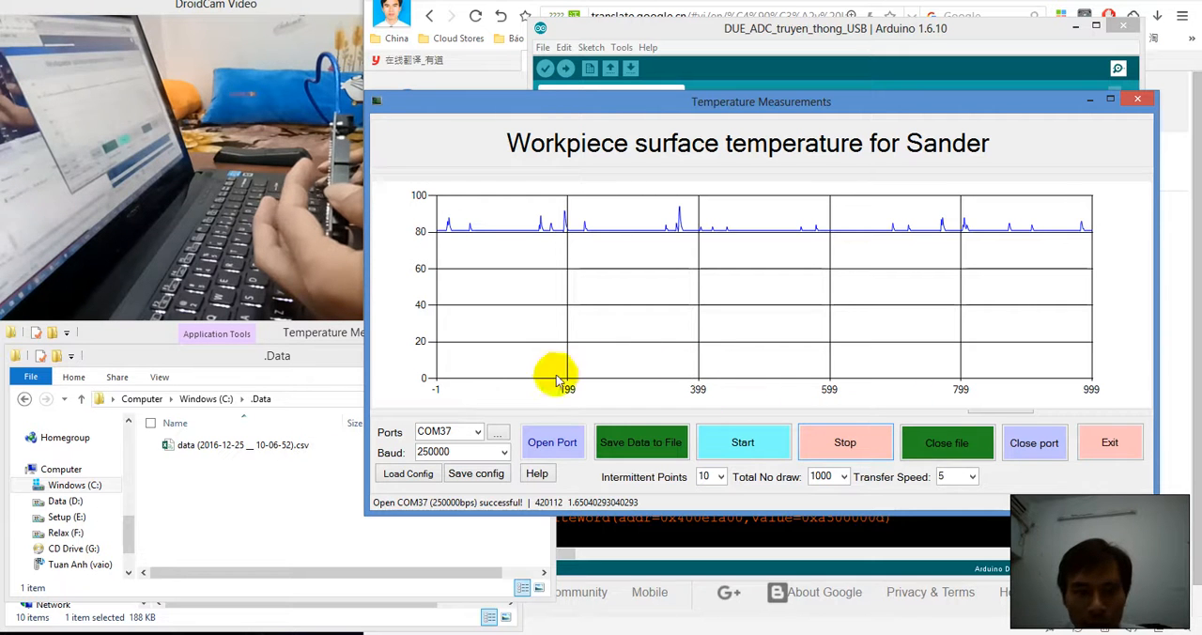
mouse_move(742, 335)
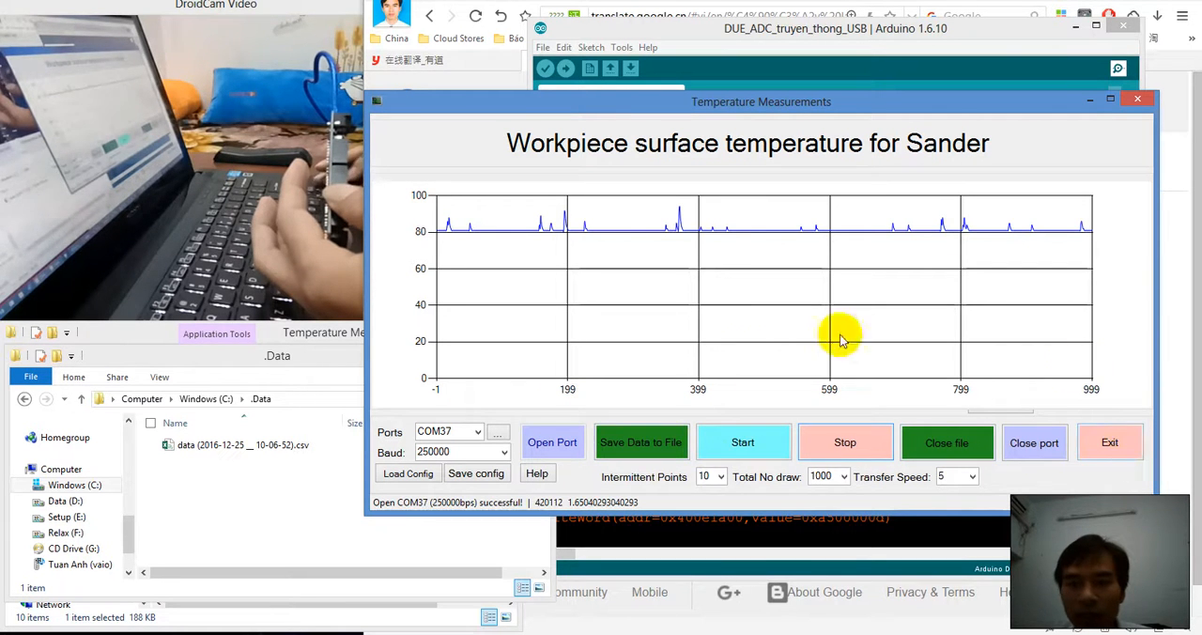
mouse_move(627, 421)
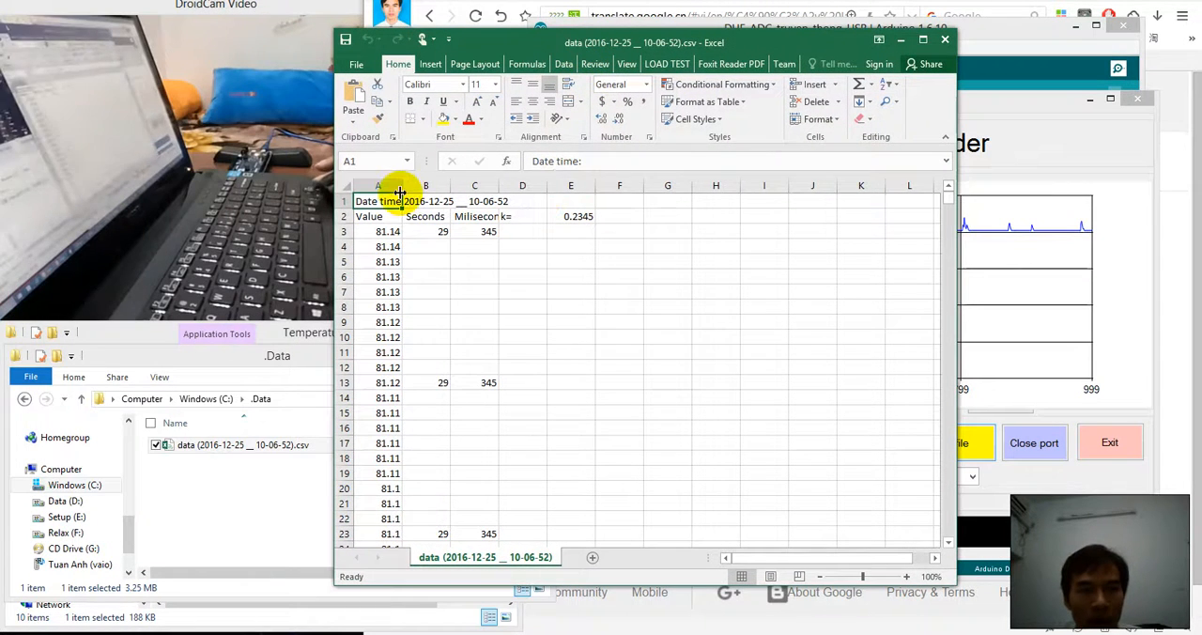
Widen the columns and inspect the Seconds value 29 and Milliseconds value 345
left_click(440, 231)
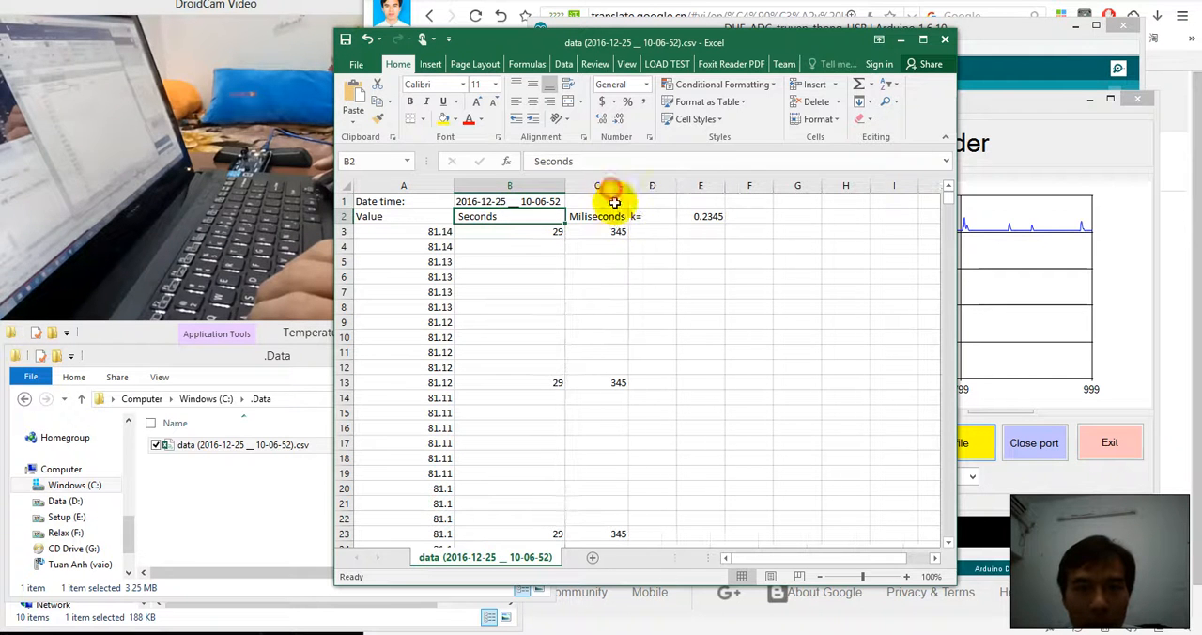
left_click(597, 231)
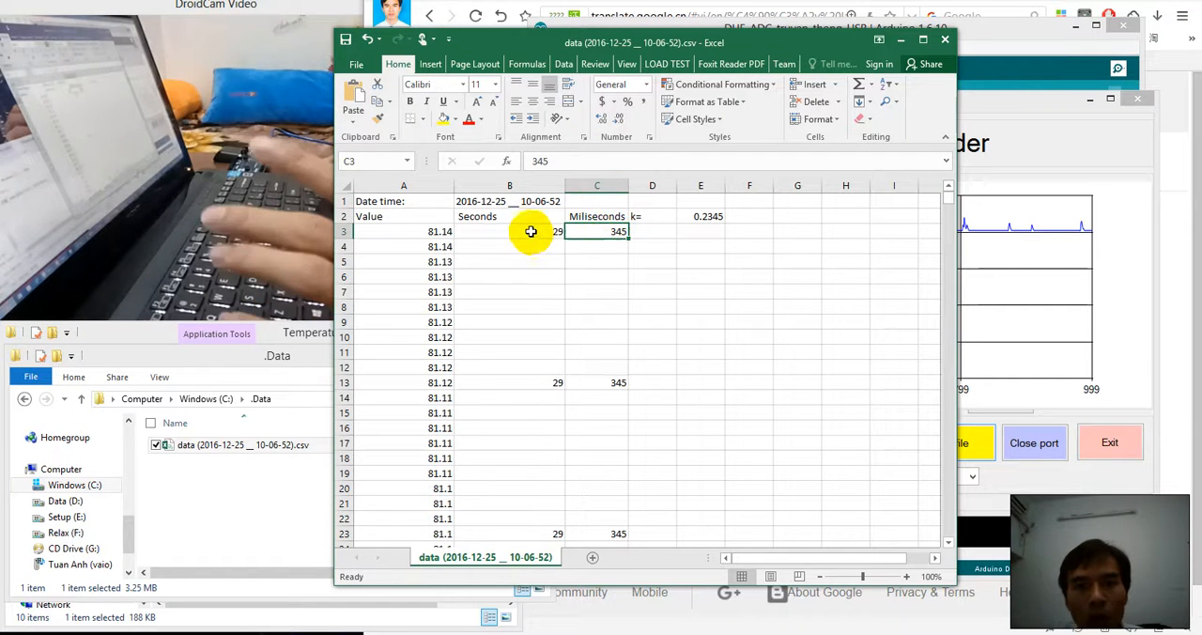
left_click(509, 231)
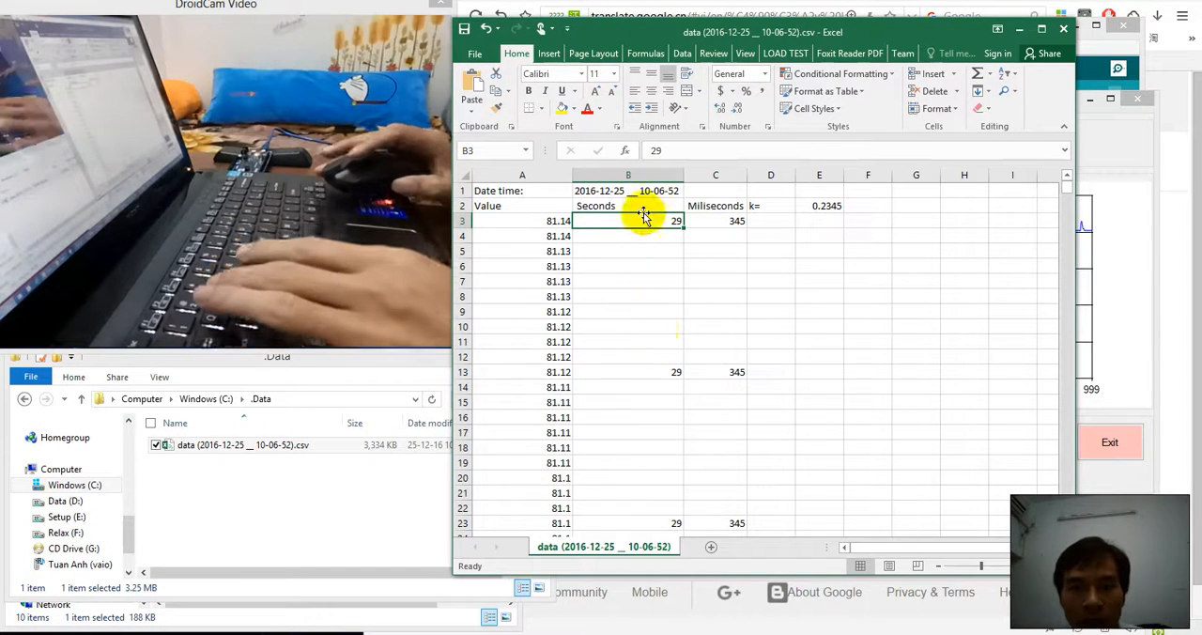
left_click(628, 207)
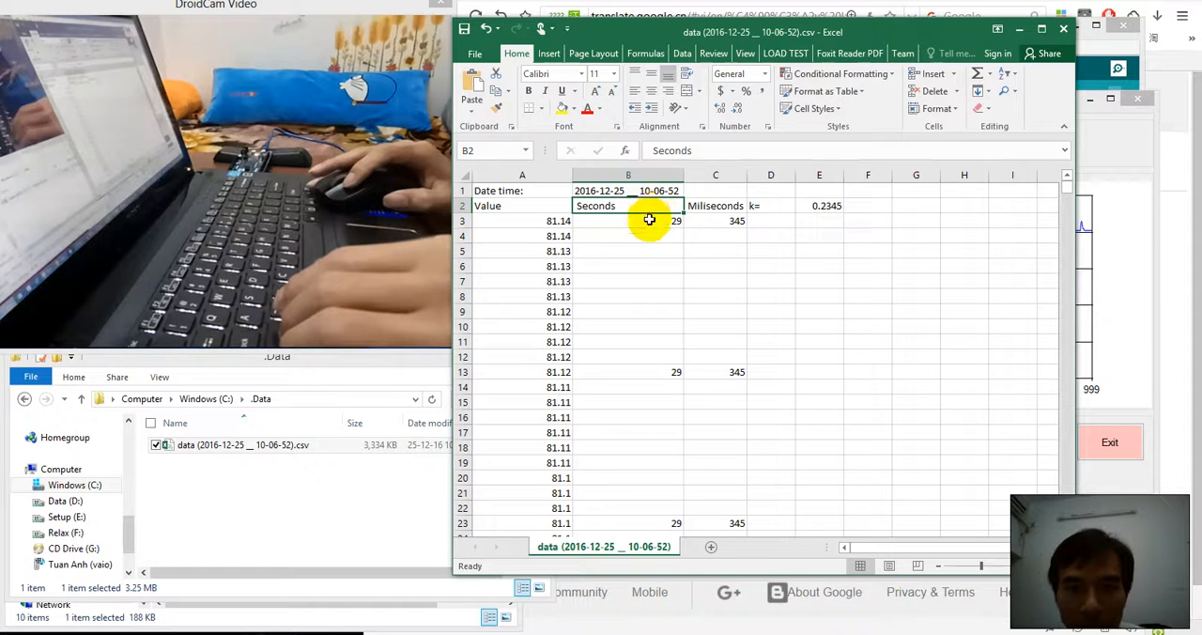
left_click(716, 222)
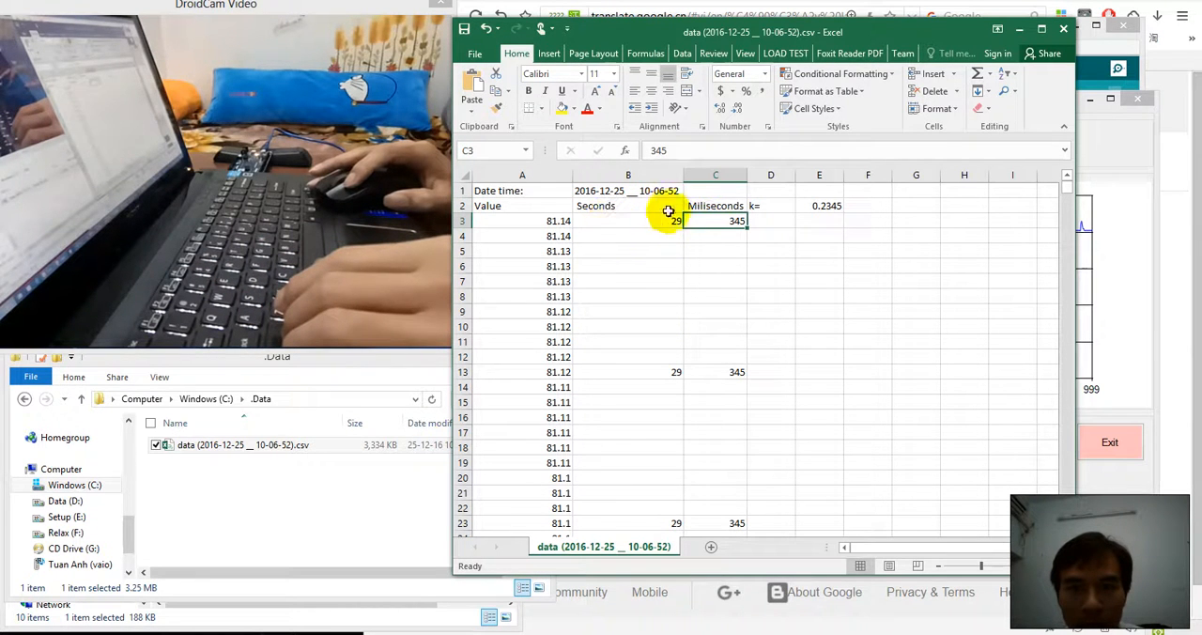
left_click(627, 222)
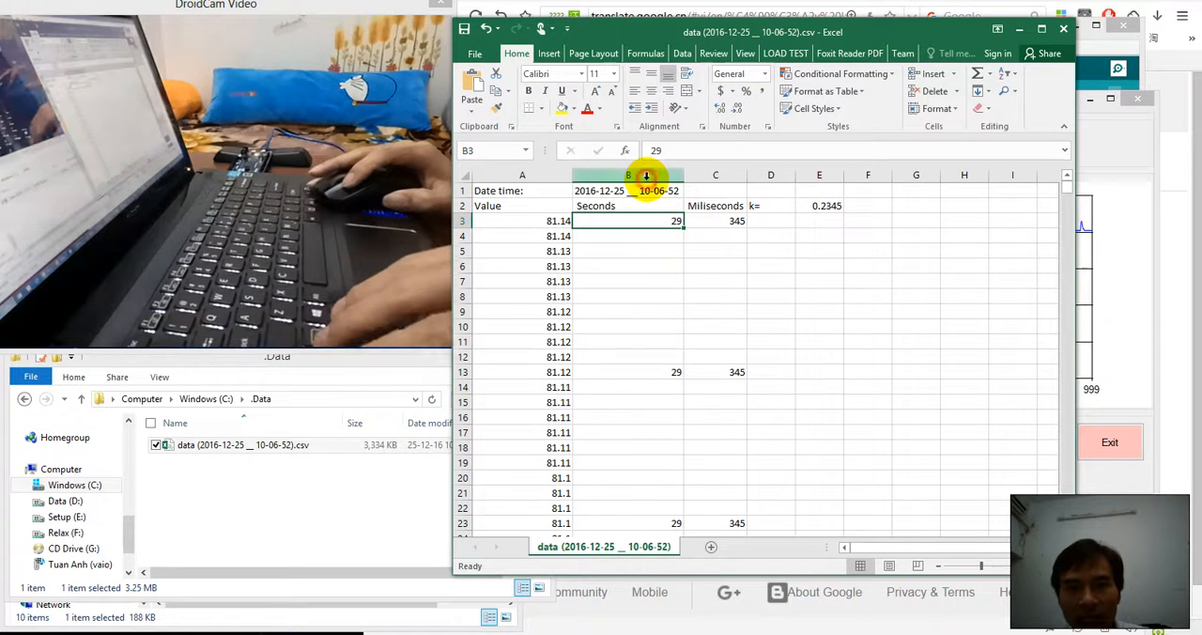
Select the whole Seconds column and start a search within it
left_click(627, 175)
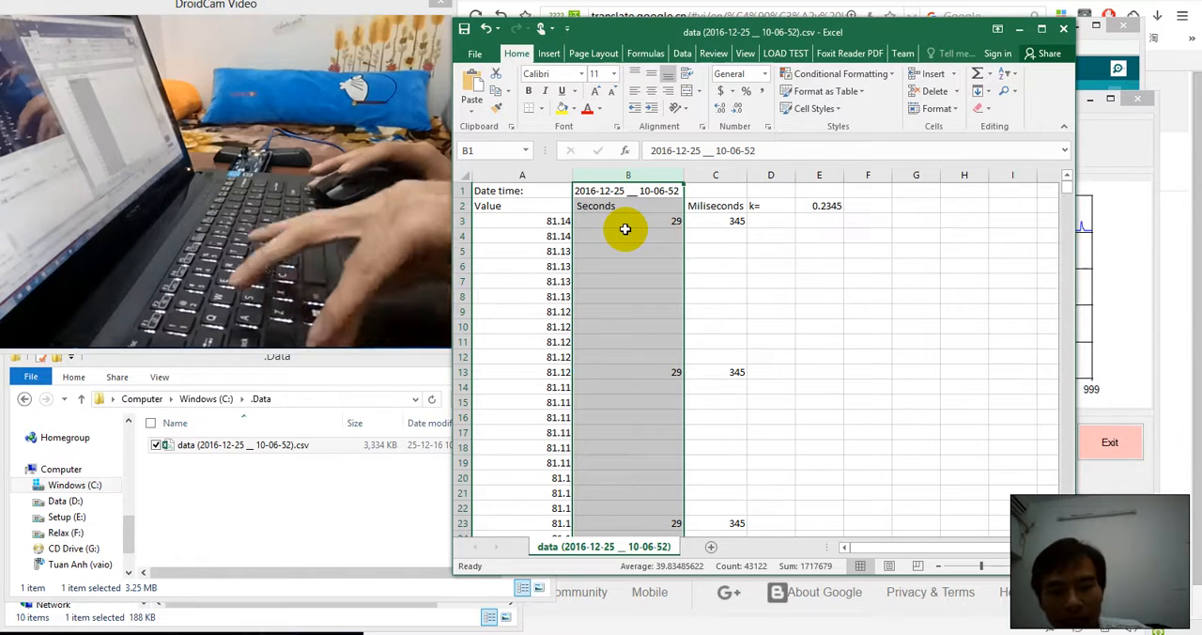
key("ctrl+f")
type("30")
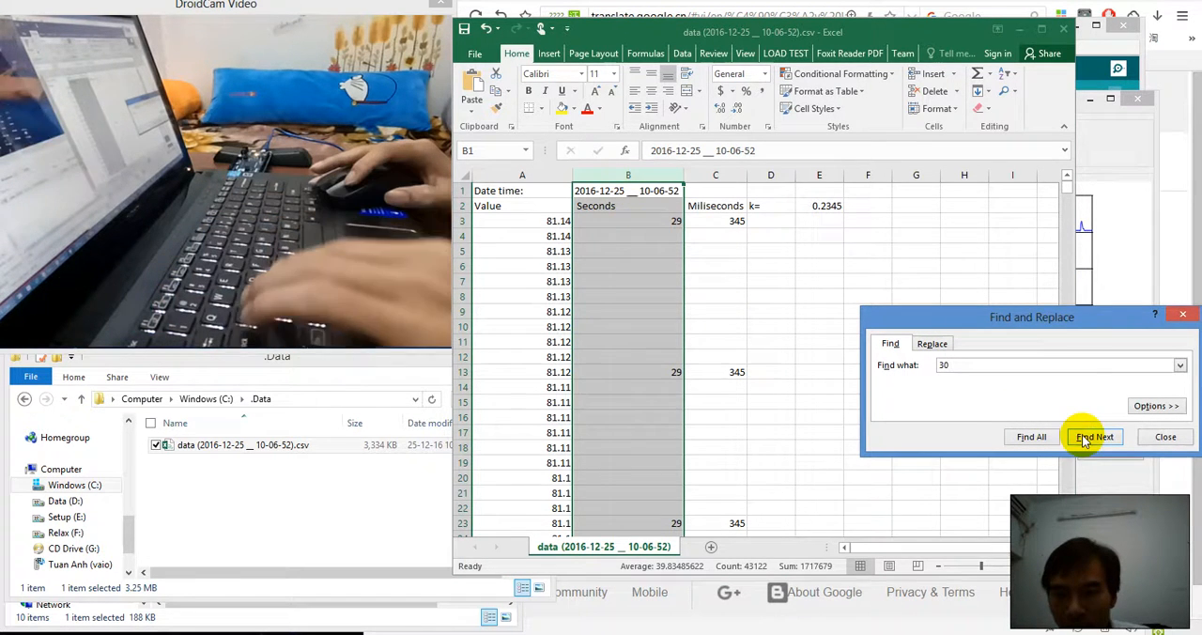
Find the first Seconds value of 30, at row 9892, and close the search
left_click(1093, 436)
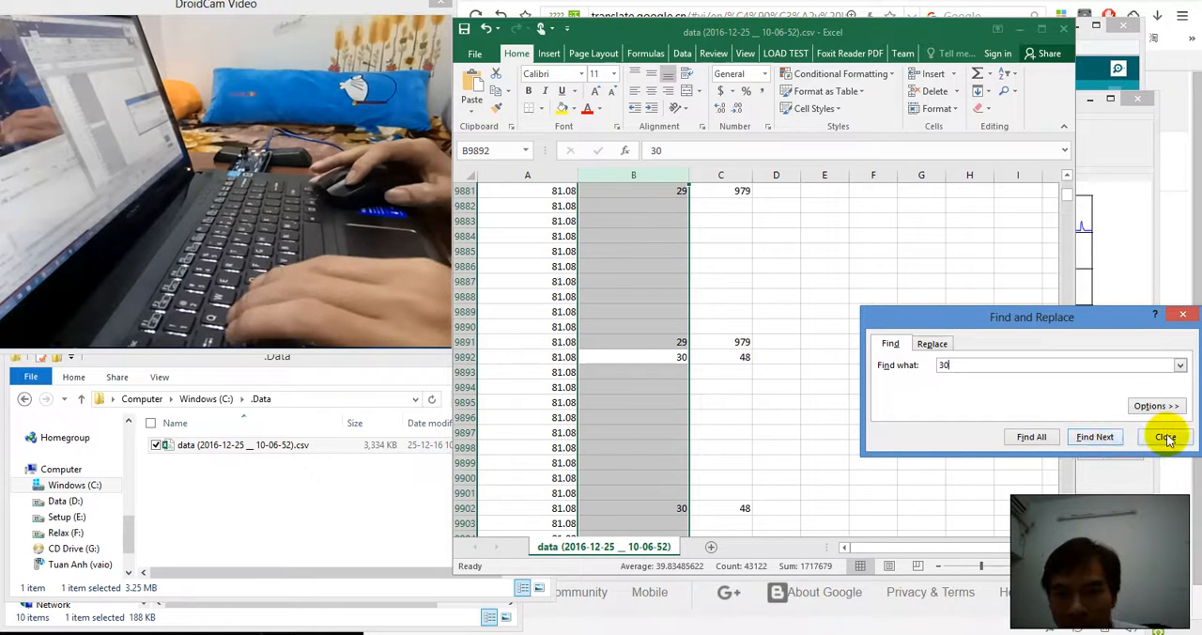
left_click(1165, 436)
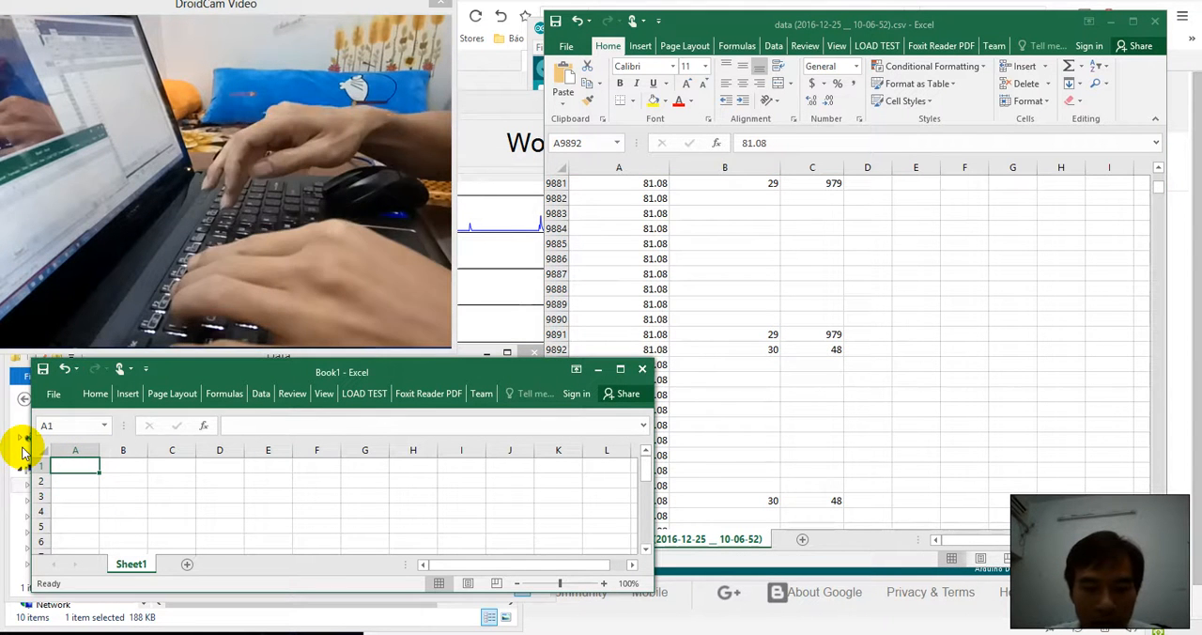
Record 9892 in cell A1 of Book1
type("9892")
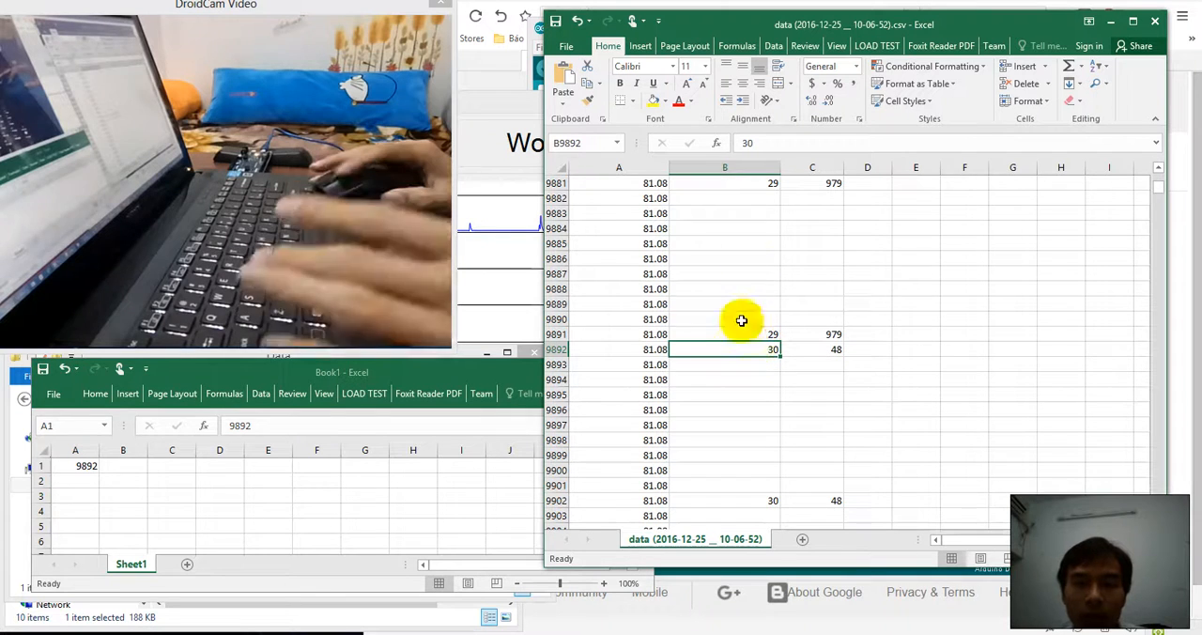
Find the first 31 in the Seconds column, at row 28988, and close the search
left_click(725, 167)
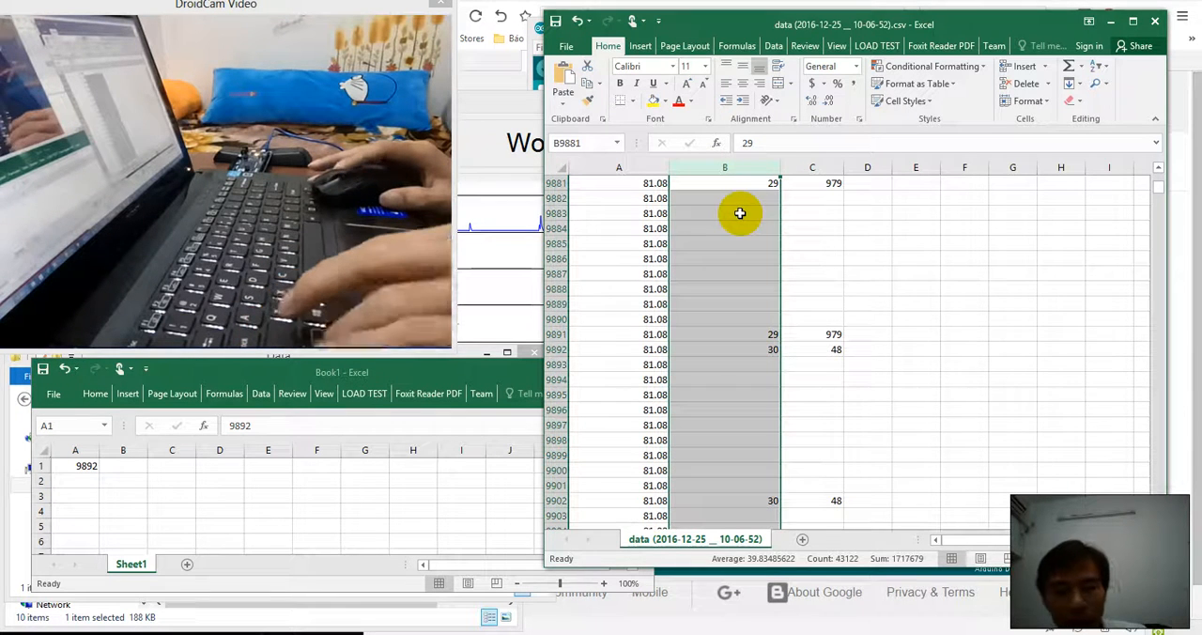
type("31")
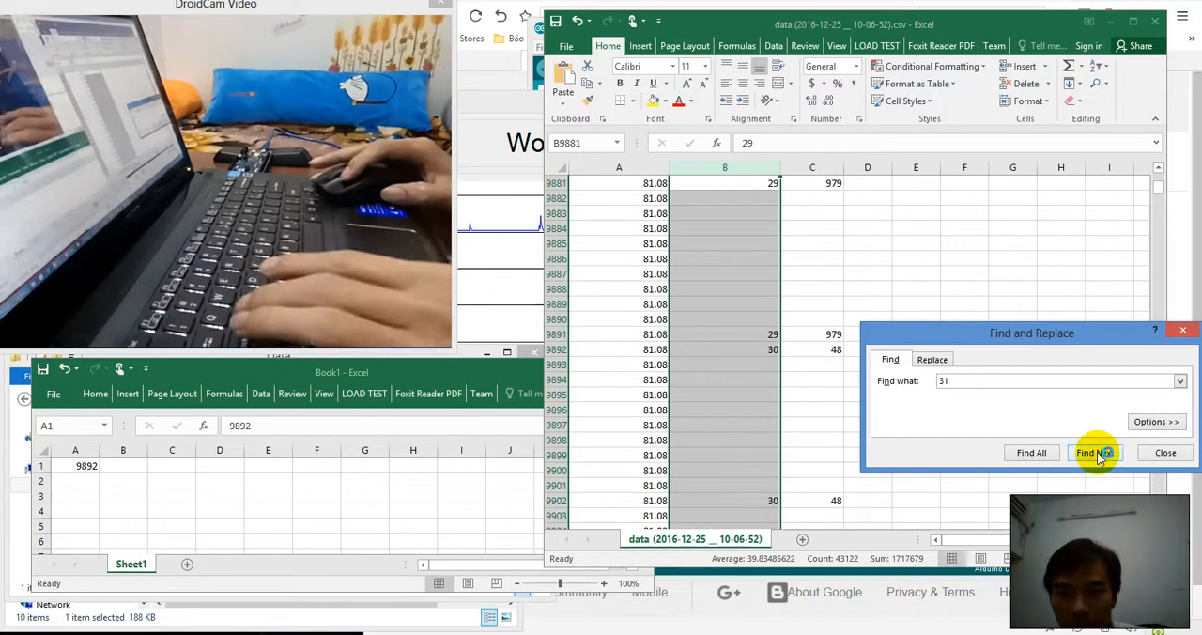
left_click(1093, 450)
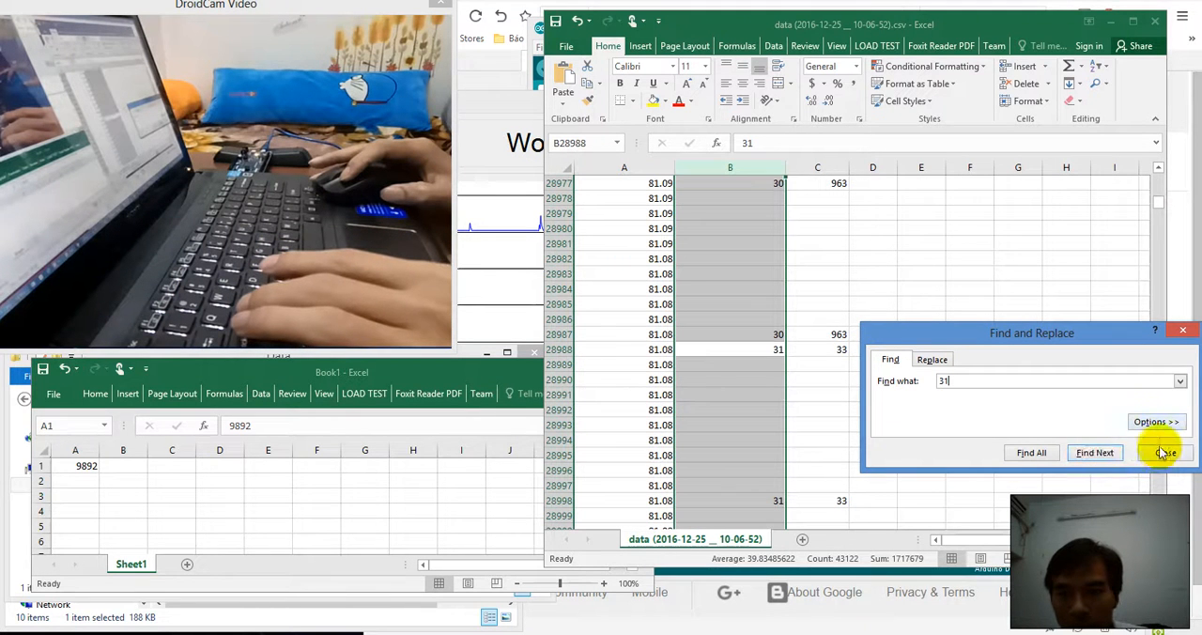
left_click(1165, 451)
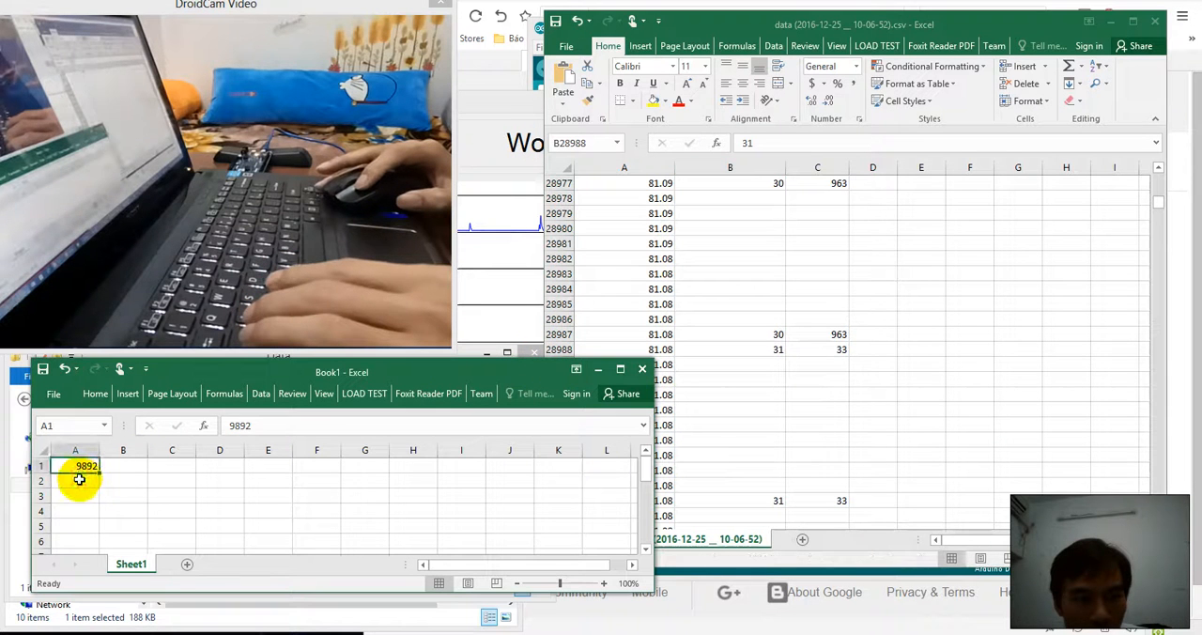
Enter 28988 in A2 and compute =A2-A1 in B2, giving 19096
left_click(75, 481)
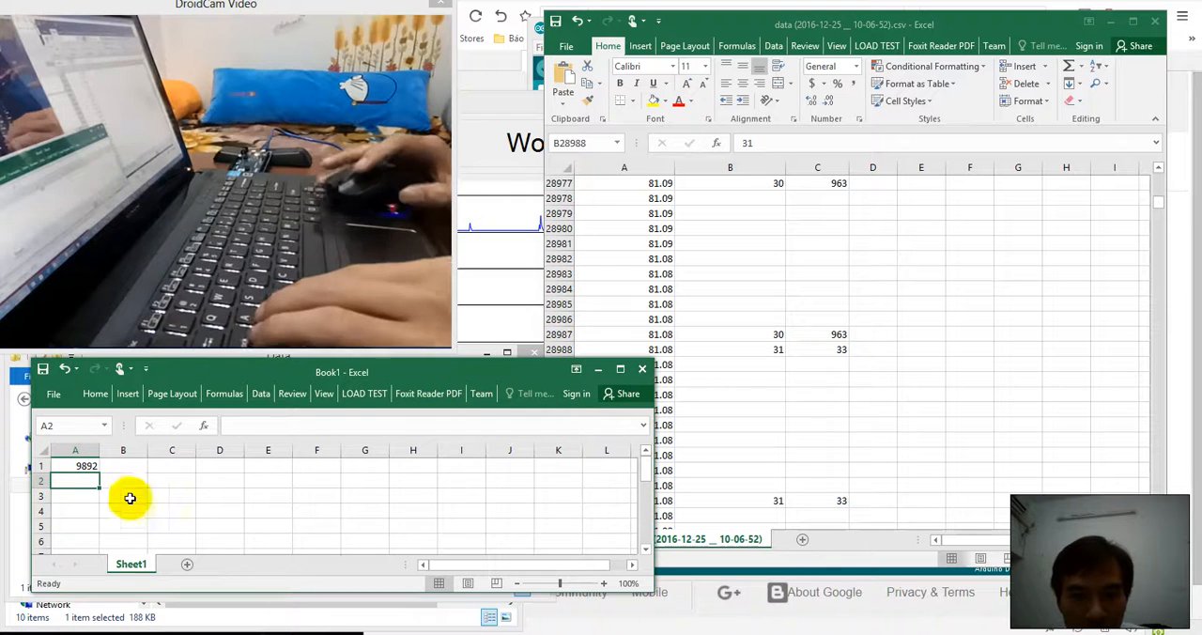
type("28988")
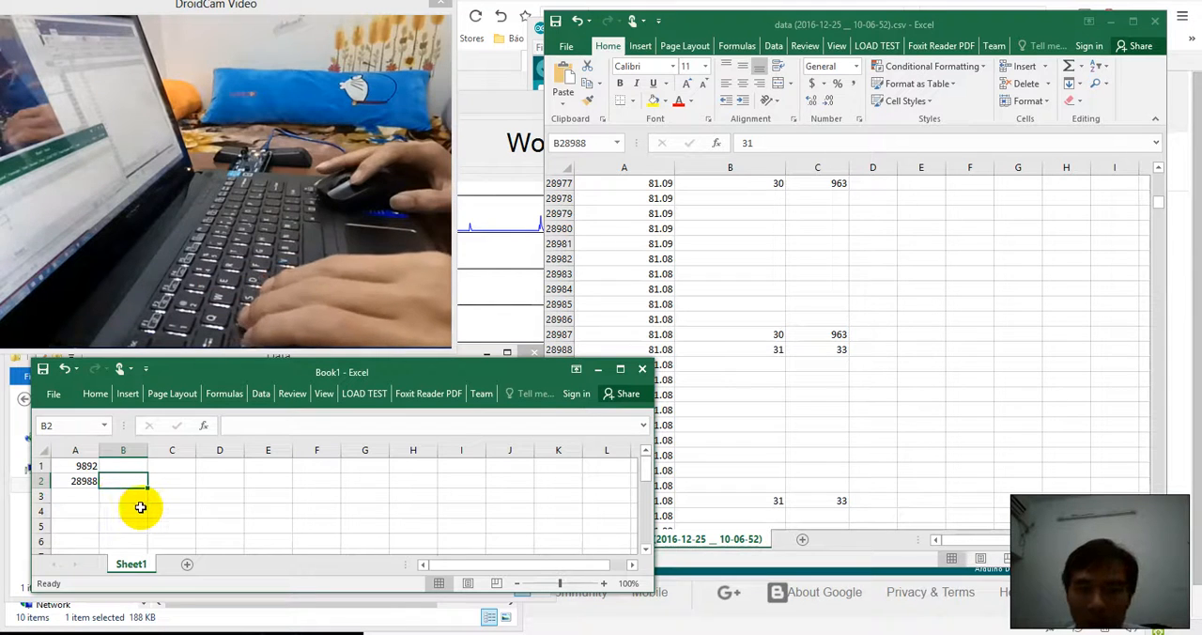
type("=")
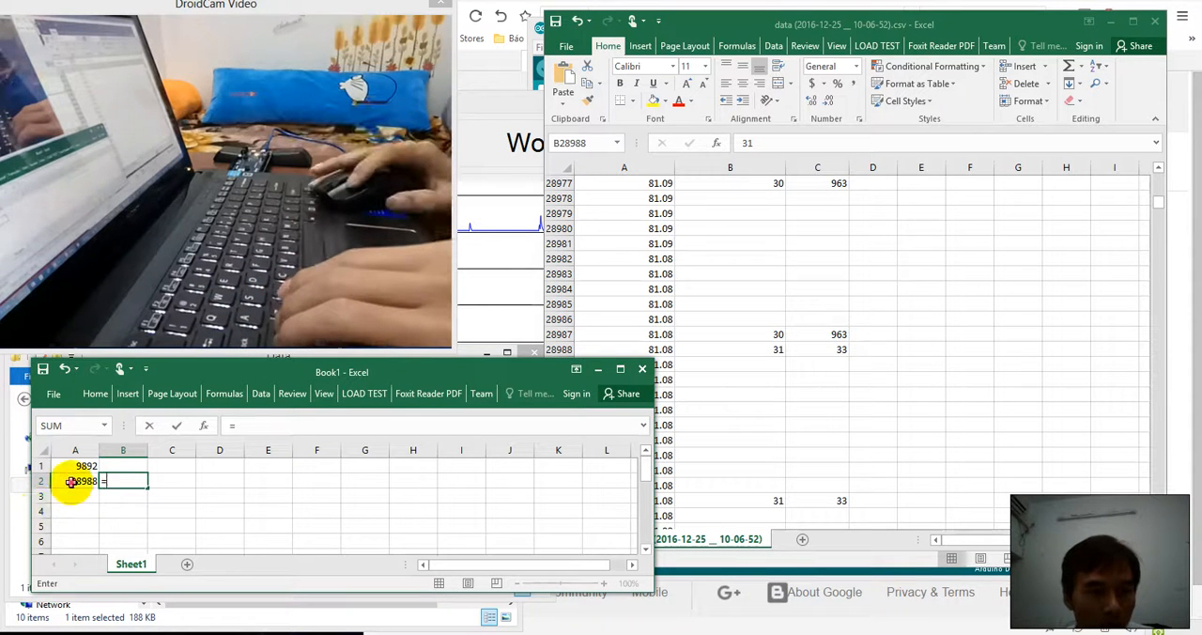
type("A2-A1")
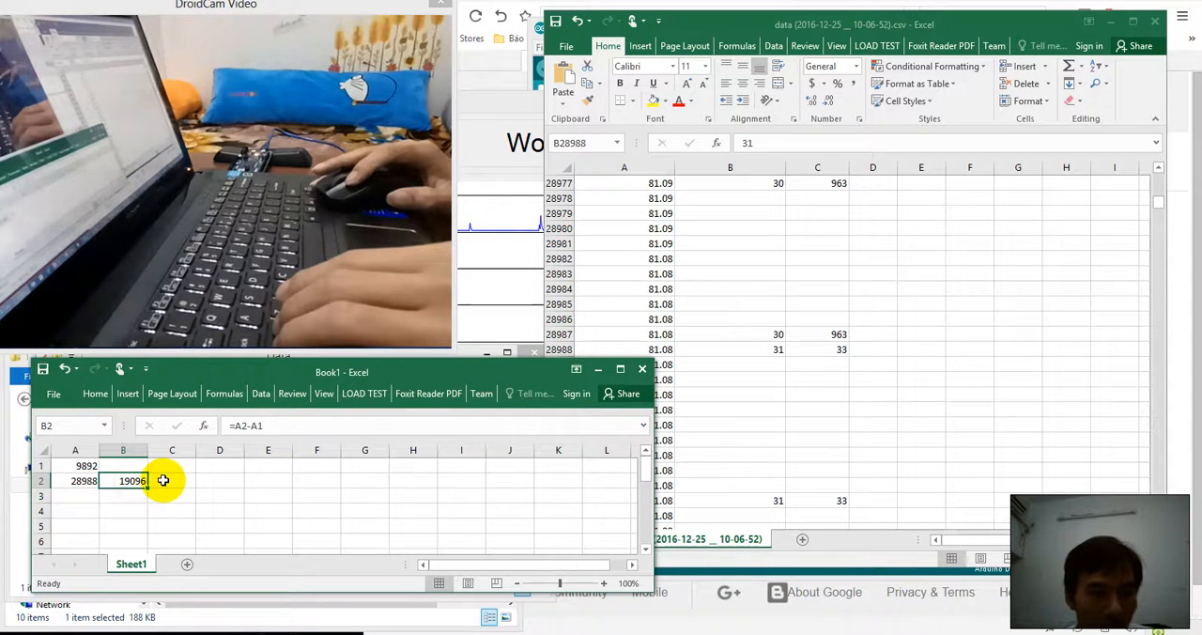
left_click(132, 481)
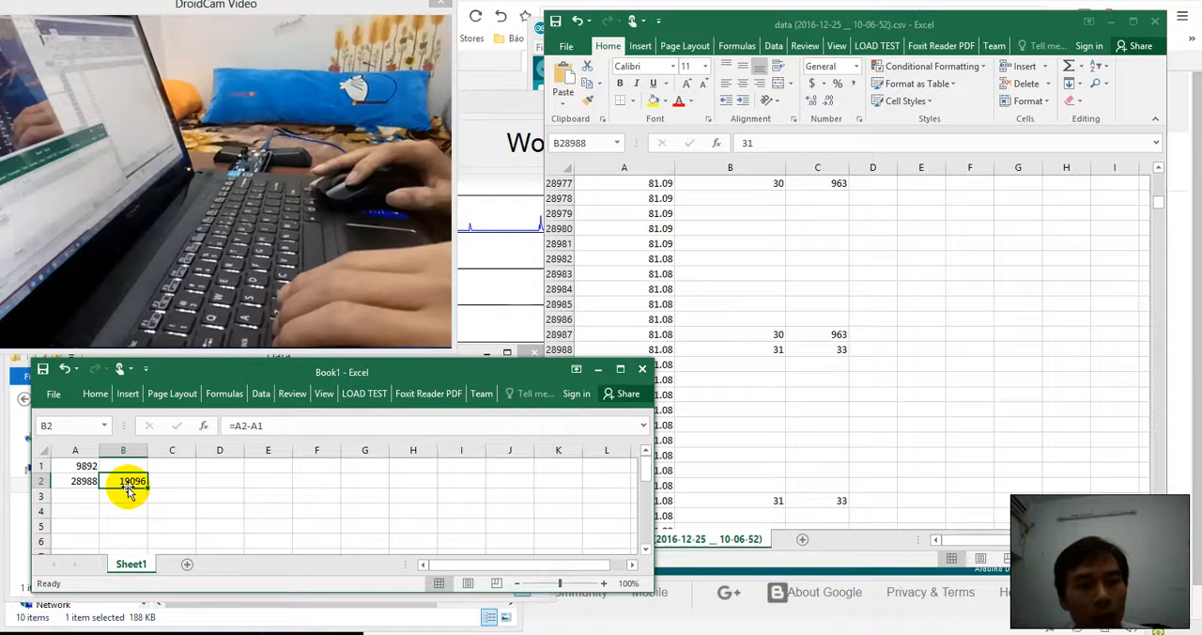
Label the 19096 result 'samples/seconds' in C2
left_click(173, 481)
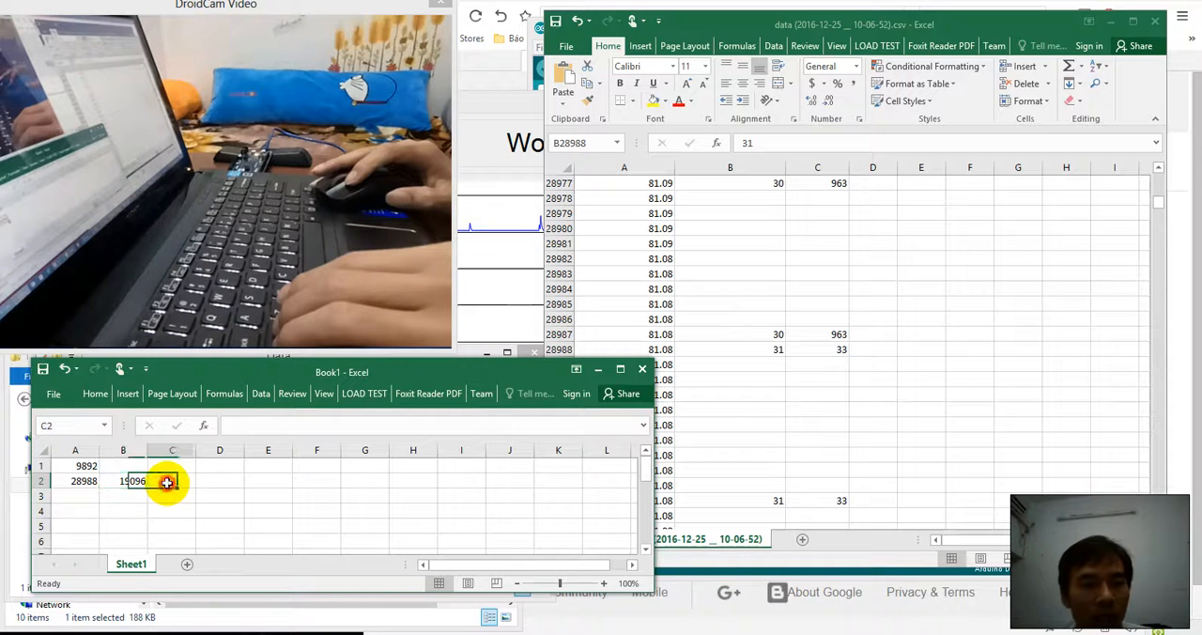
type("samp")
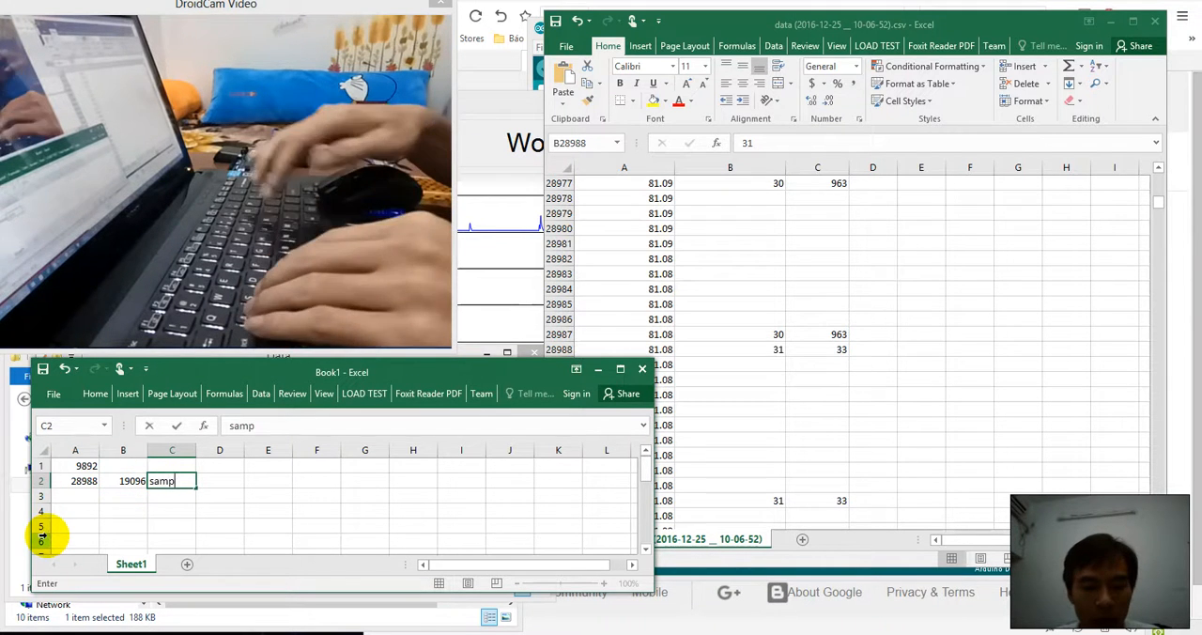
type("les")
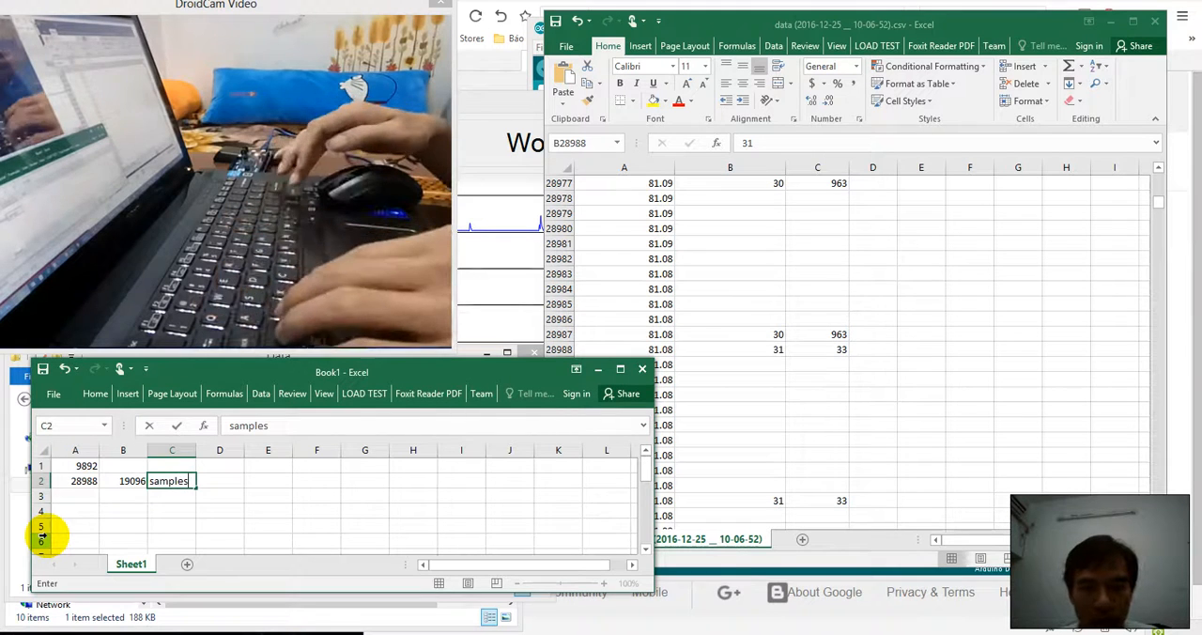
type("/seco")
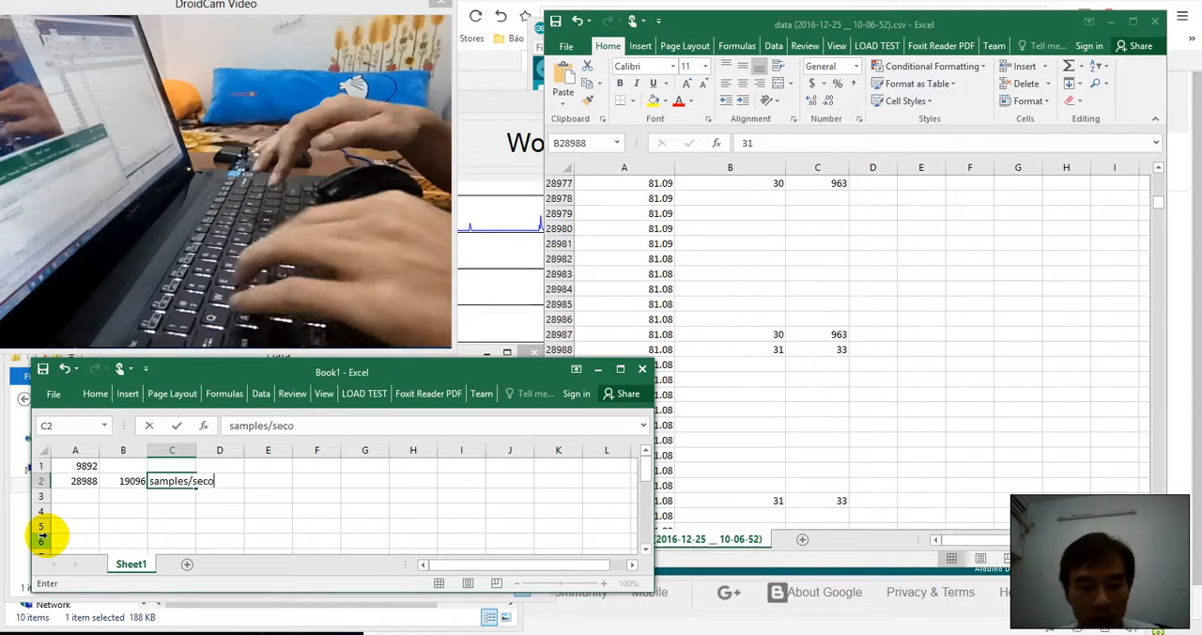
type("nds")
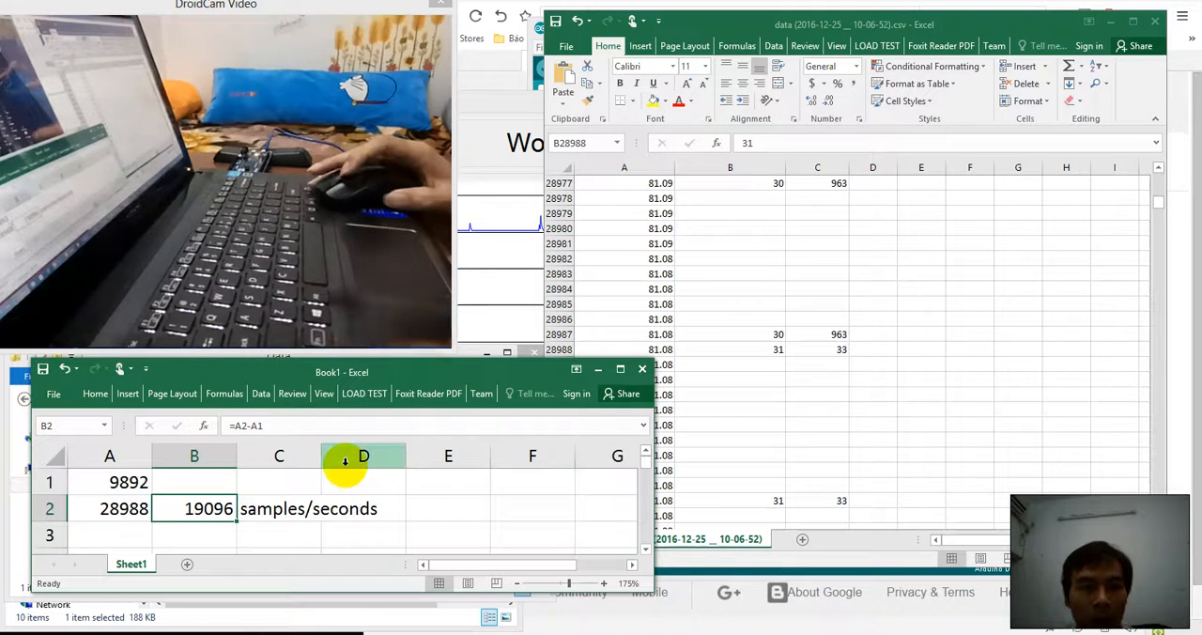
left_click(195, 507)
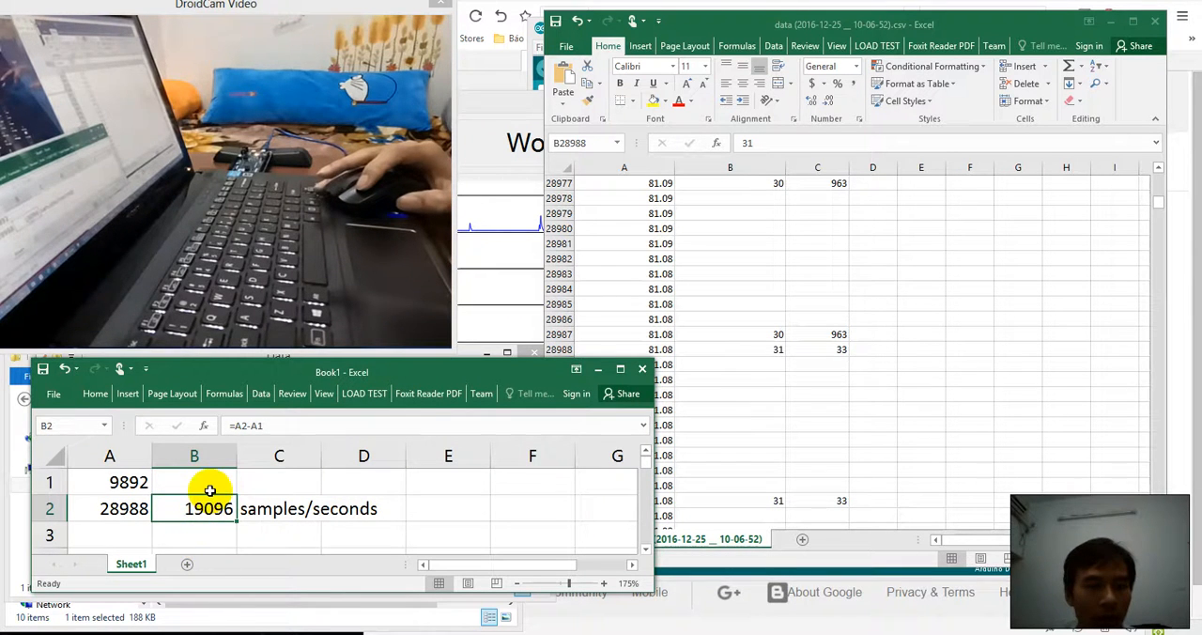
mouse_move(233, 484)
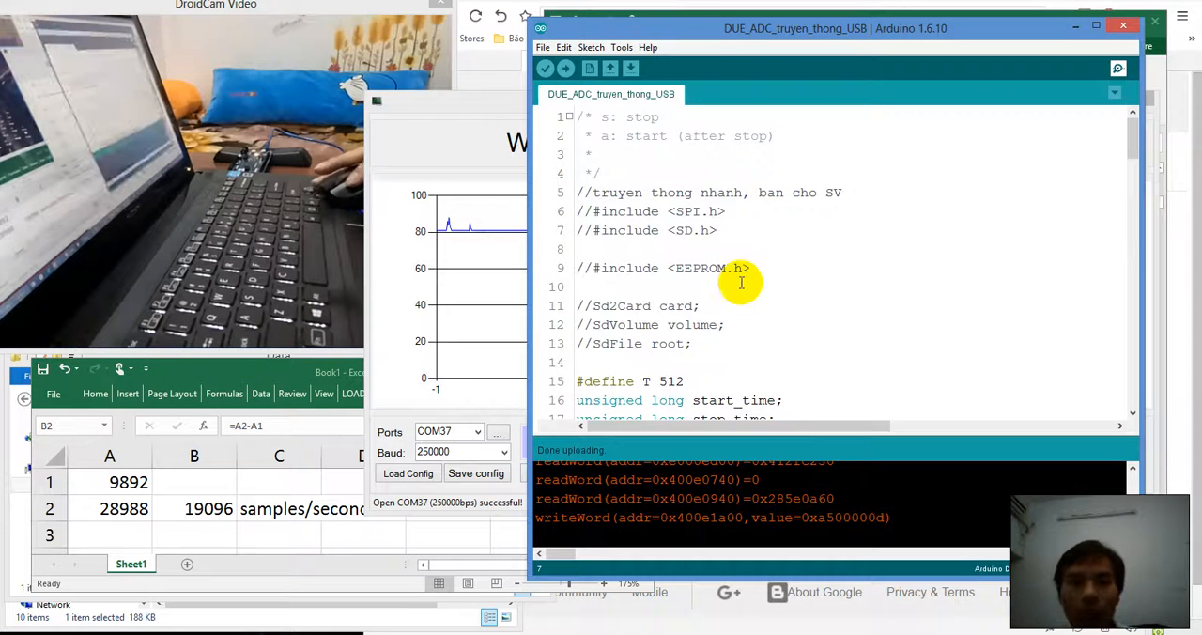
mouse_move(316, 496)
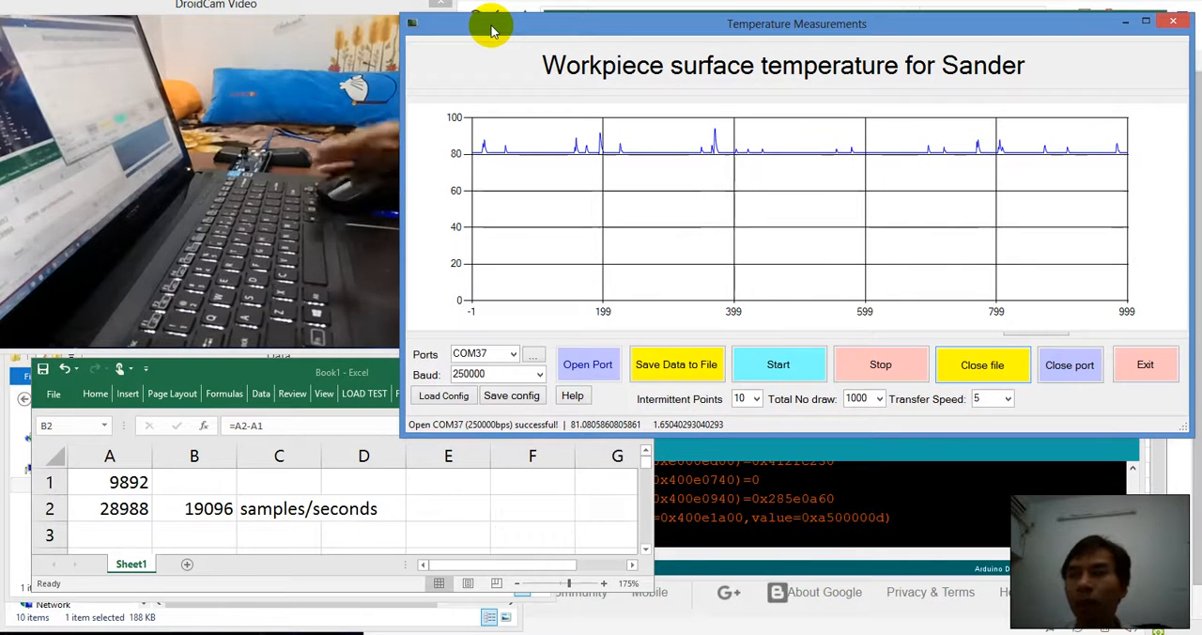
mouse_move(786, 285)
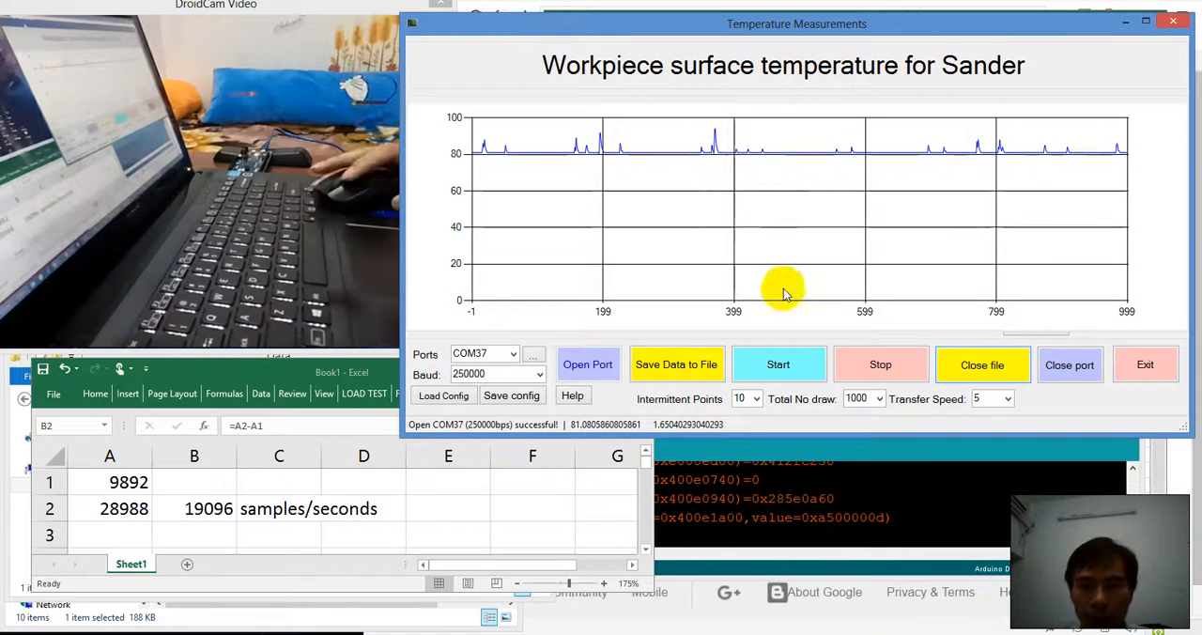
mouse_move(846, 361)
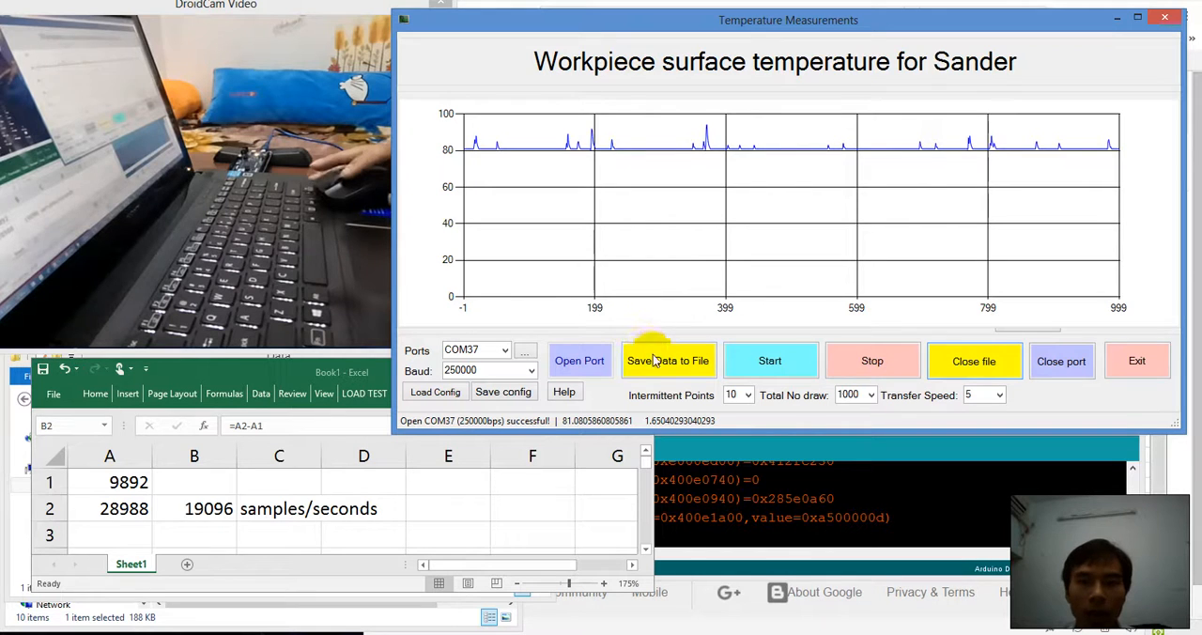
mouse_move(564, 417)
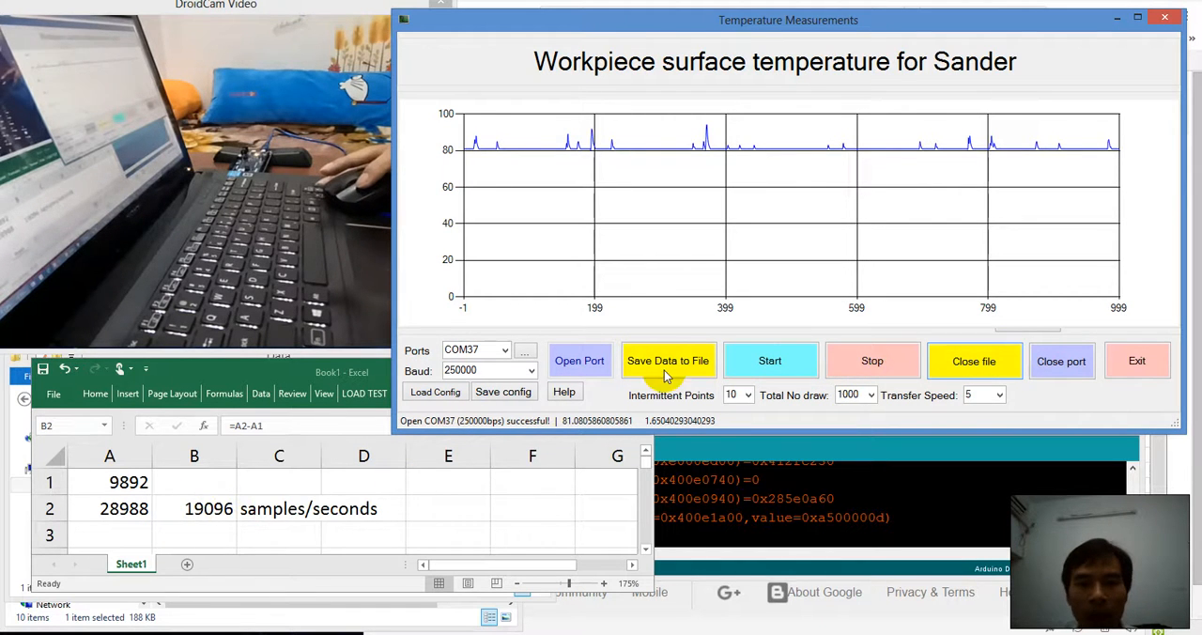
mouse_move(579, 361)
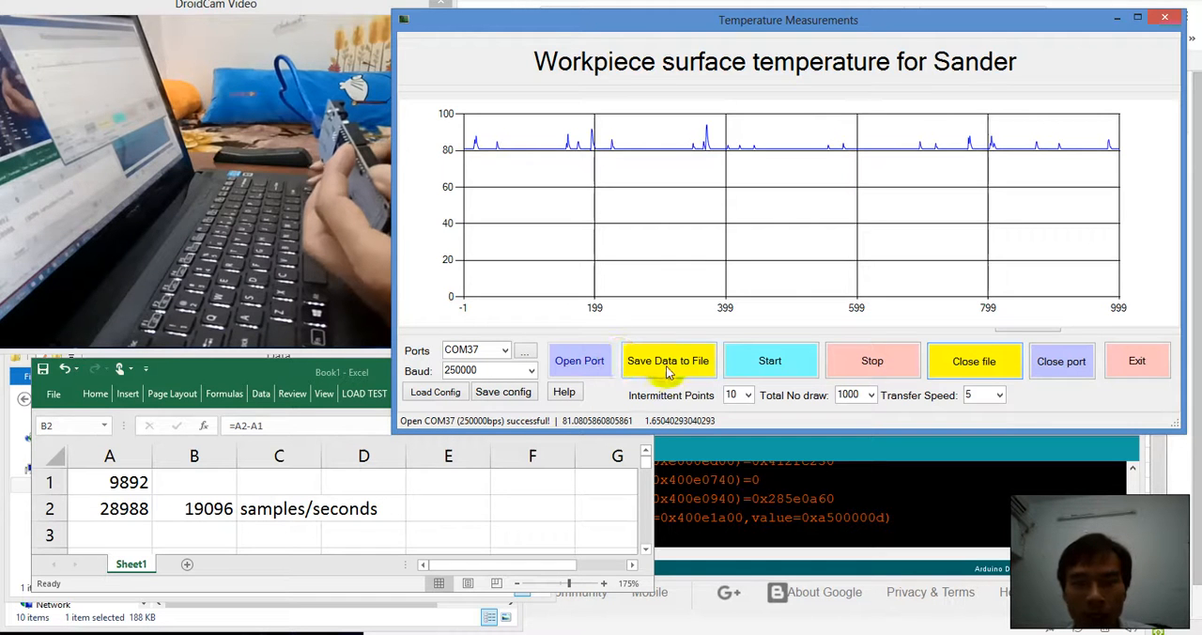
mouse_move(579, 360)
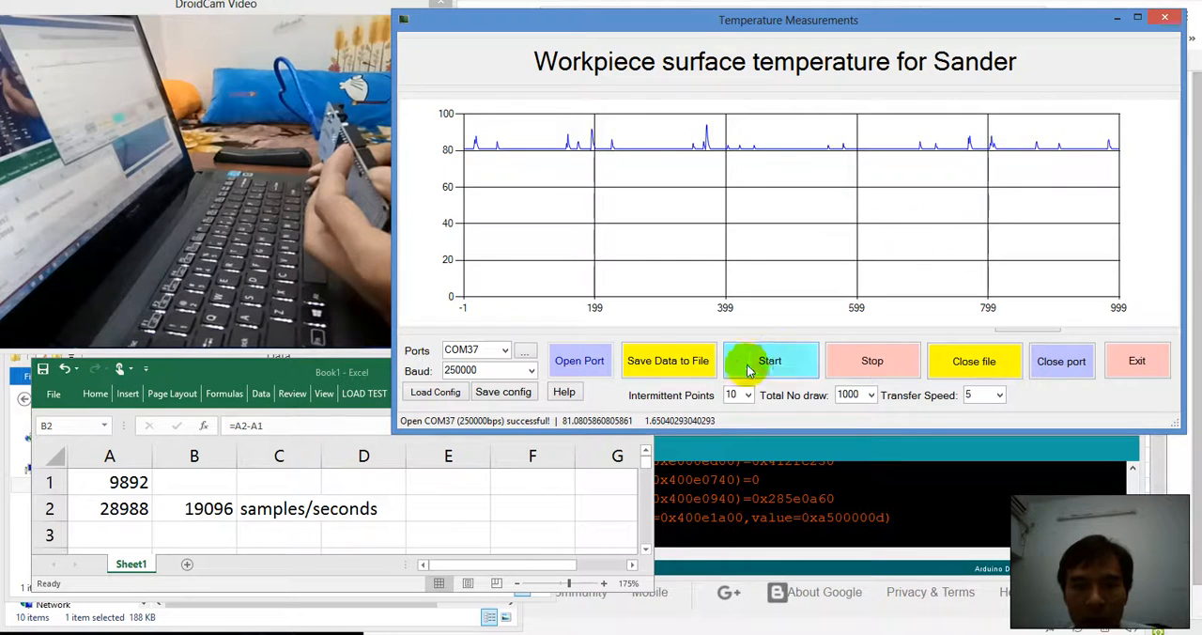
Start streaming ADC readings with 5000 total drawn points, showing bursts near 400
left_click(770, 361)
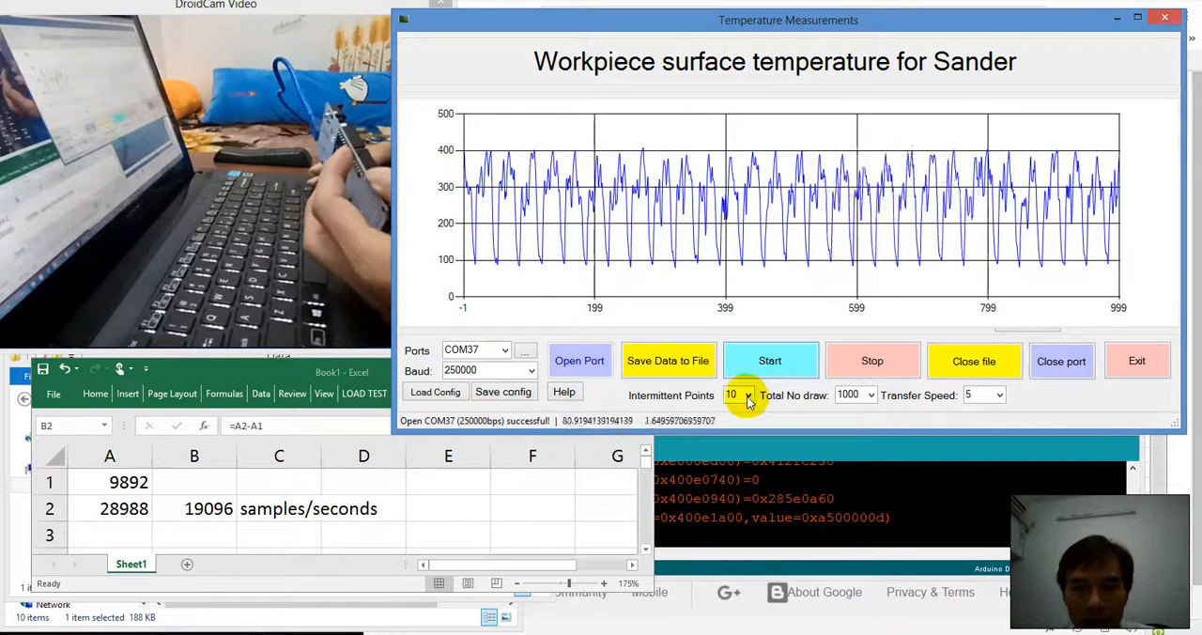
left_click(872, 395)
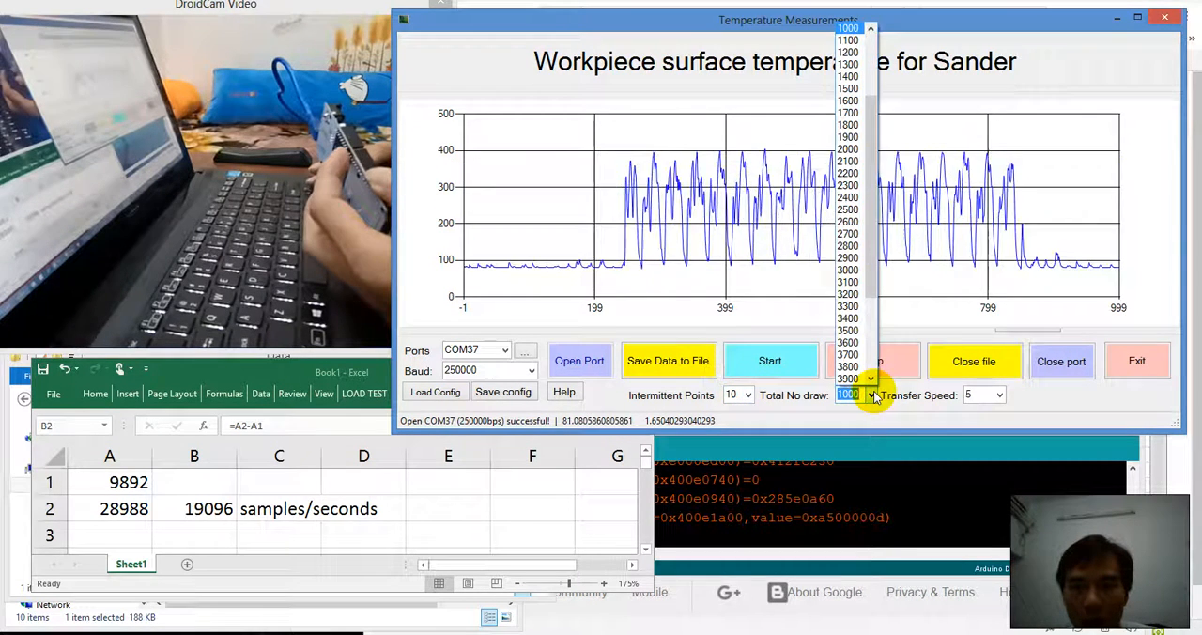
left_click(870, 379)
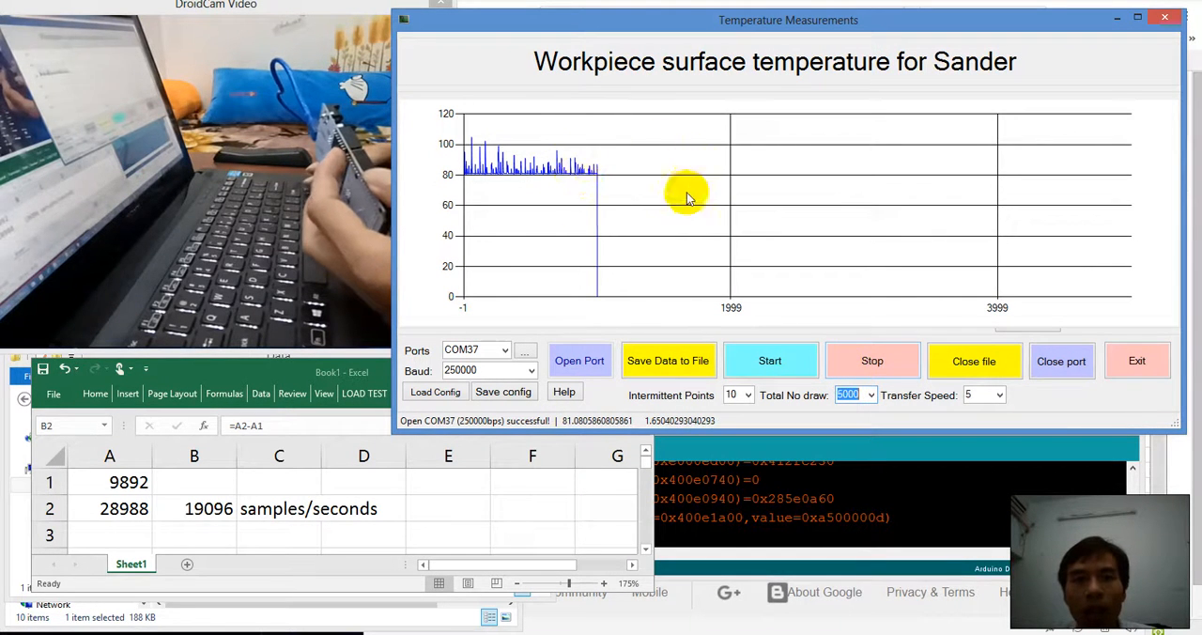
left_click(770, 360)
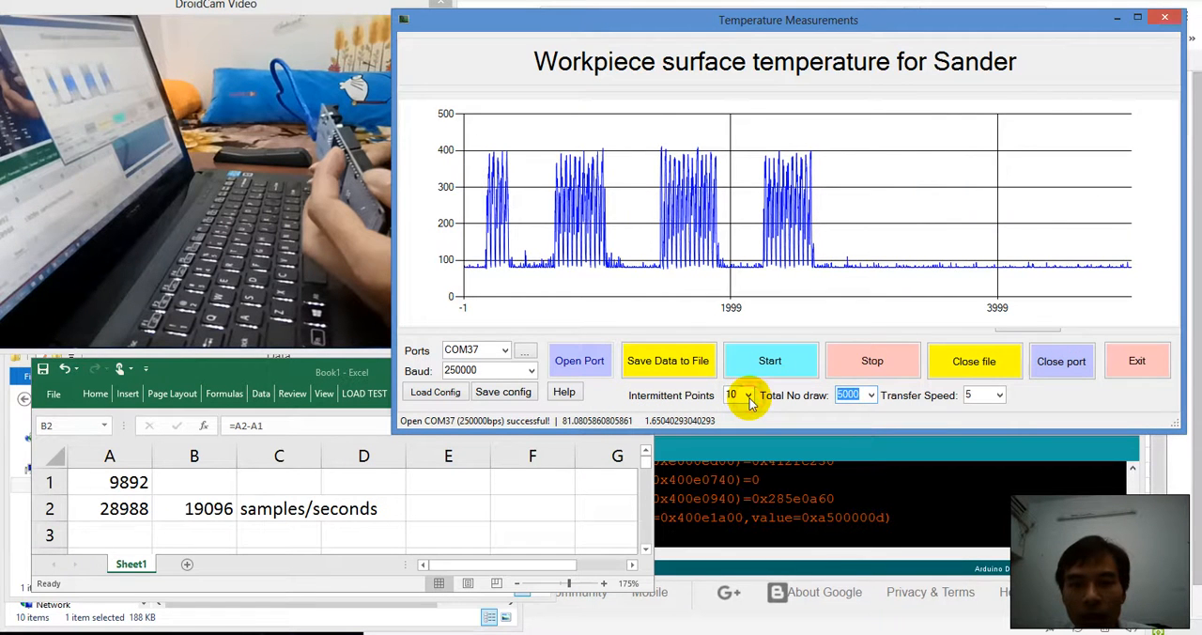
Try several Intermittent Points values and settle on 1, giving a steady trace near 80
left_click(748, 394)
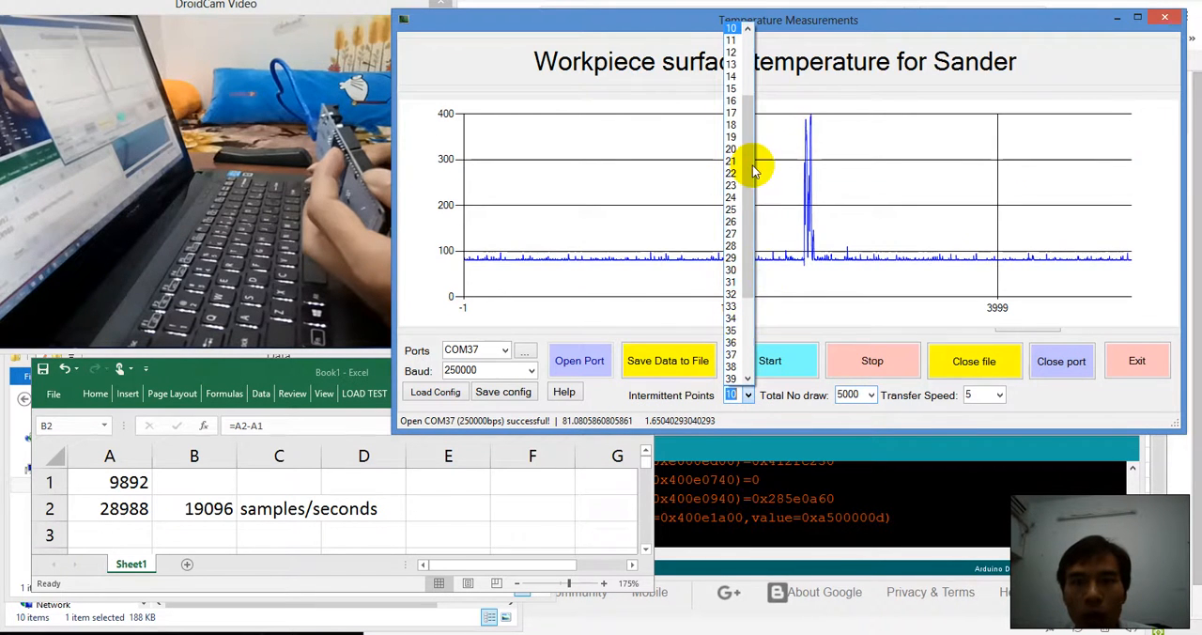
left_click_drag(734, 169, 735, 34)
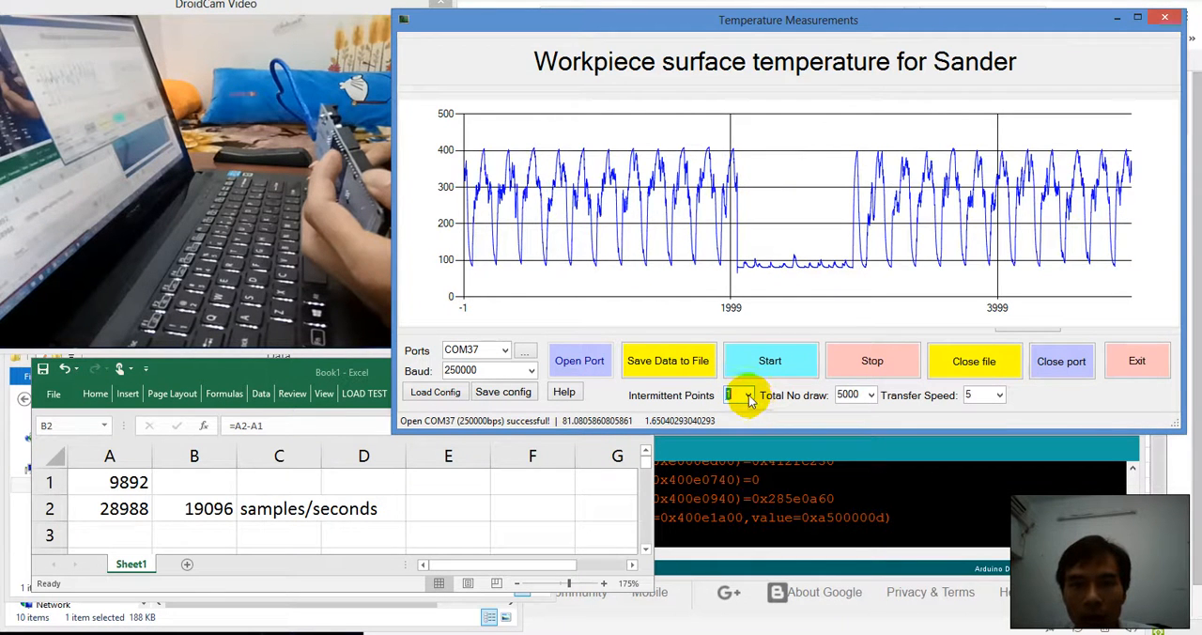
left_click(741, 395)
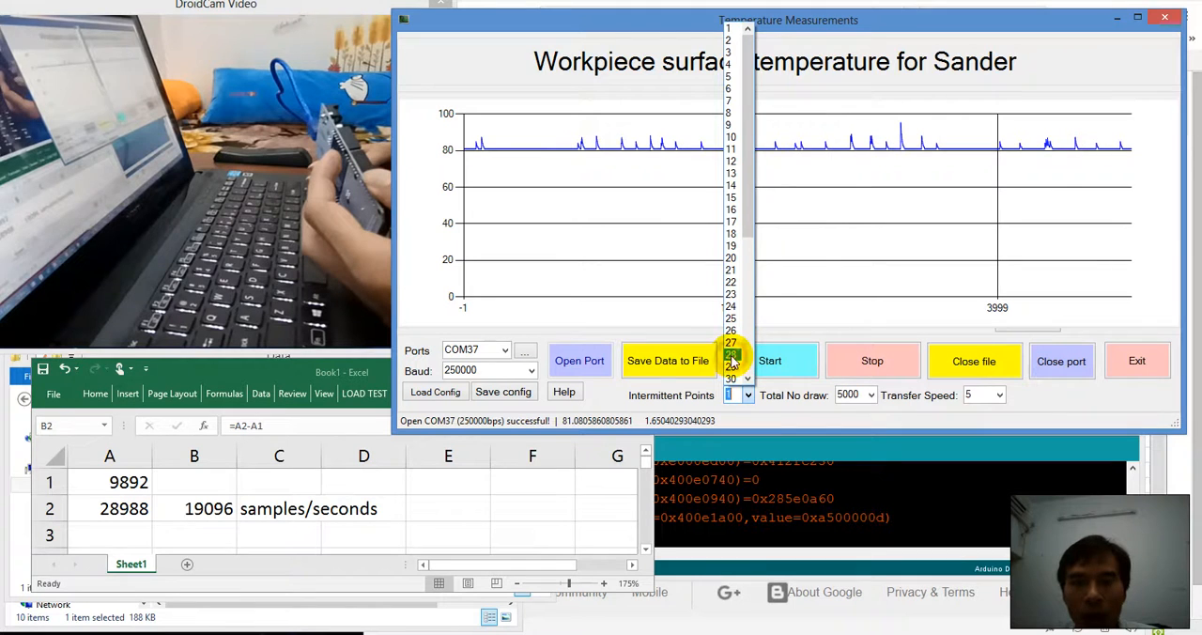
left_click(733, 366)
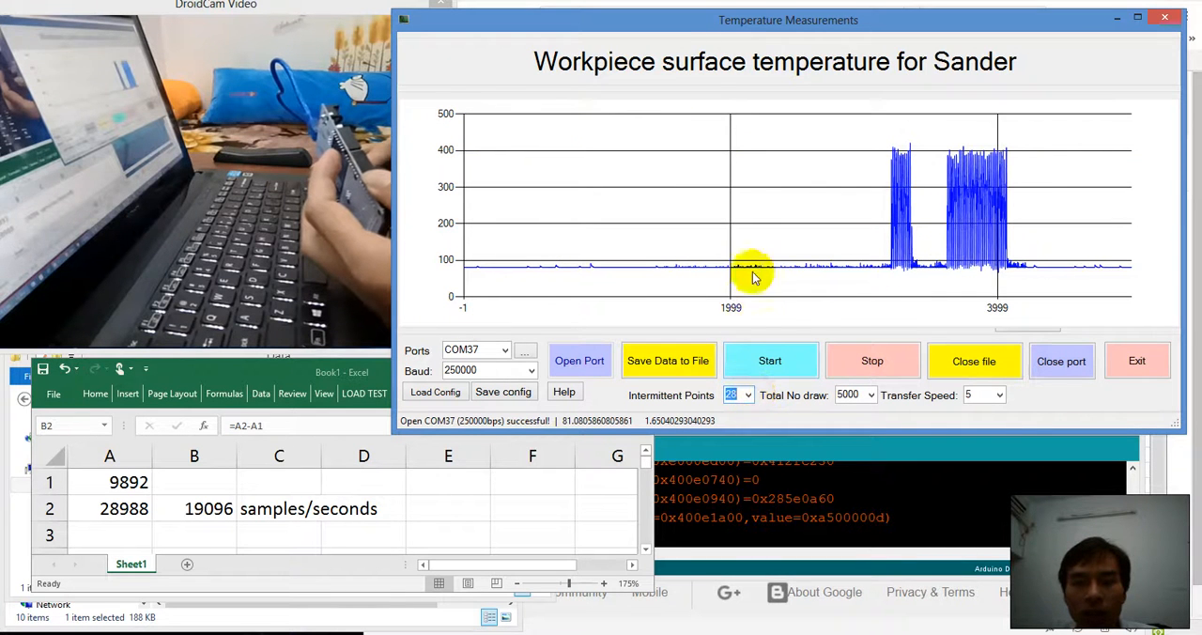
left_click(747, 395)
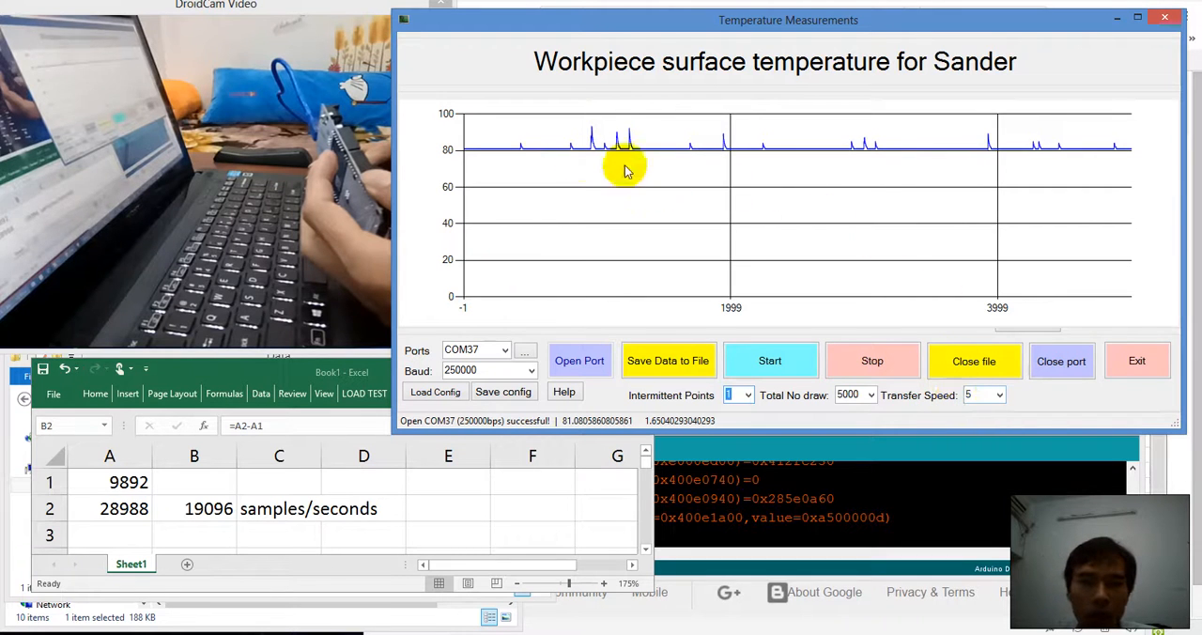
mouse_move(825, 173)
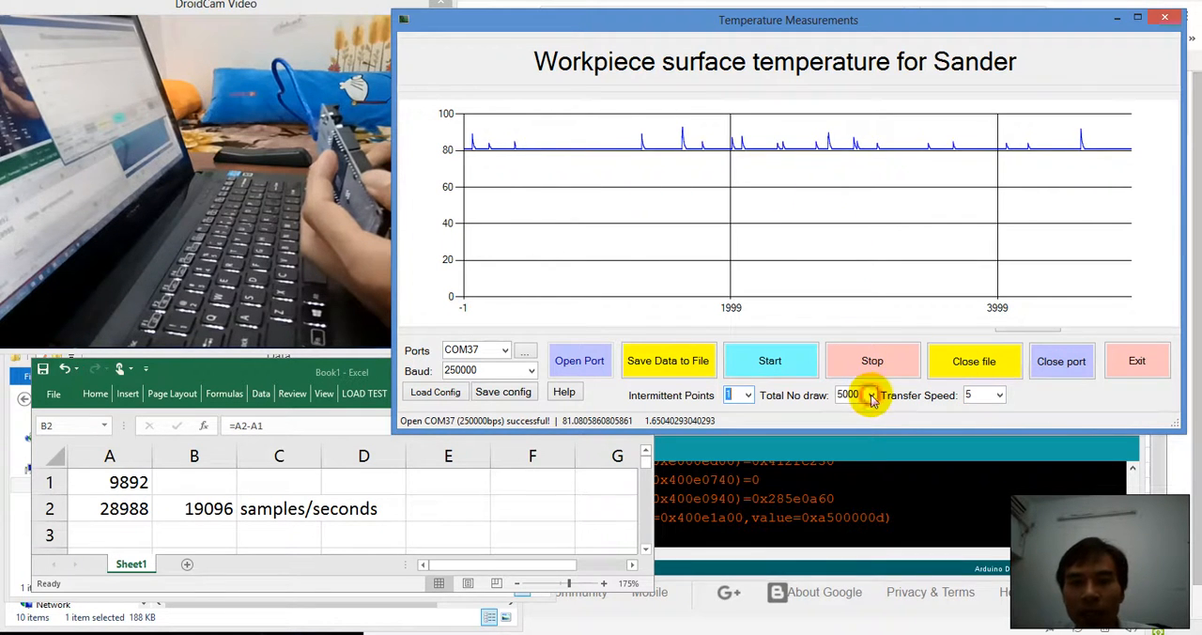
Shrink Total No draw to 100 points so the axis runs -1 to 99
left_click(872, 394)
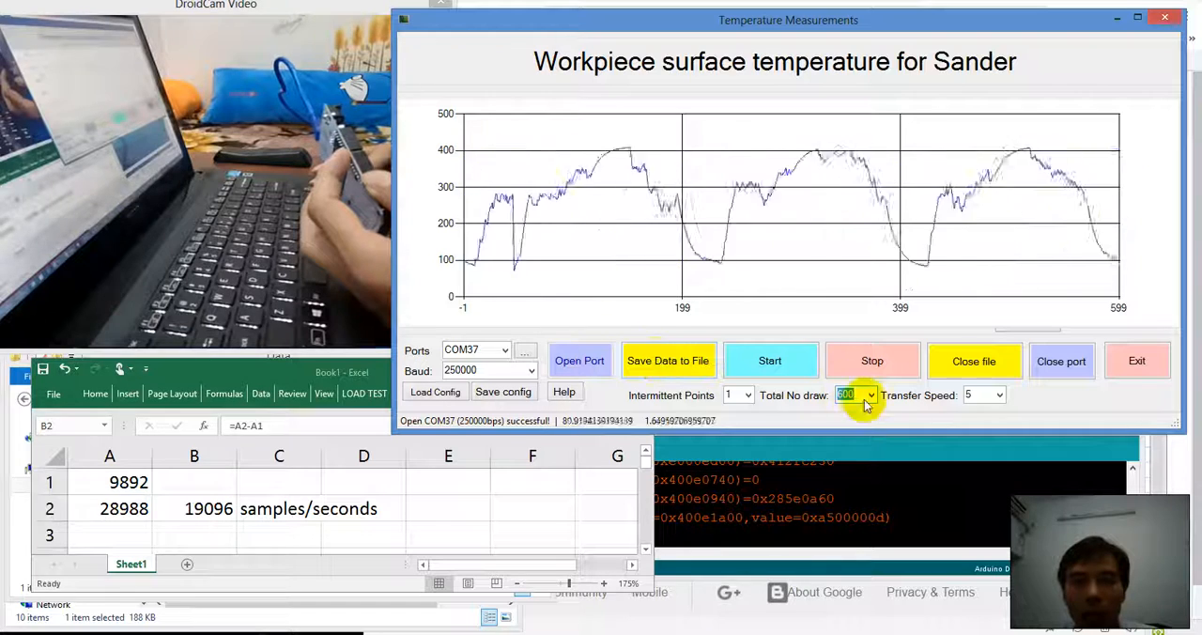
left_click(868, 395)
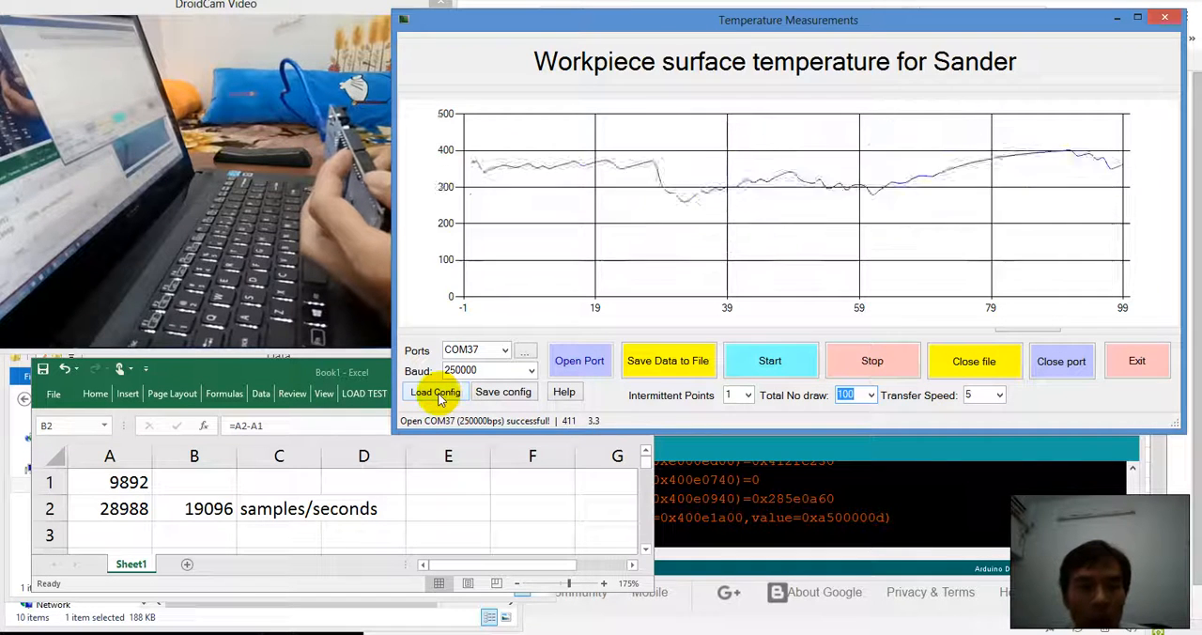
left_click(436, 390)
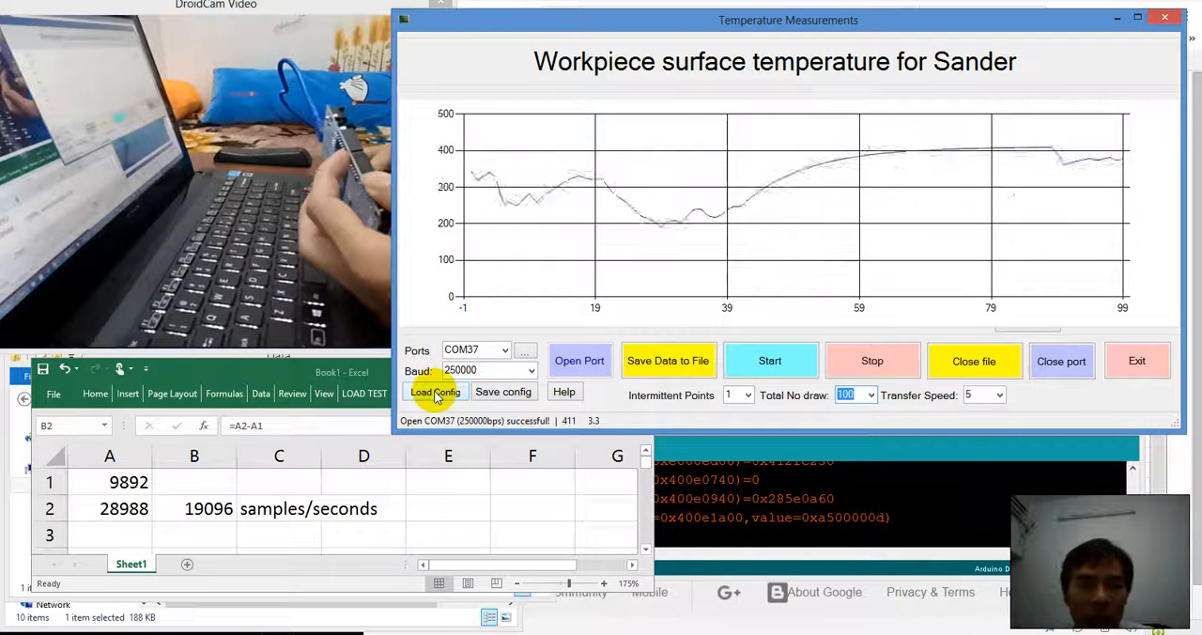
left_click(436, 391)
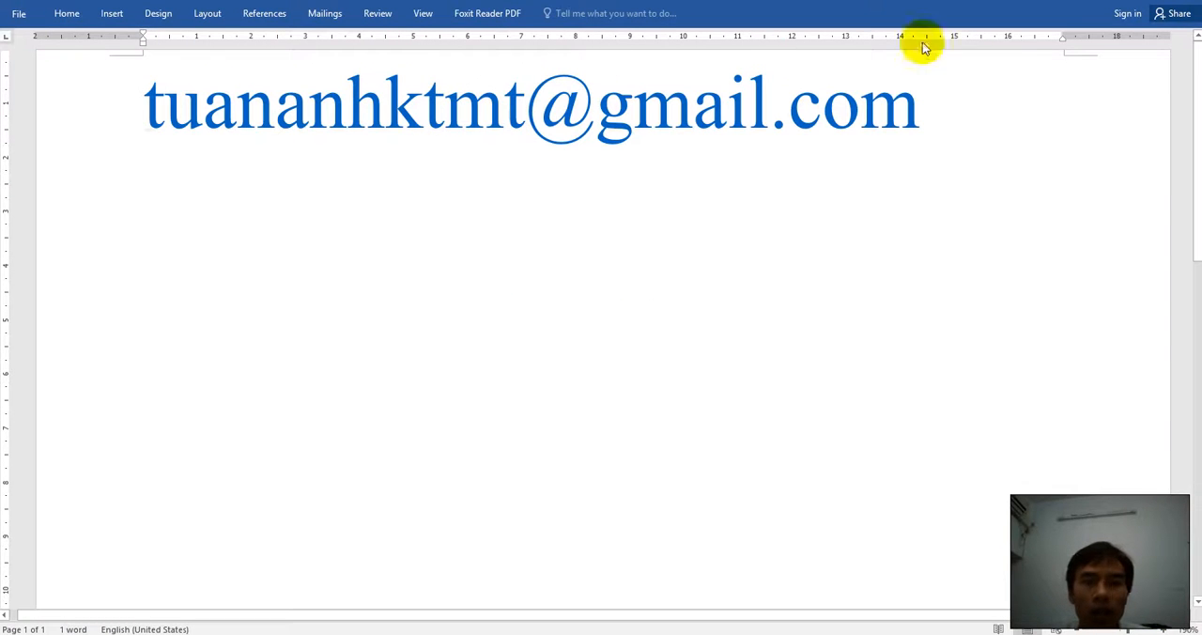
mouse_move(597, 340)
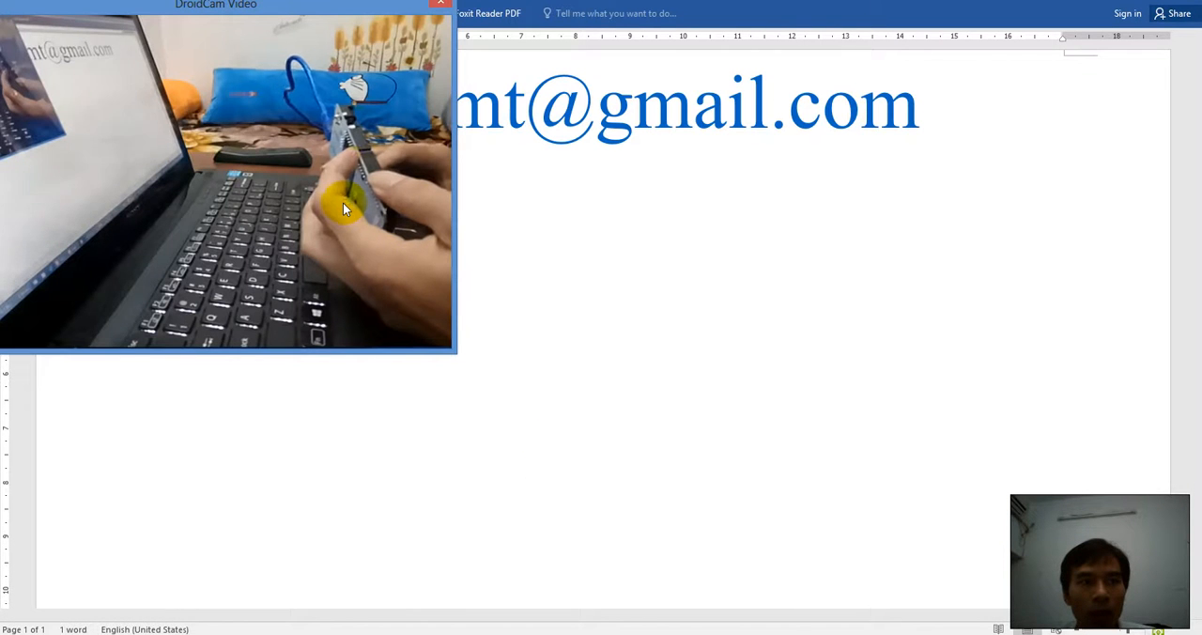
mouse_move(648, 310)
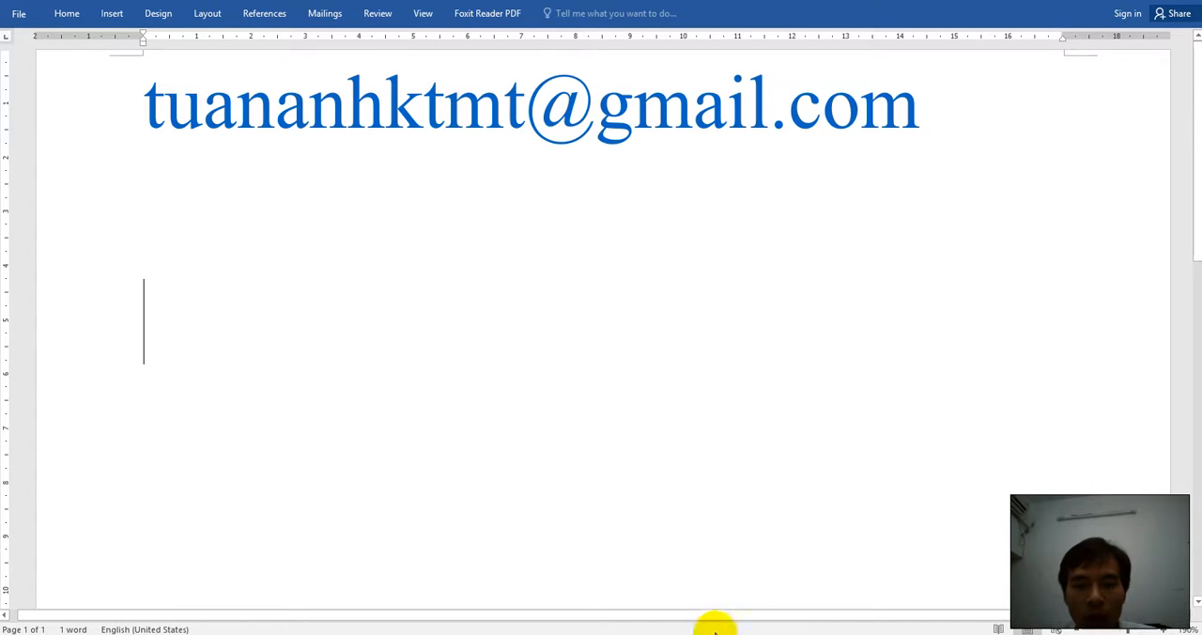
mouse_move(699, 353)
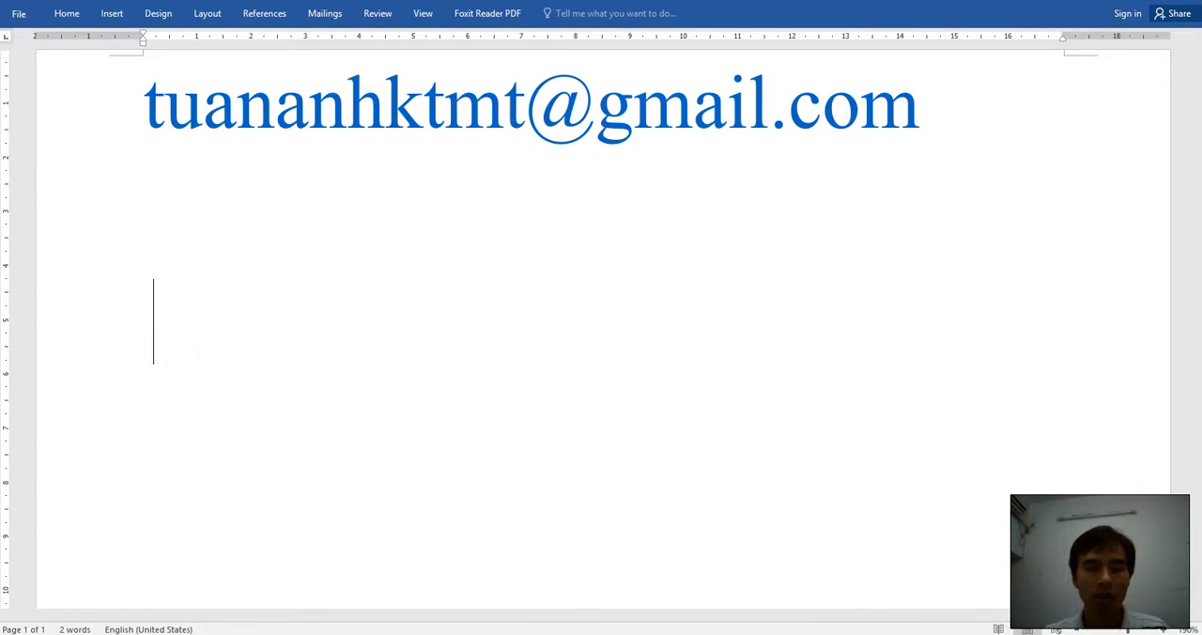
Write 'Send all code (software+firmware)', removing a stray plus sign along the way
type("S")
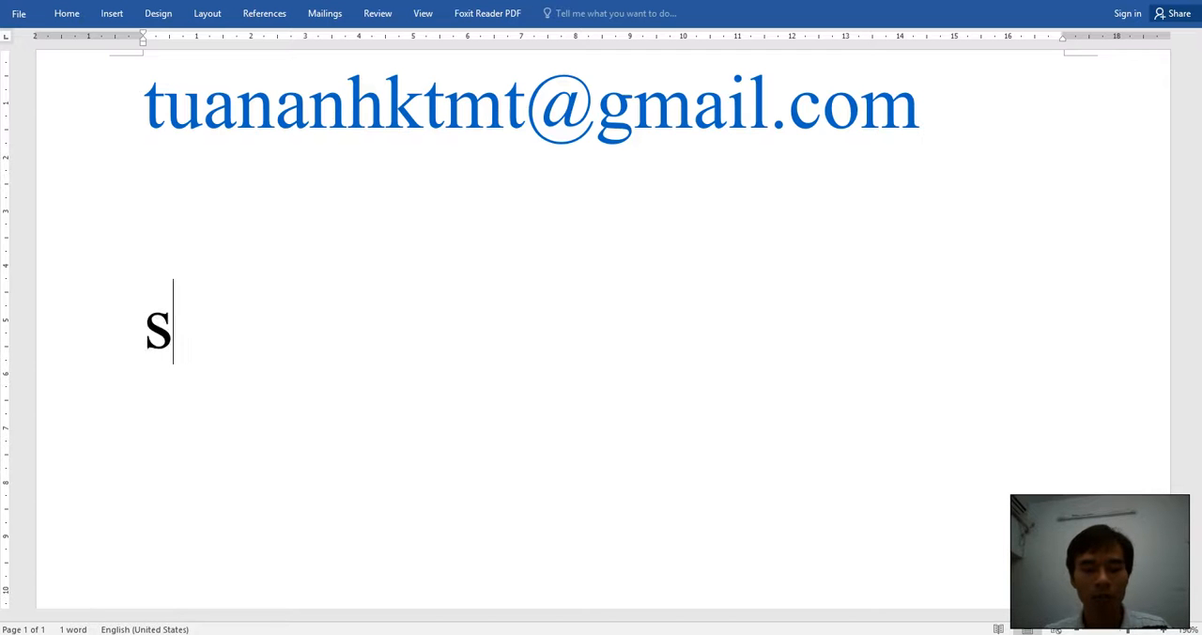
type("end all")
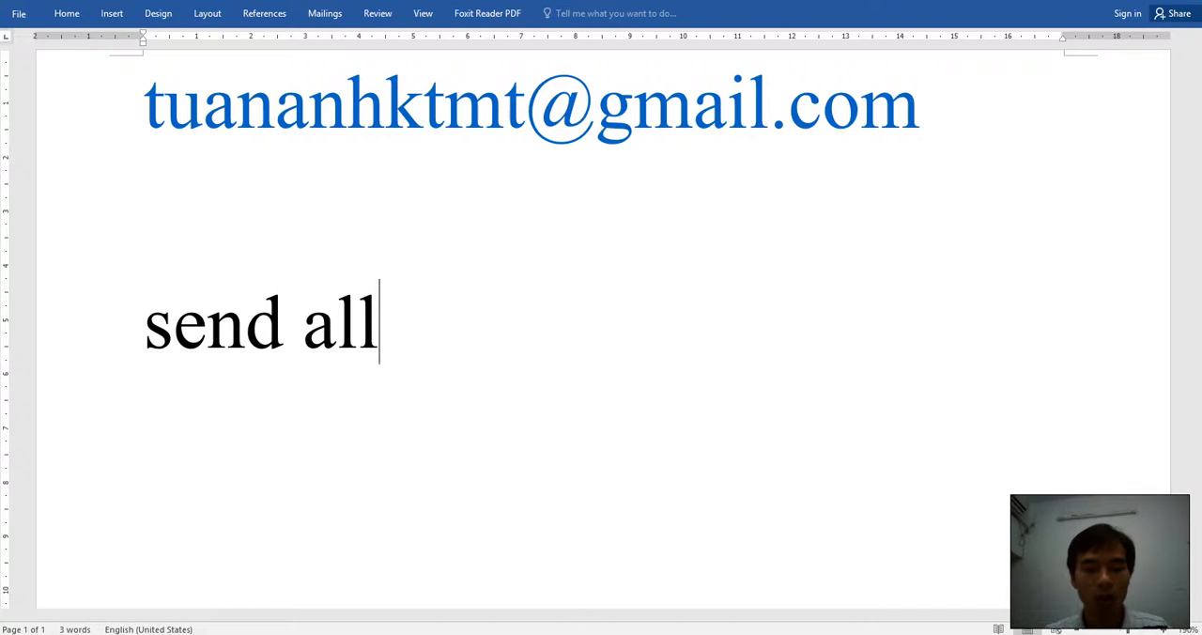
type("code")
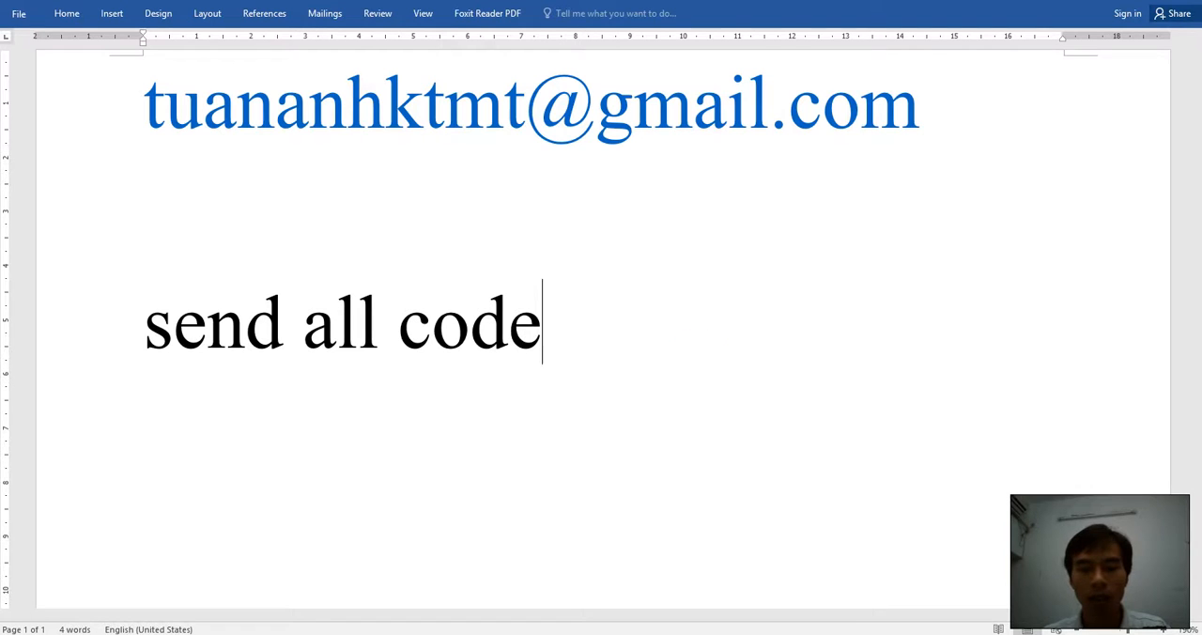
type("+")
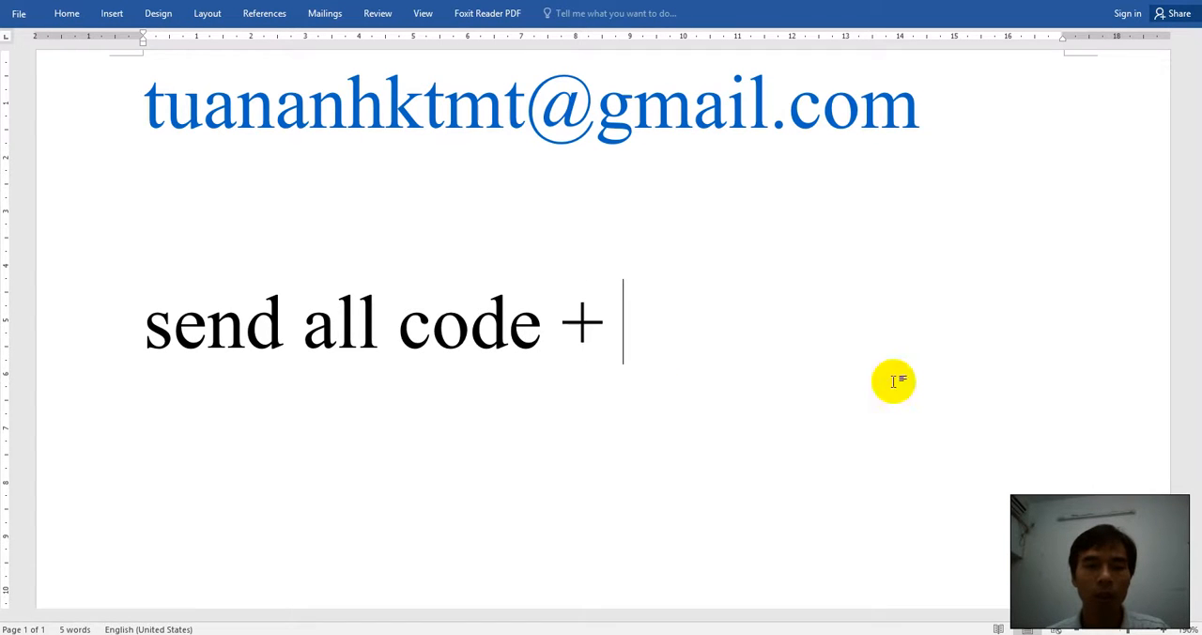
key("backspace")
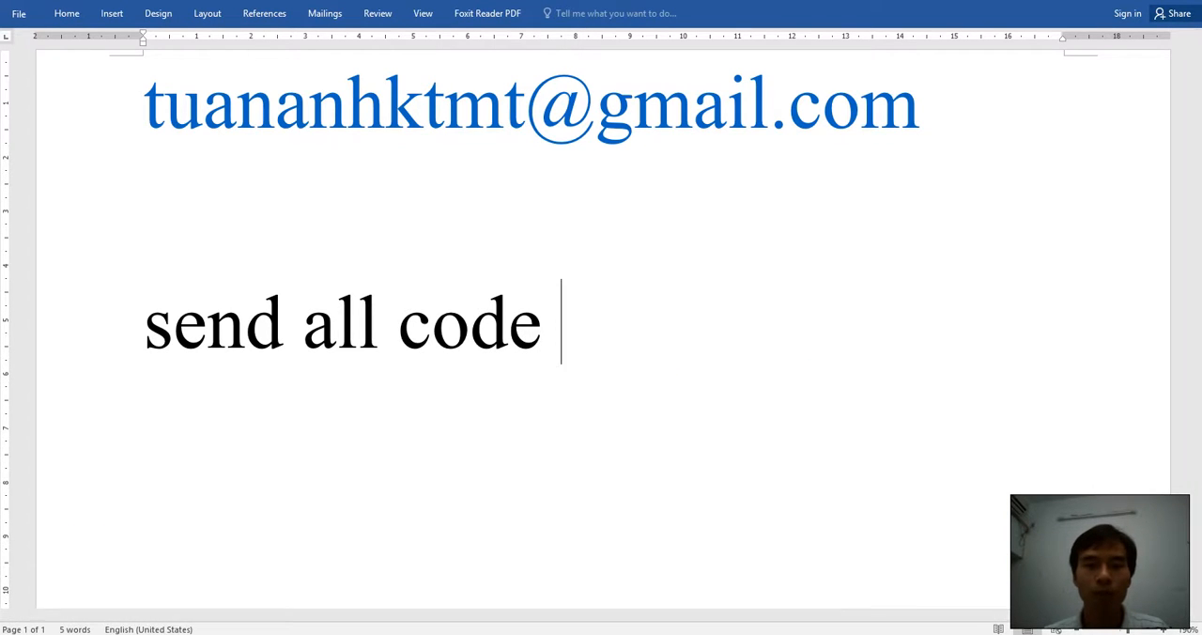
type("(so")
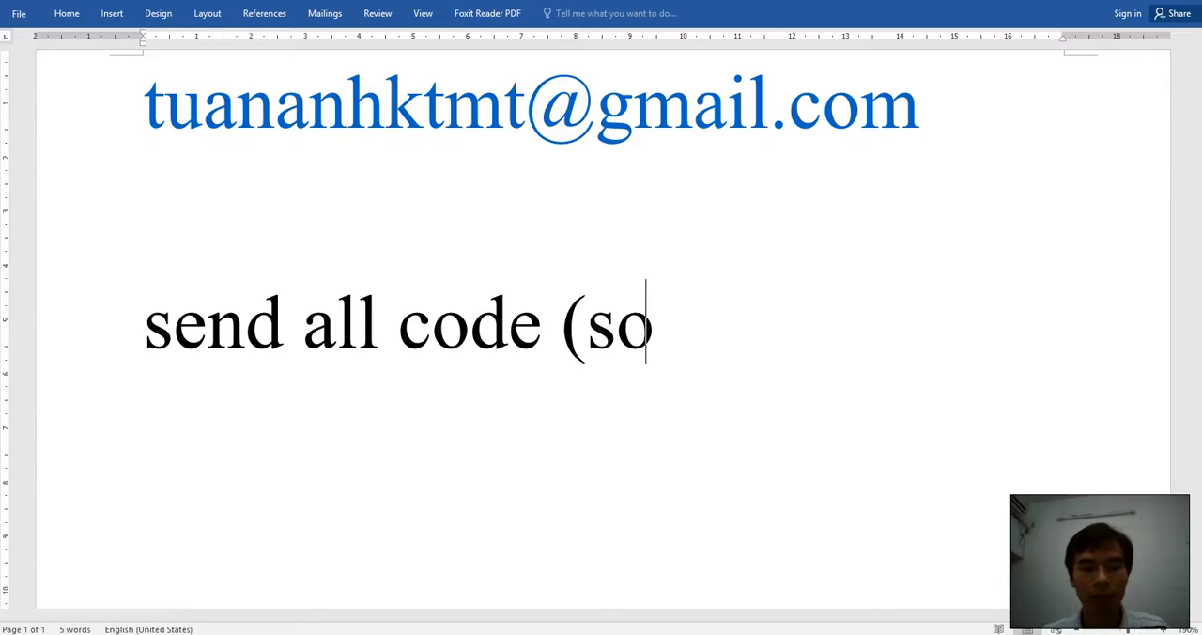
type("ftwa")
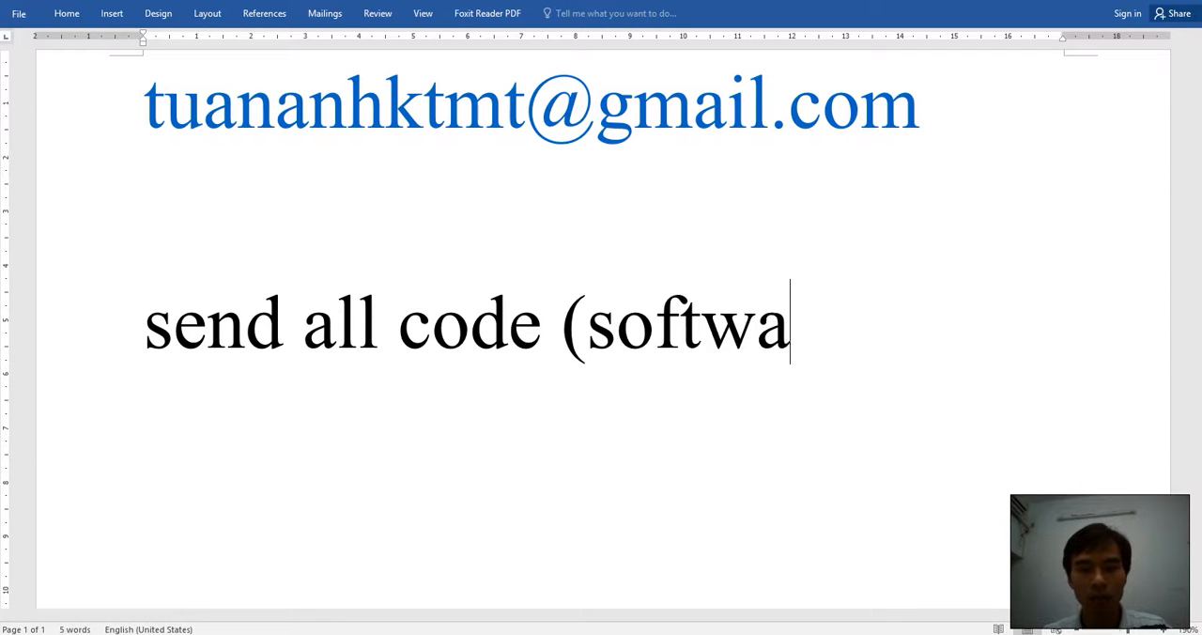
type("re+fi")
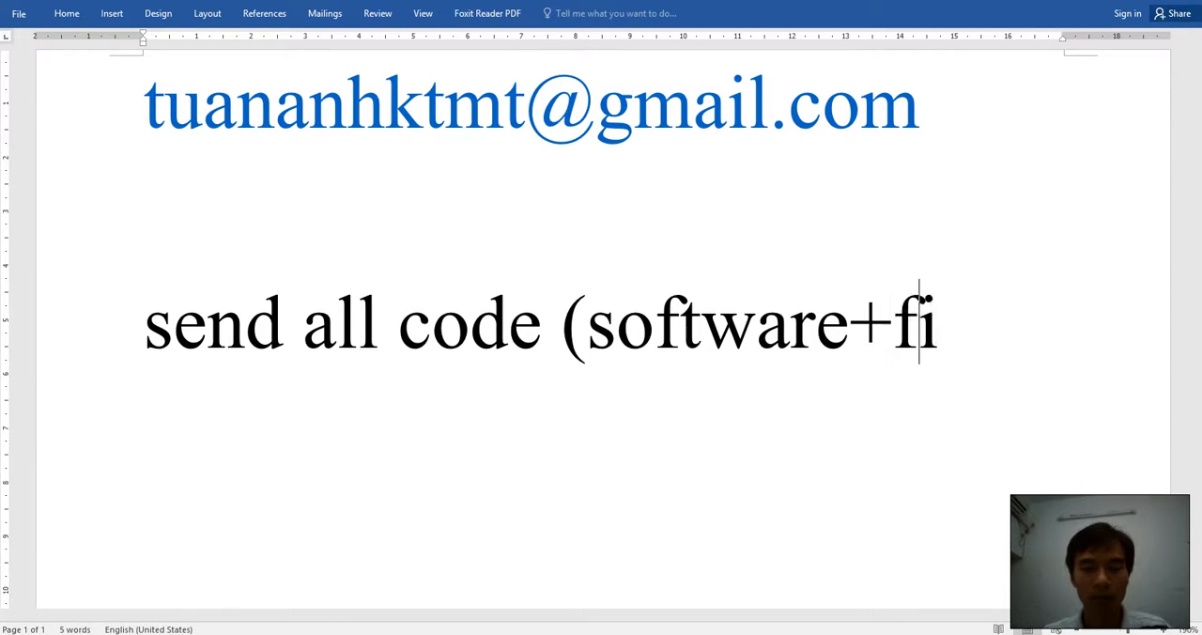
type("rmwa")
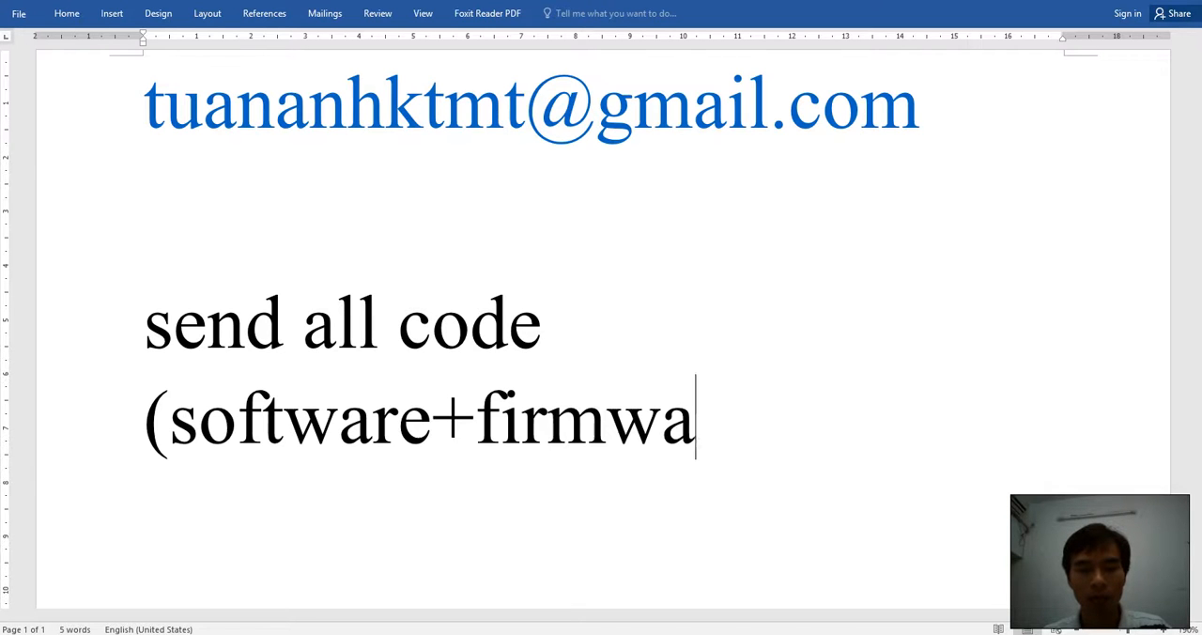
type("re)")
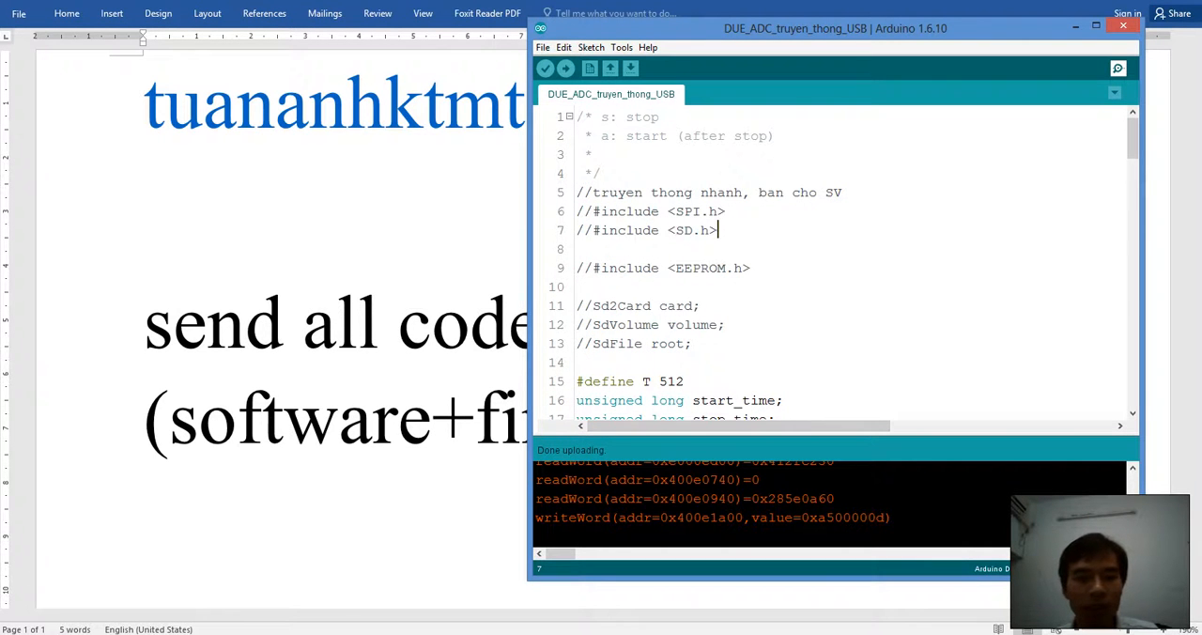
mouse_move(259, 623)
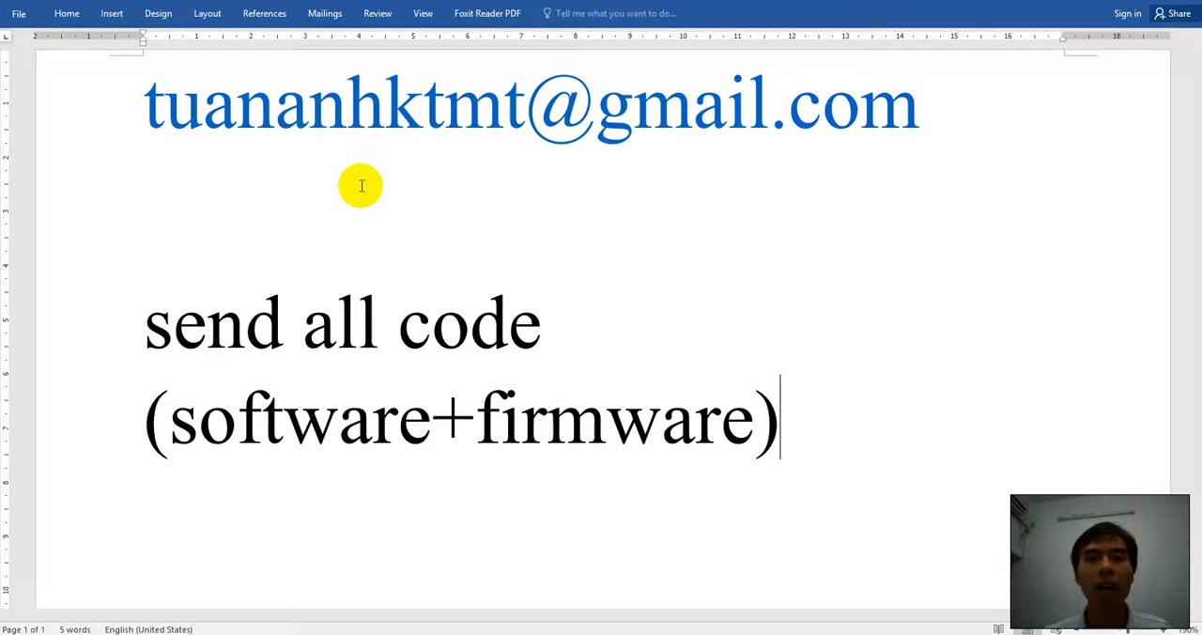
mouse_move(410, 180)
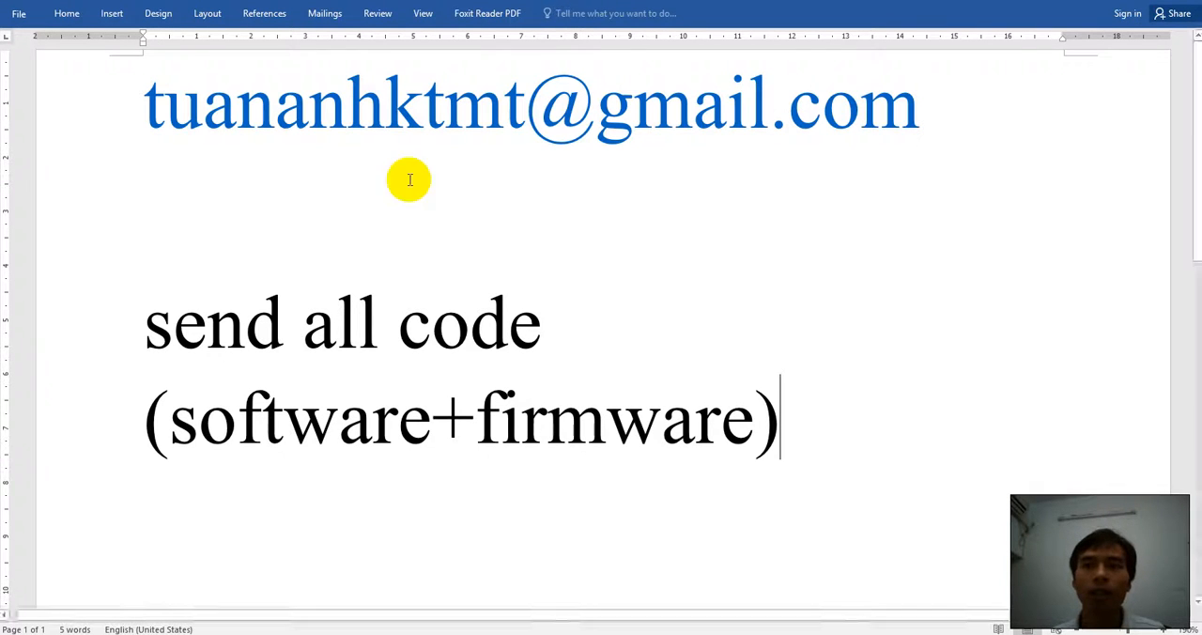